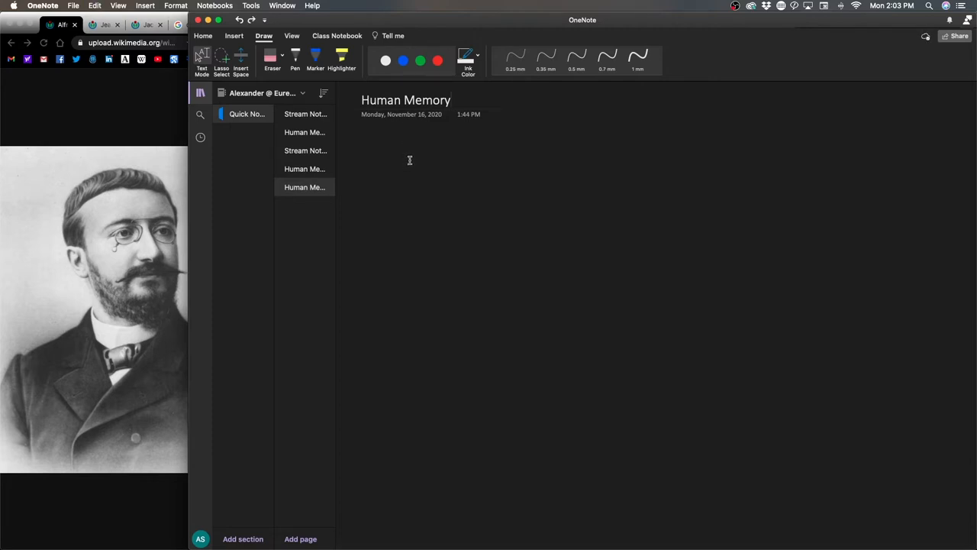
pyautogui.moveTo(420, 150)
pyautogui.write(' 11-16-20')
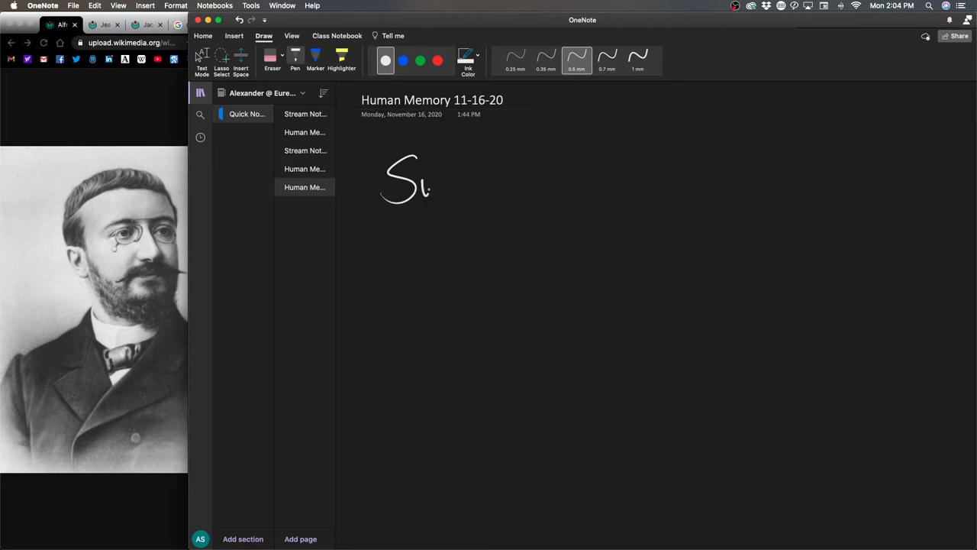
# Handwrite the heading 'Super Memorists' and underline it
pyautogui.moveTo(427, 187); pyautogui.dragTo(512, 180)
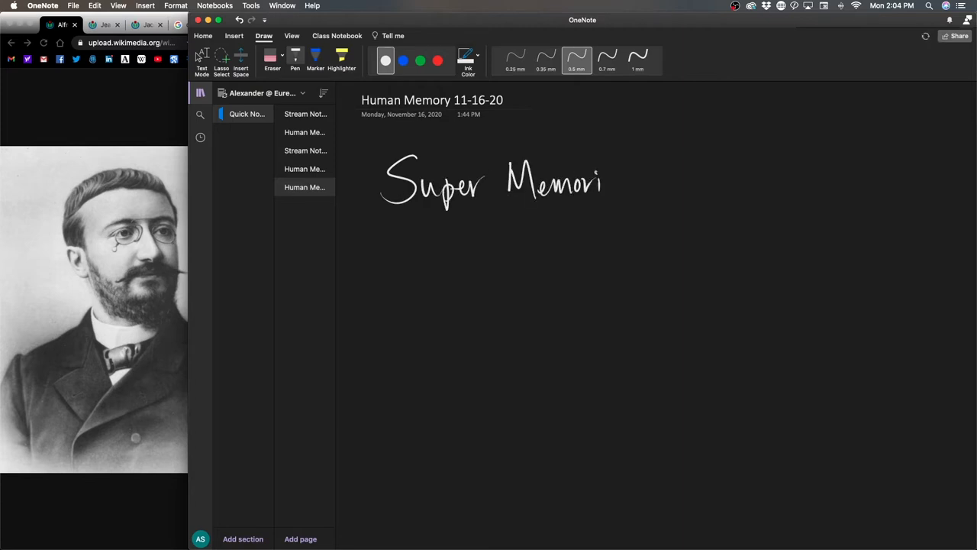
pyautogui.moveTo(603, 186); pyautogui.dragTo(649, 186)
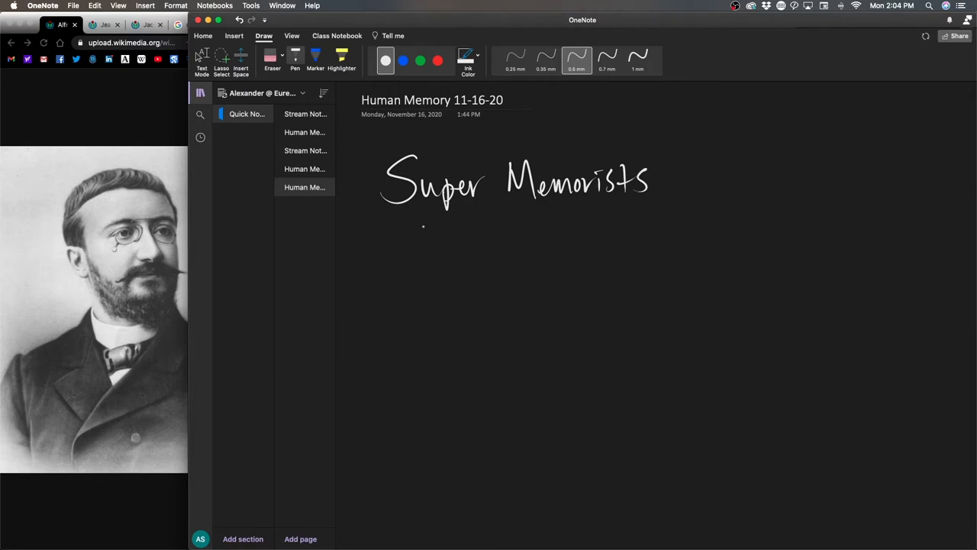
pyautogui.moveTo(386, 216); pyautogui.dragTo(663, 200)
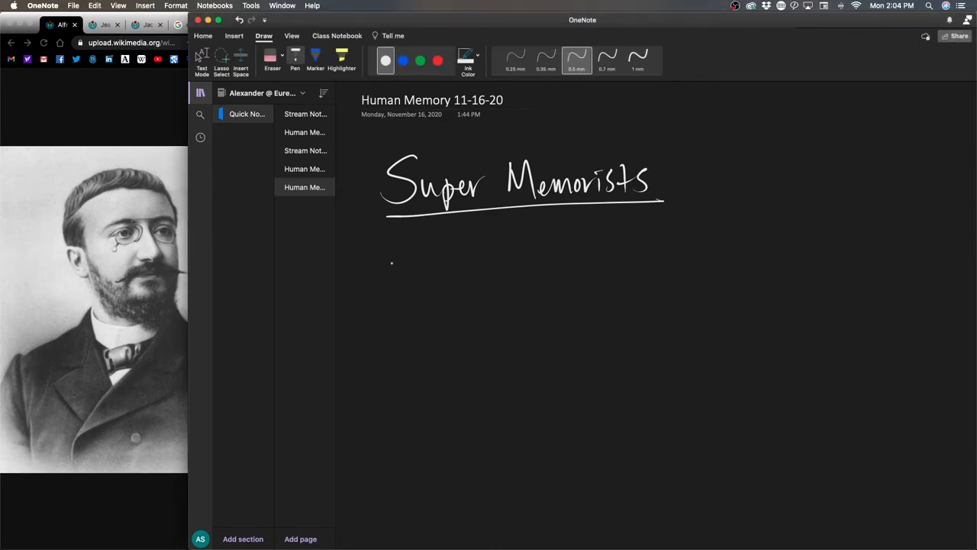
# Handwrite 'Capacity Theory vs. Technique Theory' beneath the heading
pyautogui.moveTo(385, 275); pyautogui.dragTo(446, 275)
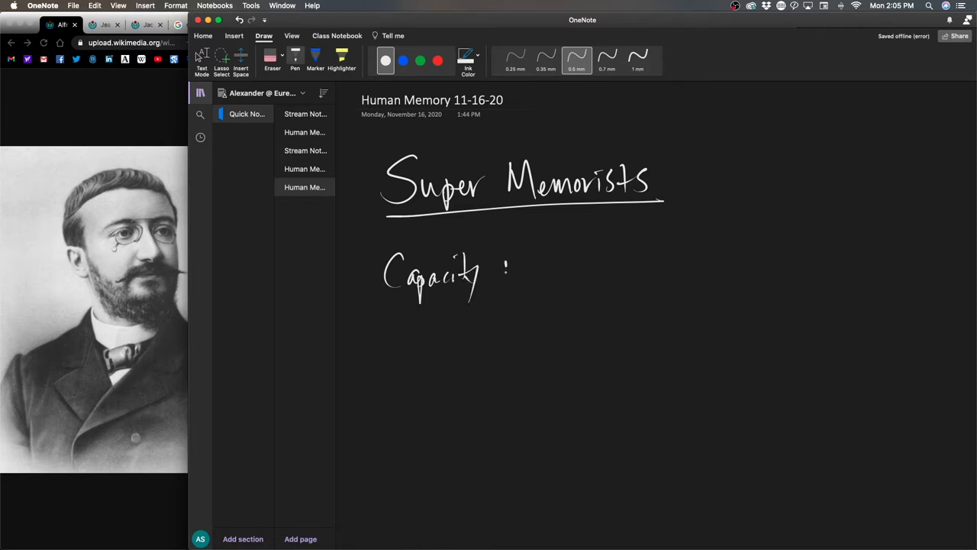
pyautogui.moveTo(501, 275); pyautogui.dragTo(577, 275)
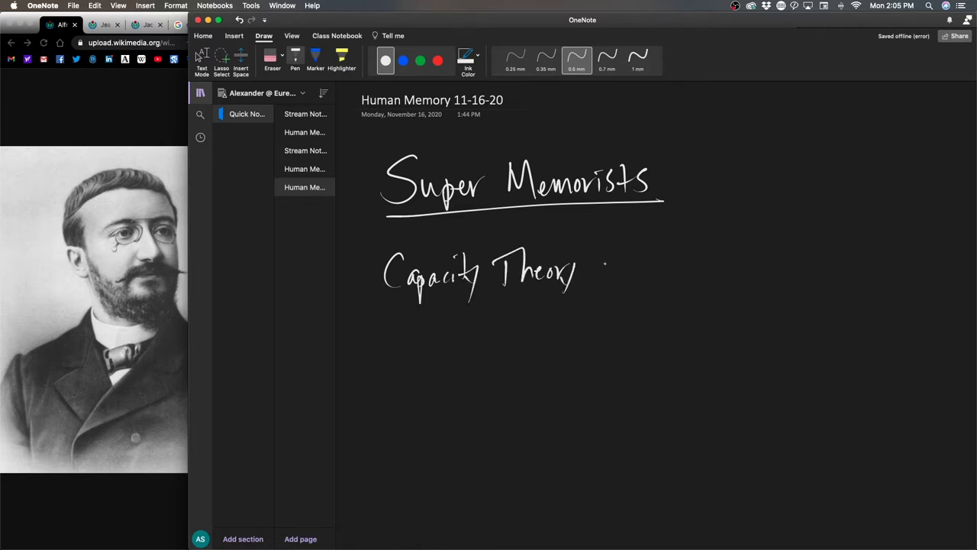
pyautogui.moveTo(607, 271); pyautogui.dragTo(649, 278)
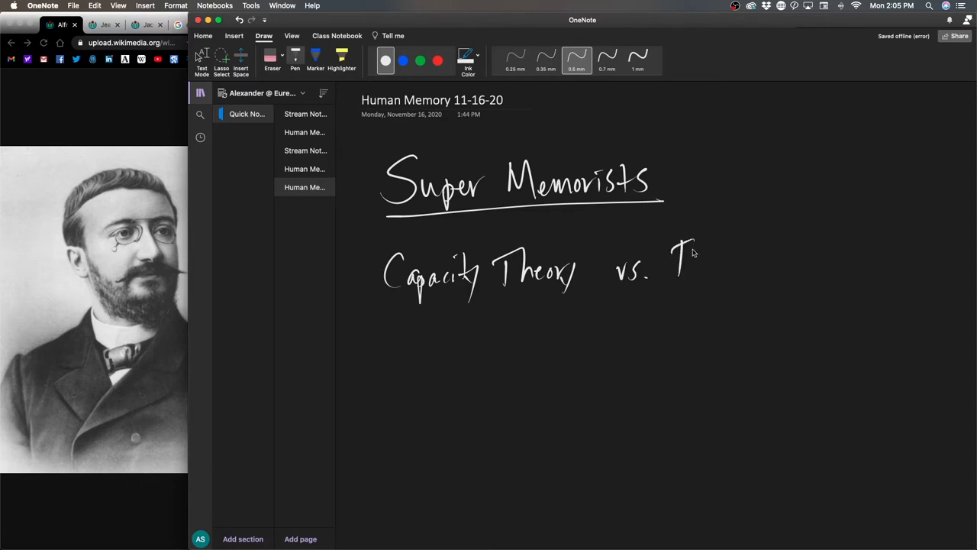
pyautogui.moveTo(675, 267); pyautogui.dragTo(760, 275)
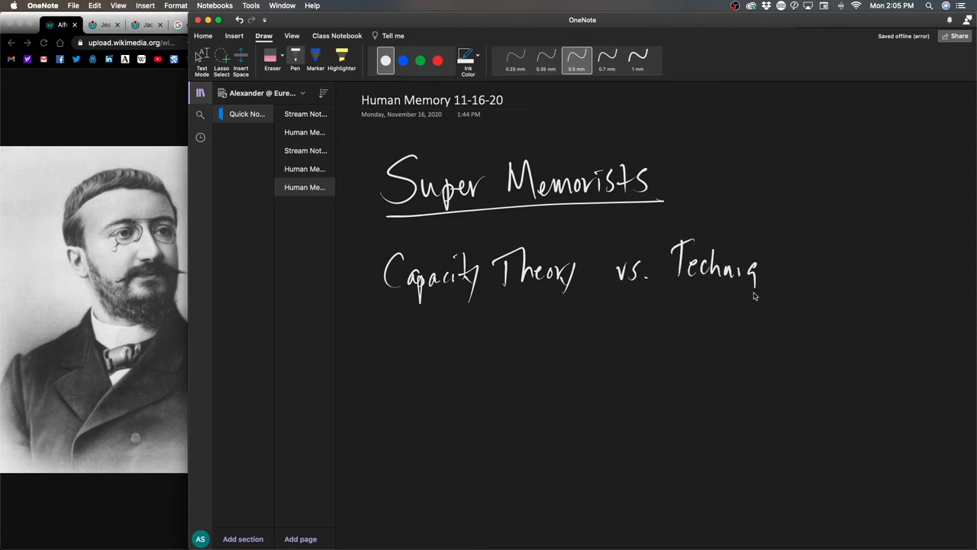
pyautogui.moveTo(751, 275); pyautogui.dragTo(791, 274)
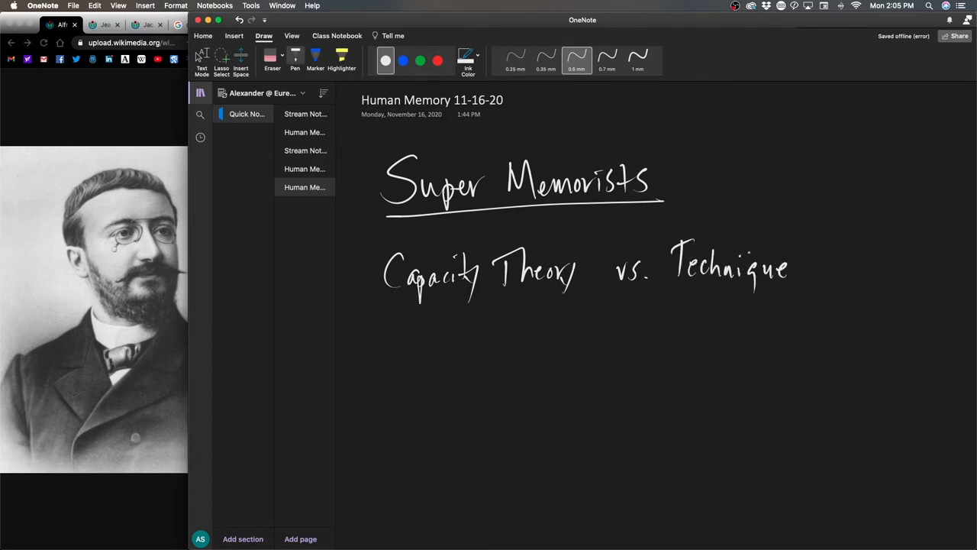
pyautogui.moveTo(812, 242); pyautogui.dragTo(813, 288)
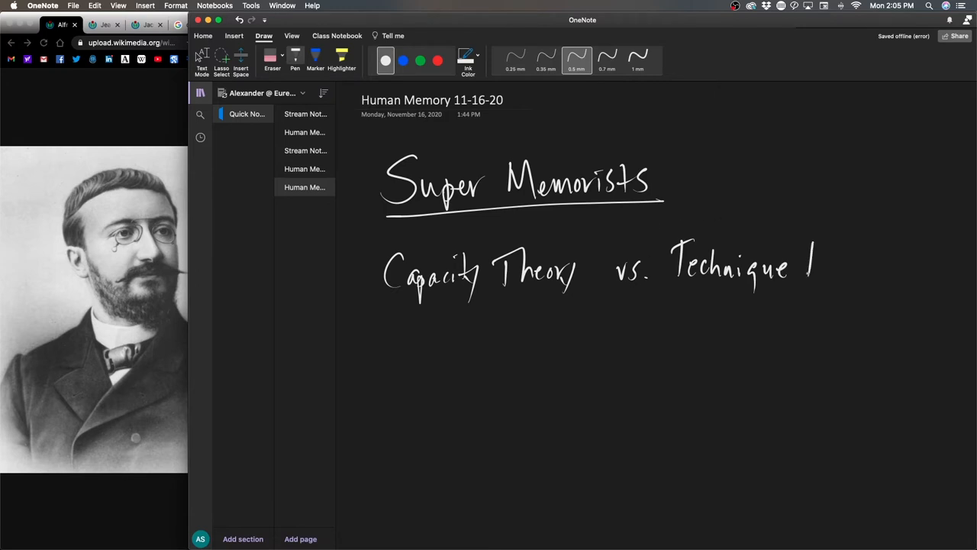
pyautogui.moveTo(797, 267); pyautogui.dragTo(882, 267)
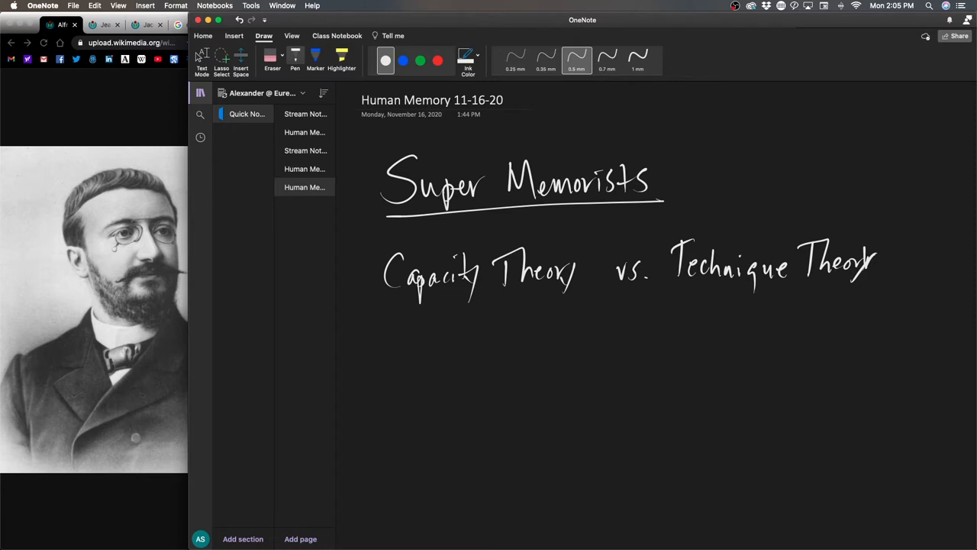
# Handwrite 'The testers/psychologists:' and underline it
pyautogui.moveTo(400, 359); pyautogui.dragTo(412, 394)
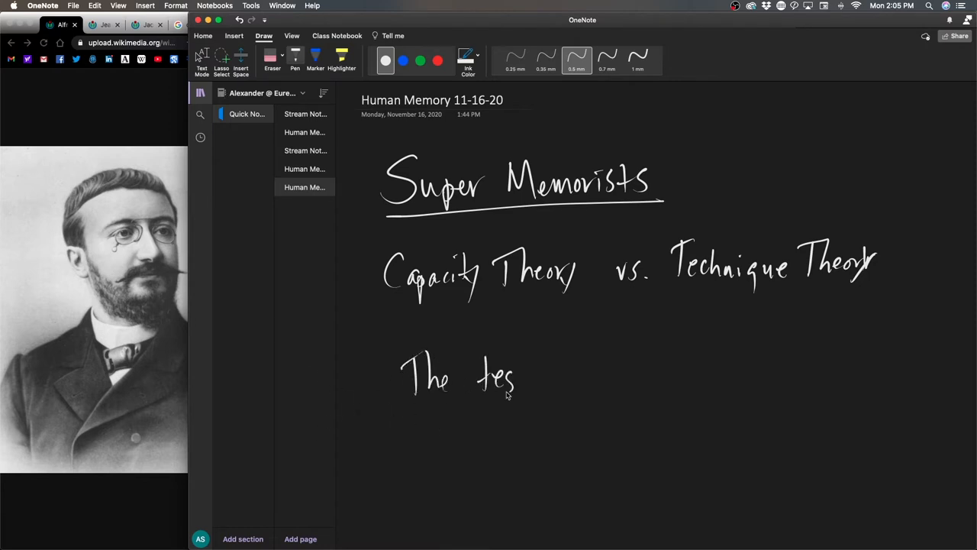
pyautogui.moveTo(516, 379); pyautogui.dragTo(562, 379)
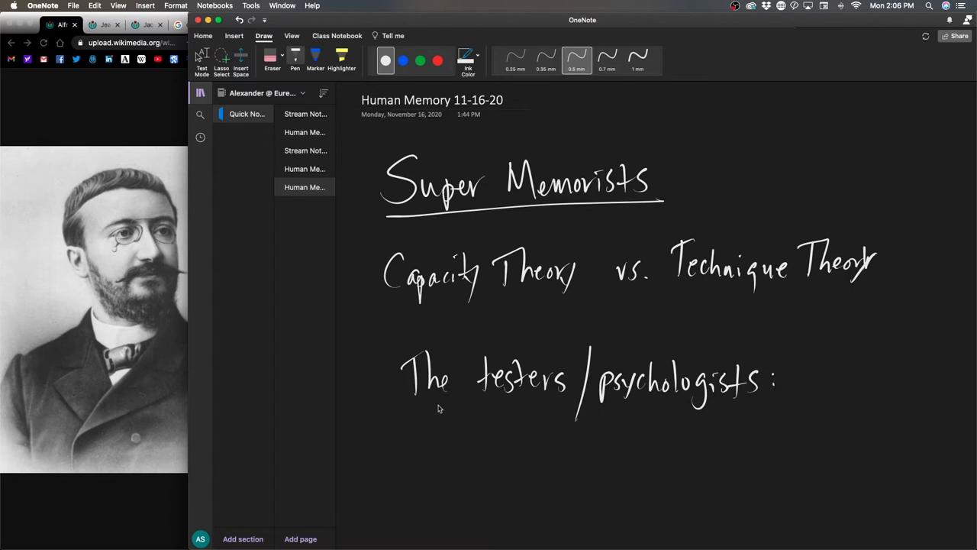
pyautogui.moveTo(440, 409); pyautogui.dragTo(741, 416)
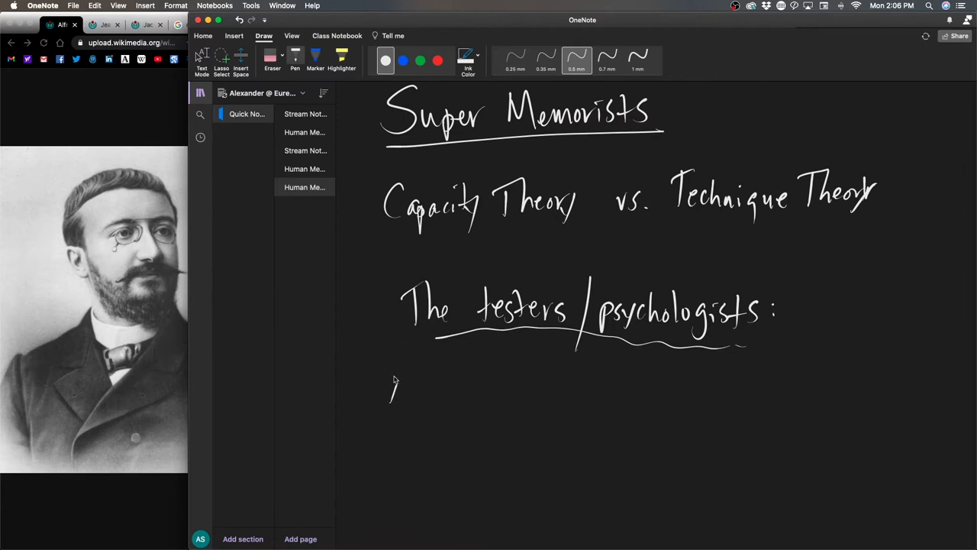
# Write circled item 1 'Alfred Binet: Intelligence test designer & researcher'
pyautogui.moveTo(394, 379); pyautogui.dragTo(389, 415)
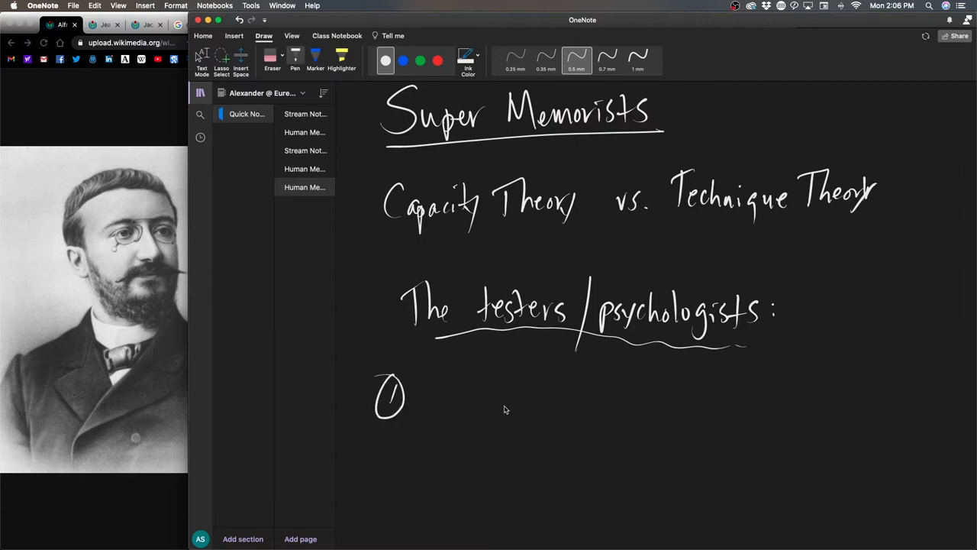
pyautogui.moveTo(498, 419)
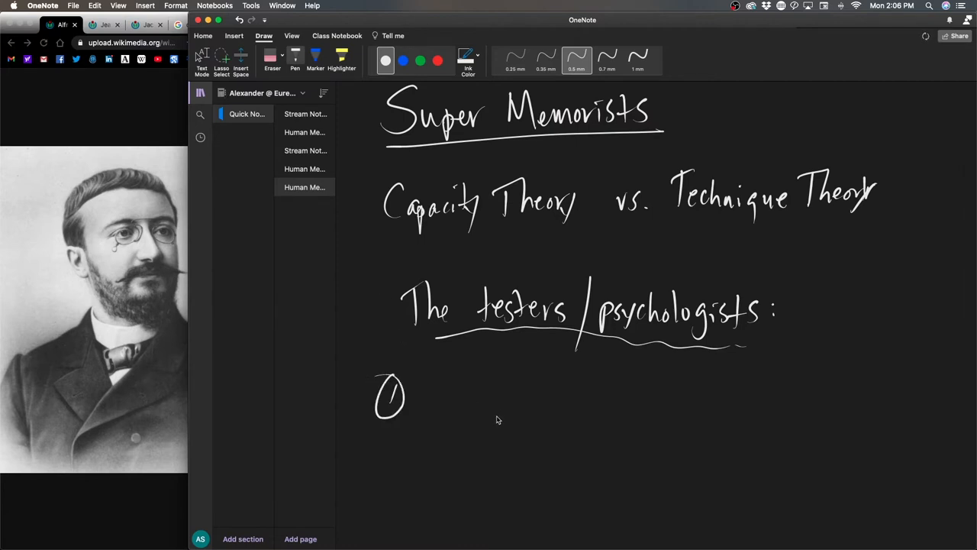
pyautogui.moveTo(446, 382)
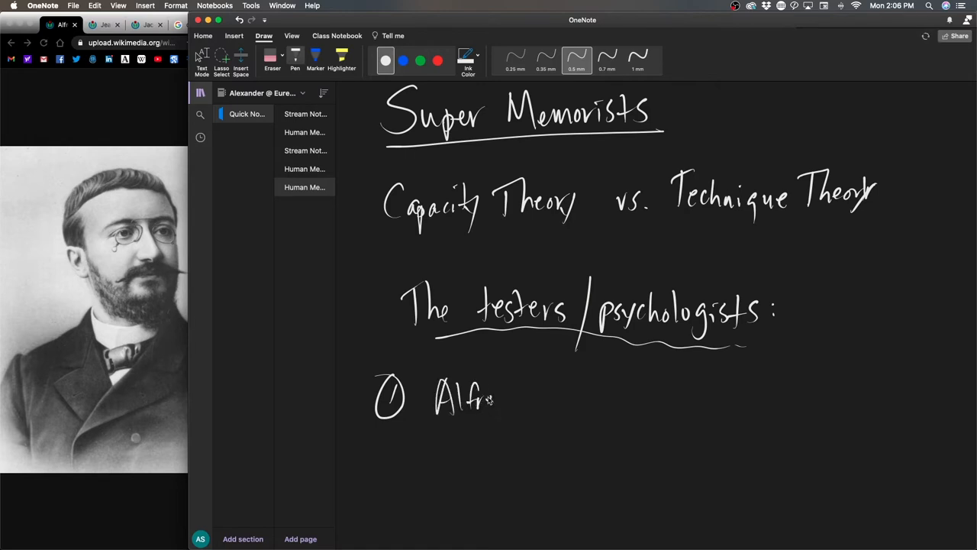
pyautogui.moveTo(489, 397); pyautogui.dragTo(542, 400)
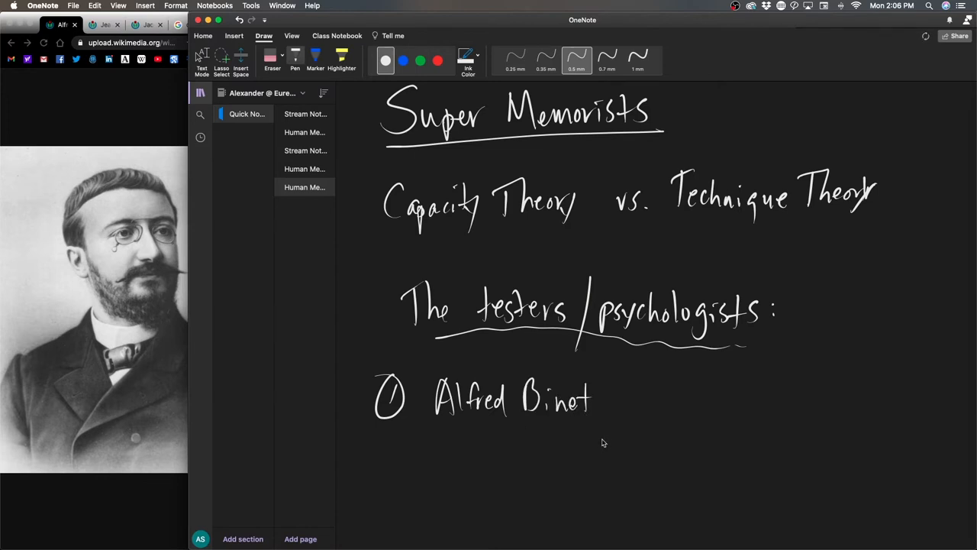
pyautogui.moveTo(599, 433)
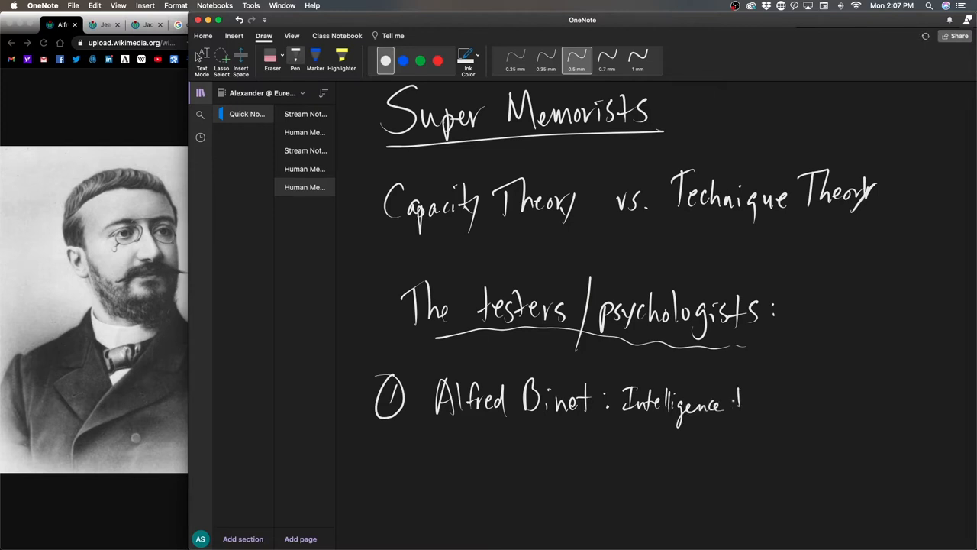
pyautogui.moveTo(733, 400); pyautogui.dragTo(798, 400)
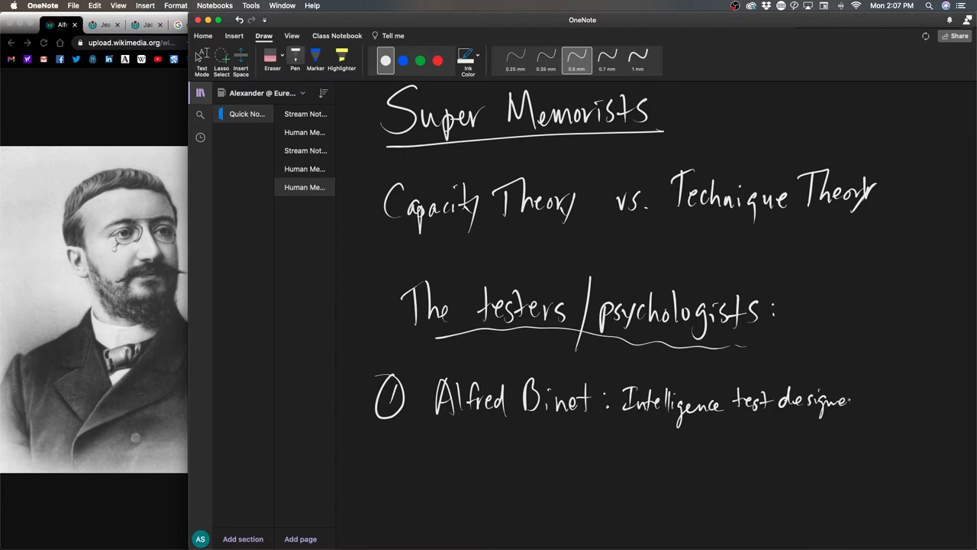
pyautogui.moveTo(855, 400); pyautogui.dragTo(913, 400)
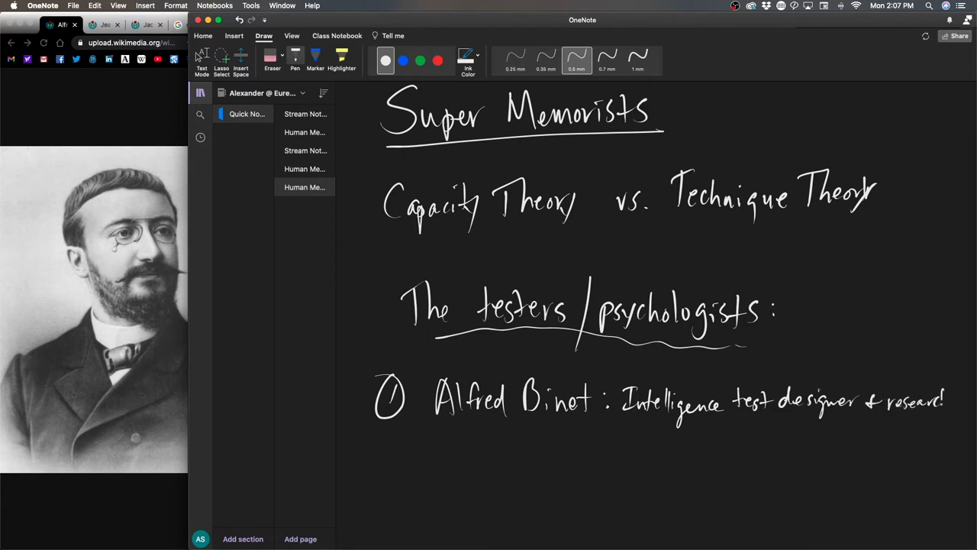
pyautogui.write('researcher')
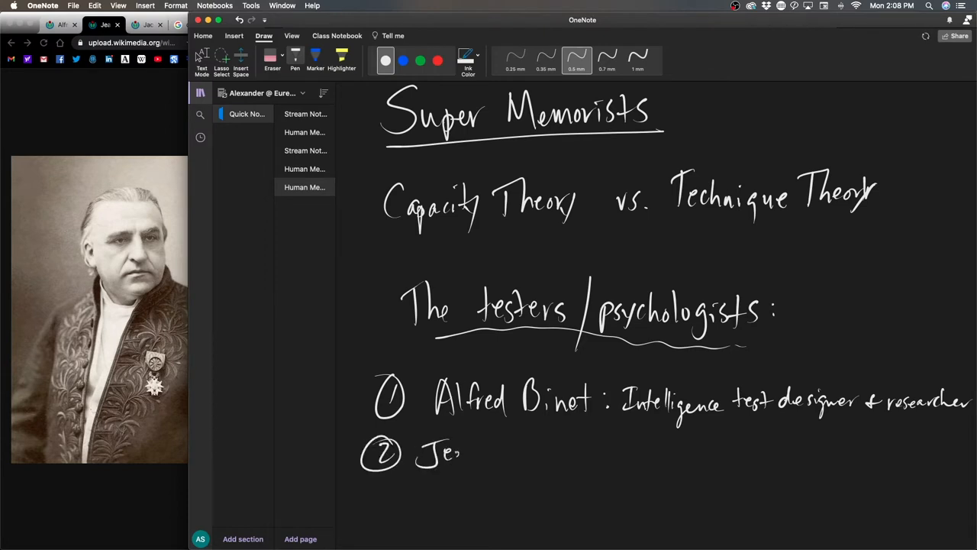
# Write item 2 'Jean-Martin Charcot: Intell. researcher' and move down the page
pyautogui.moveTo(458, 455); pyautogui.dragTo(516, 455)
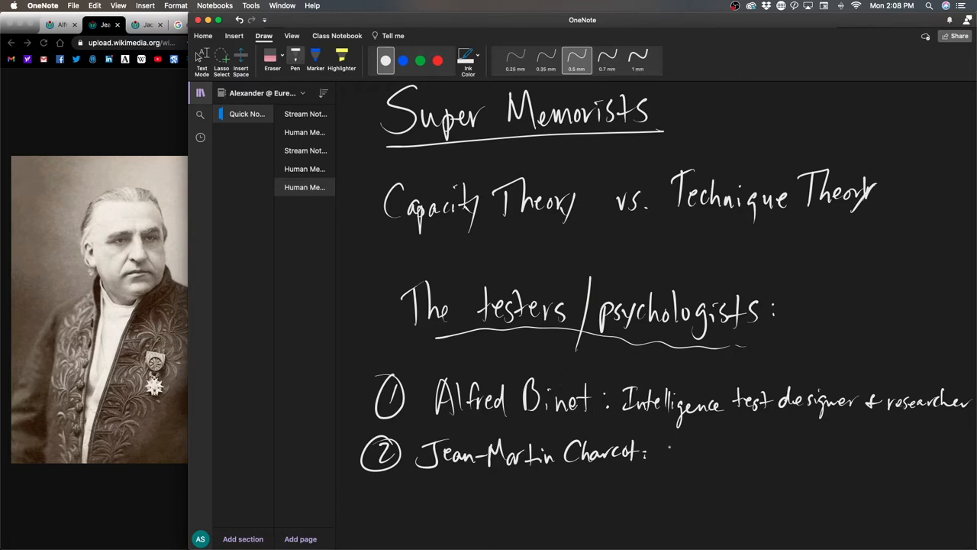
pyautogui.write('Intell.')
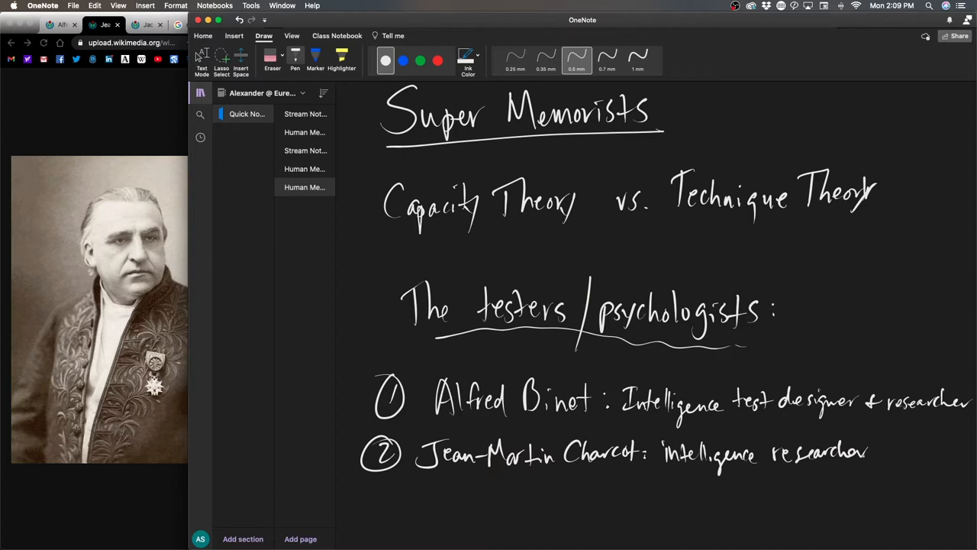
pyautogui.scroll(-3)
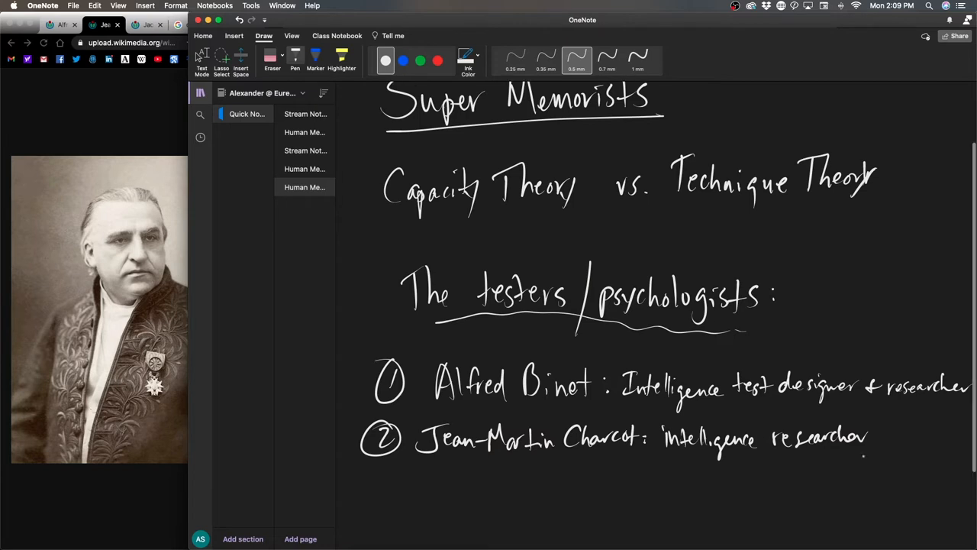
pyautogui.scroll(-3)
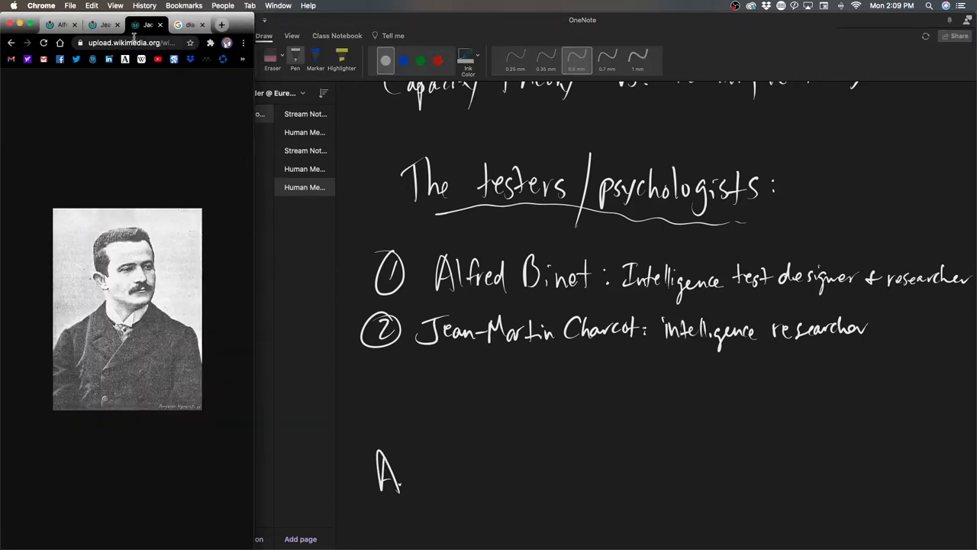
pyautogui.moveTo(146, 24)
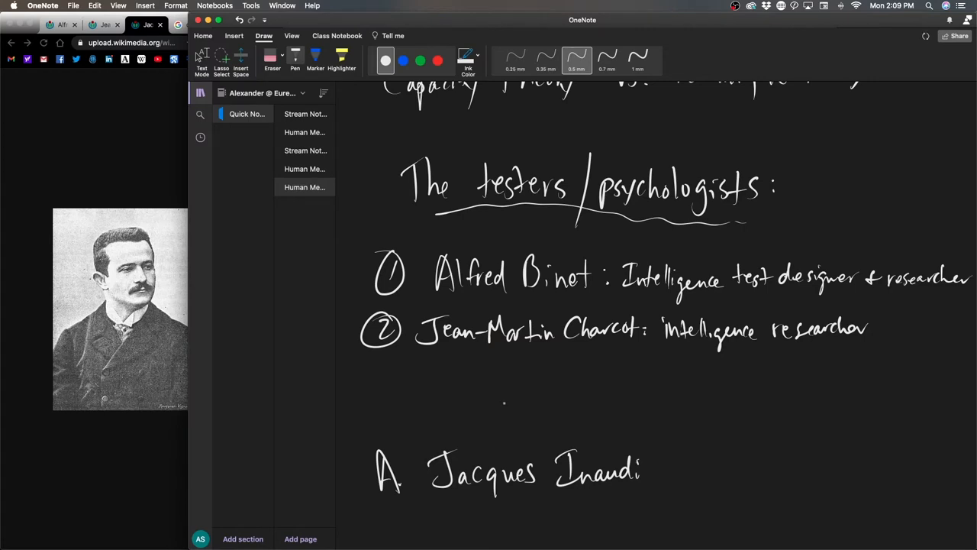
# Handwrite 'Jacques Inaudi (Italian) late 1800s' after the letter A
pyautogui.moveTo(654, 461); pyautogui.dragTo(680, 473)
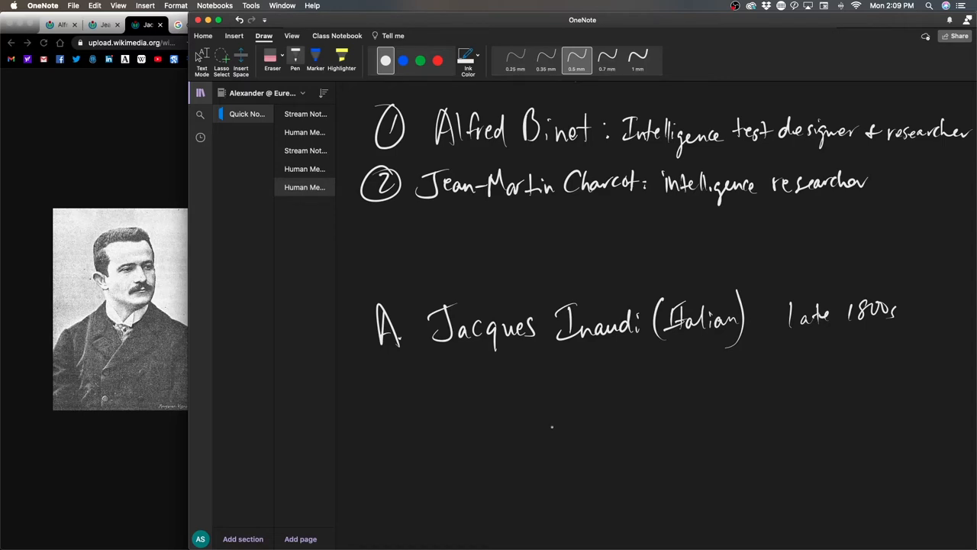
# Under Inaudi write 'illiterate/shepard' and 'knew 1-100' with 1-100 underlined
pyautogui.moveTo(501, 363); pyautogui.dragTo(522, 390)
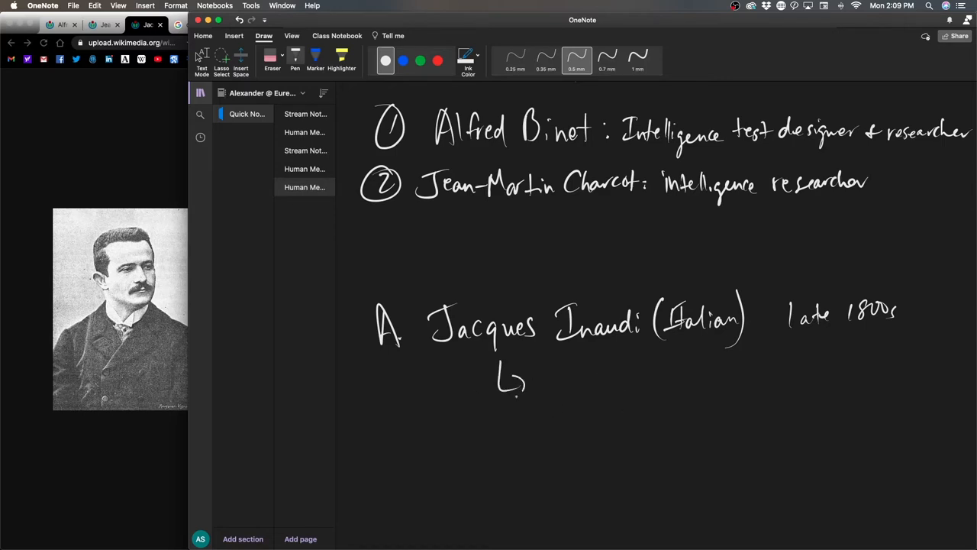
pyautogui.moveTo(537, 374); pyautogui.dragTo(577, 385)
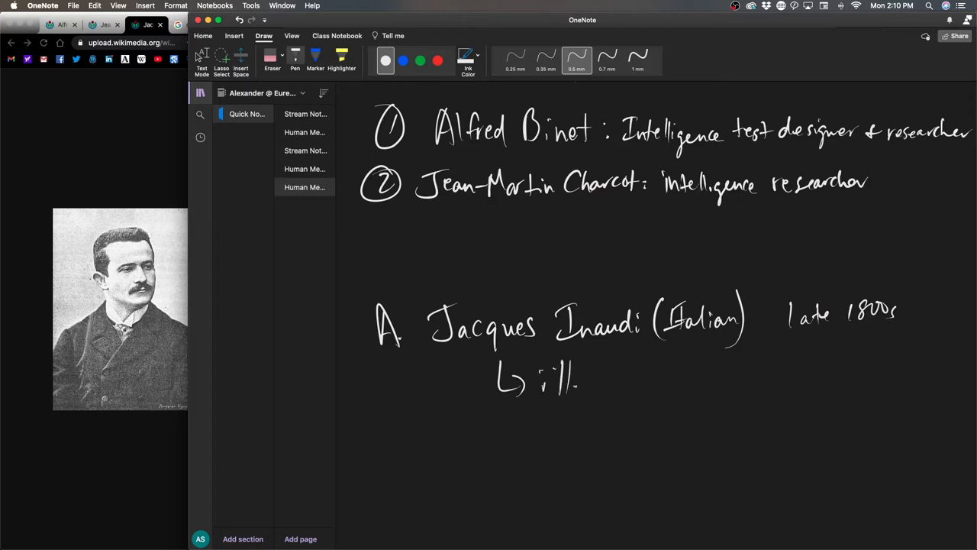
pyautogui.moveTo(573, 382); pyautogui.dragTo(592, 382)
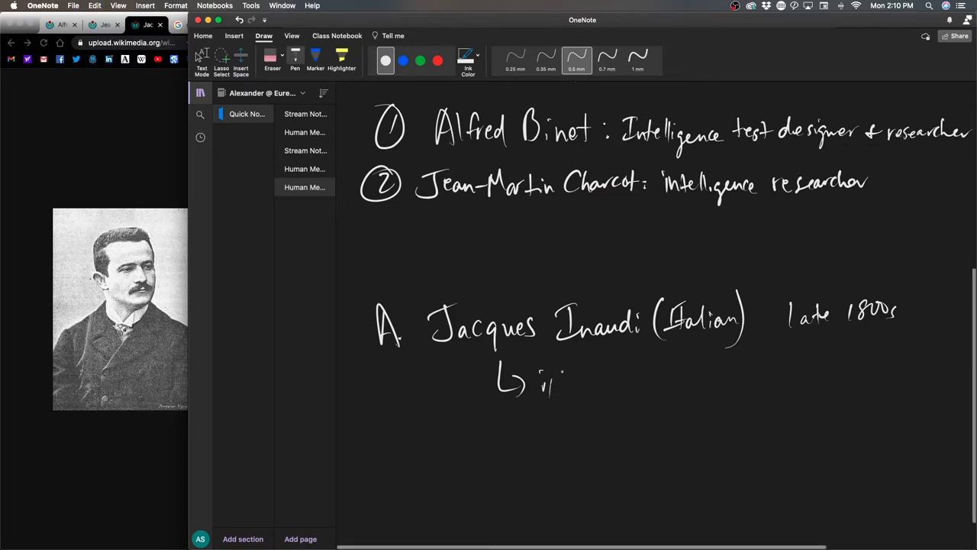
pyautogui.moveTo(546, 385); pyautogui.dragTo(611, 385)
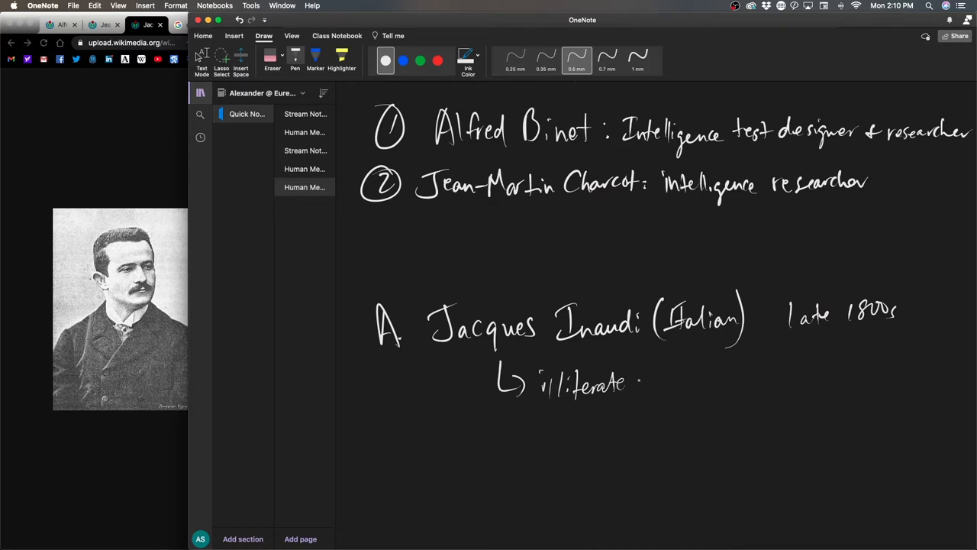
pyautogui.moveTo(634, 378); pyautogui.dragTo(684, 394)
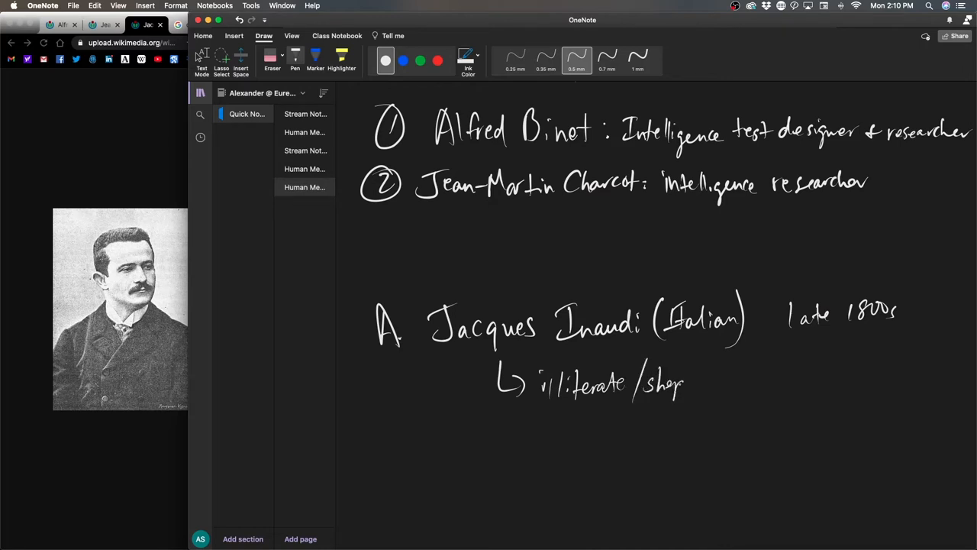
pyautogui.moveTo(684, 382); pyautogui.dragTo(717, 382)
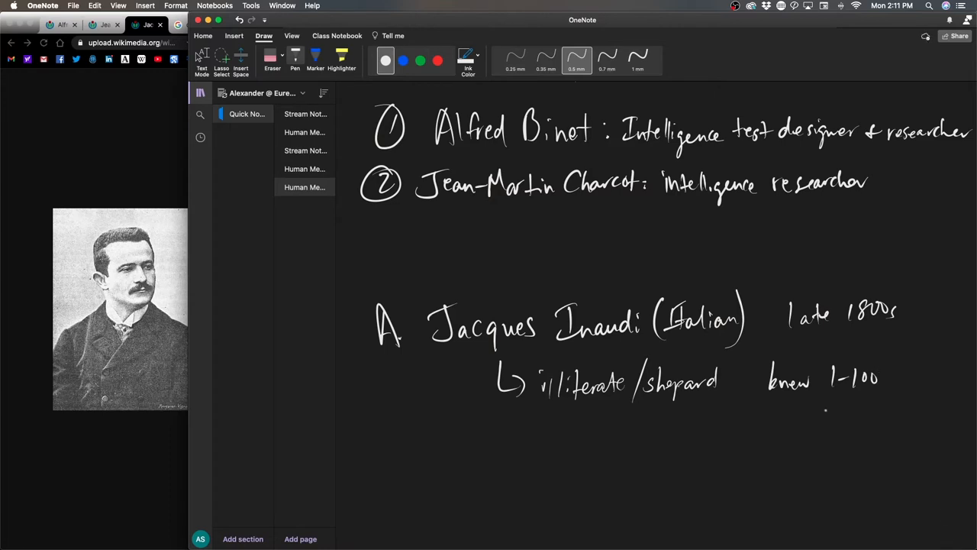
pyautogui.moveTo(840, 404); pyautogui.dragTo(879, 403)
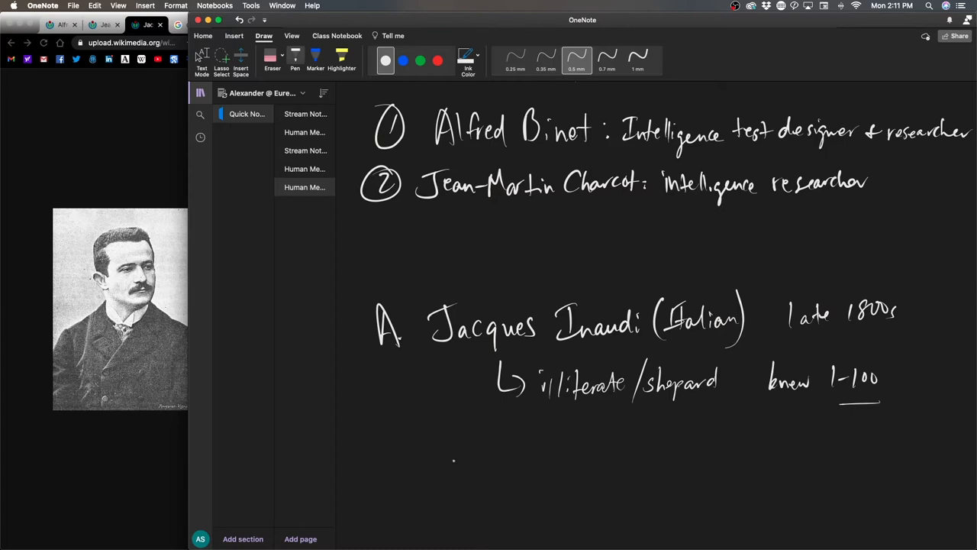
# Write 'arithmetic feats → well-known in and outside his community'
pyautogui.moveTo(428, 451); pyautogui.dragTo(461, 458)
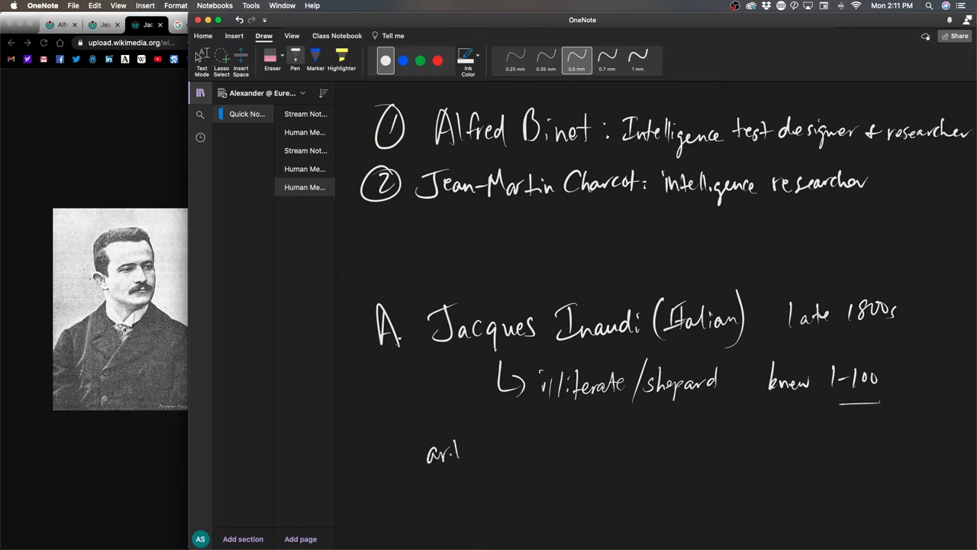
pyautogui.moveTo(458, 452); pyautogui.dragTo(479, 452)
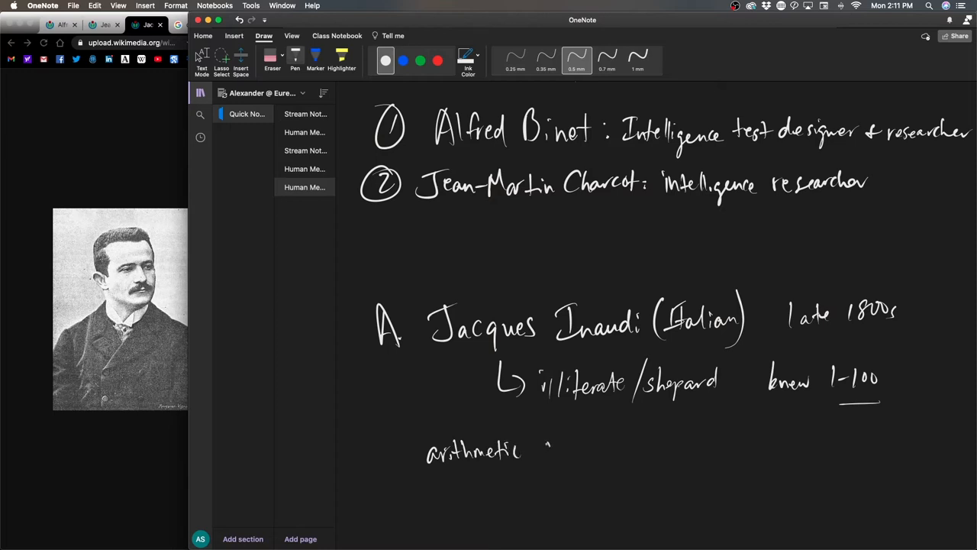
pyautogui.moveTo(542, 450); pyautogui.dragTo(588, 450)
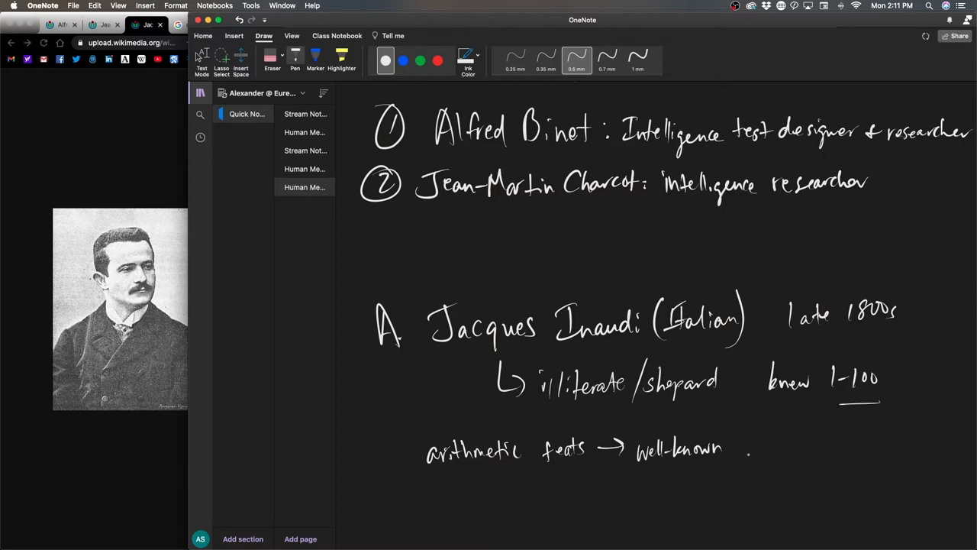
pyautogui.scroll(-3)
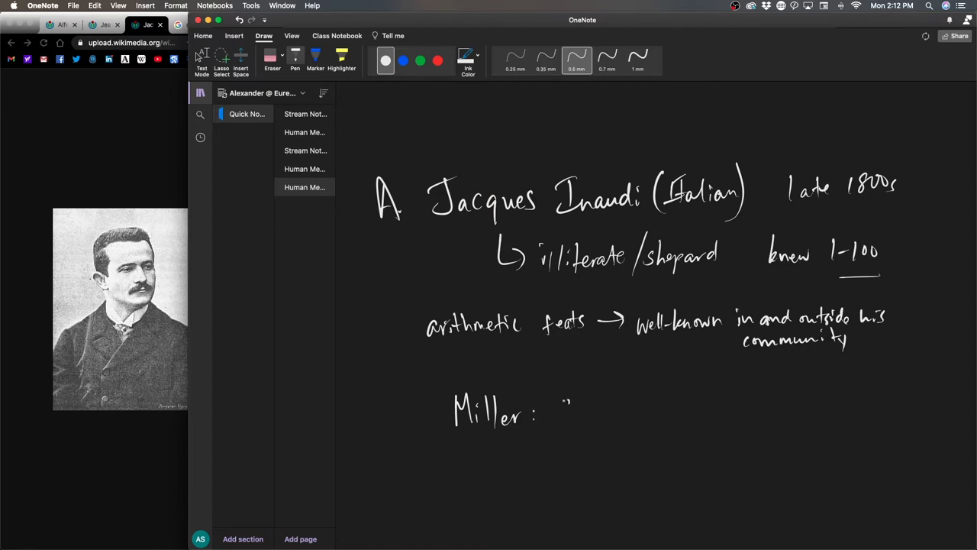
# Write 'STM capacity 7±2' after Miller with upward arrows beside it
pyautogui.moveTo(557, 410); pyautogui.dragTo(638, 412)
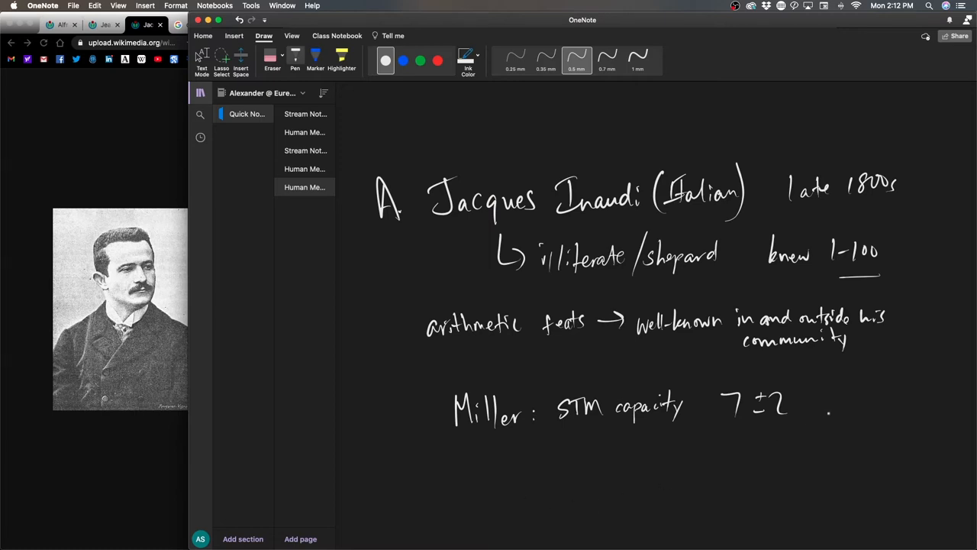
pyautogui.moveTo(822, 404); pyautogui.dragTo(858, 405)
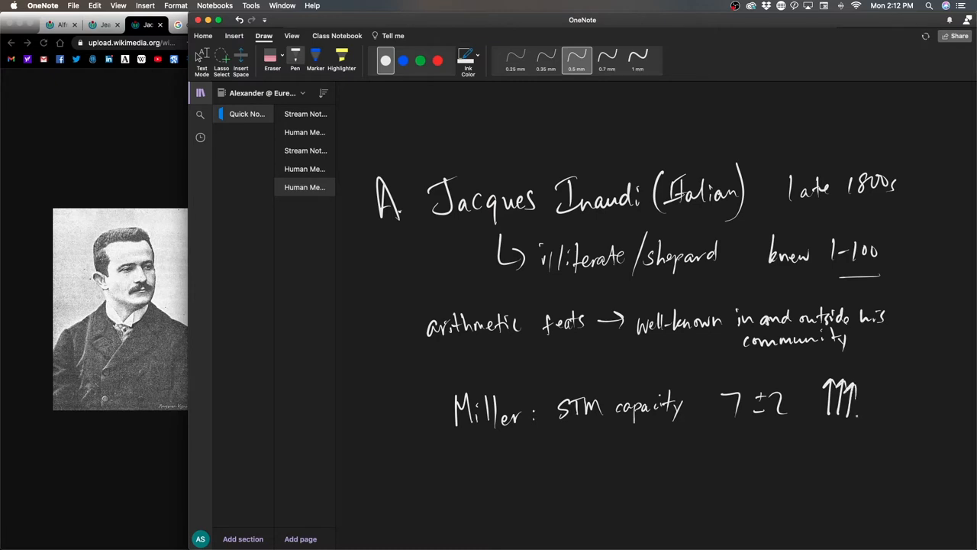
pyautogui.moveTo(855, 420); pyautogui.dragTo(871, 385)
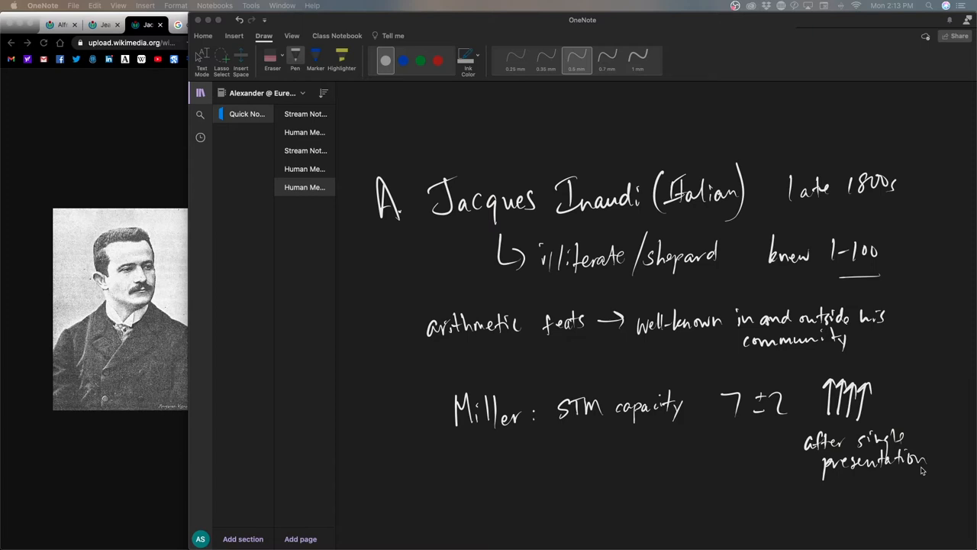
pyautogui.scroll(-3)
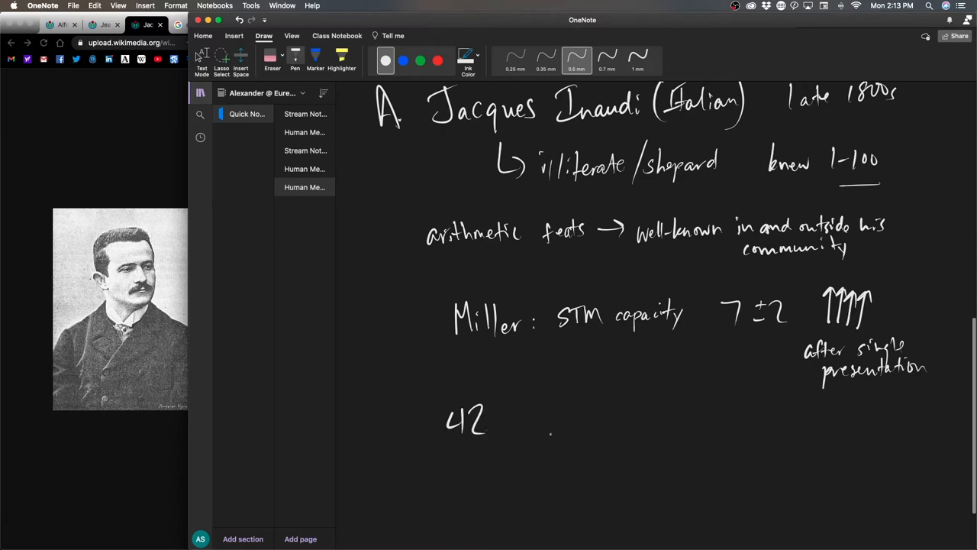
# Write '42 digits? w/o knowing what the #s looked like'
pyautogui.moveTo(504, 428); pyautogui.dragTo(557, 420)
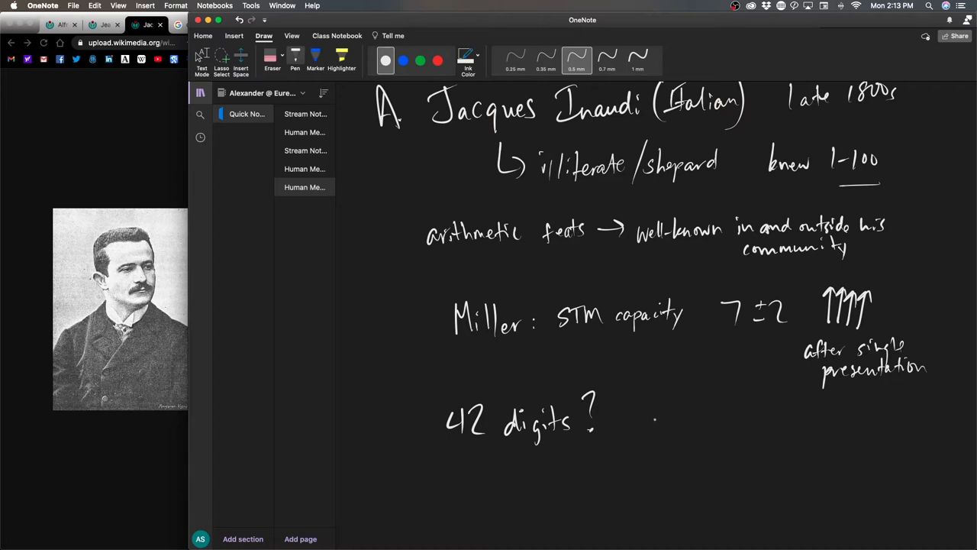
pyautogui.moveTo(653, 419); pyautogui.dragTo(633, 424)
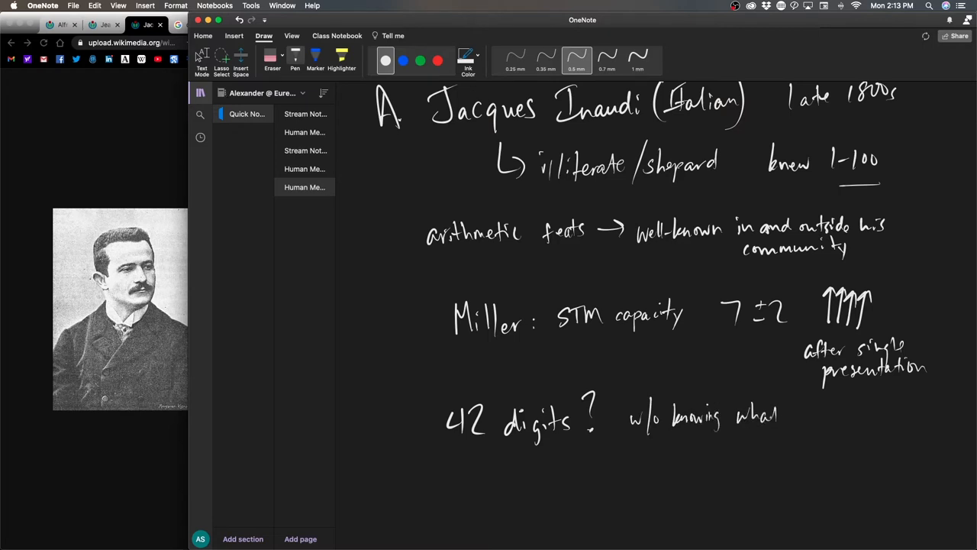
pyautogui.moveTo(797, 415); pyautogui.dragTo(840, 415)
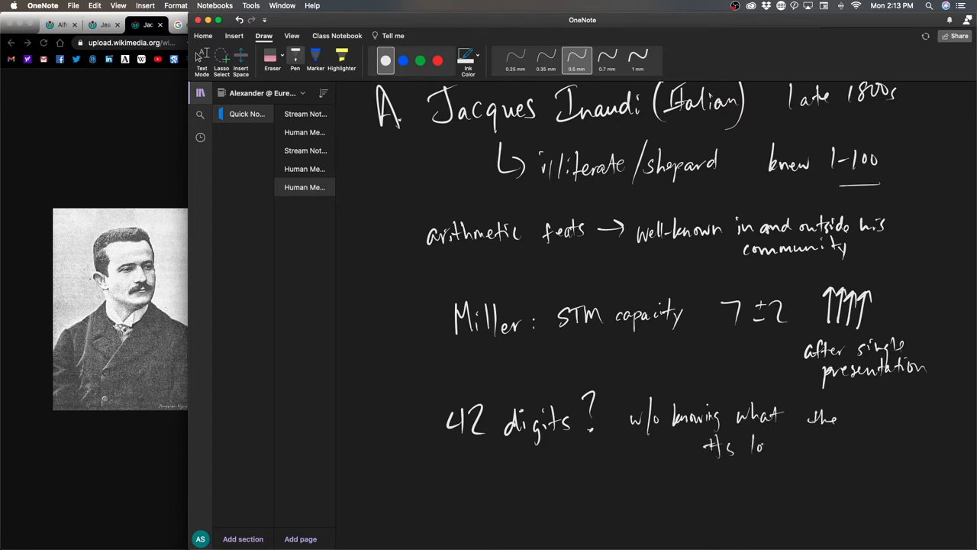
pyautogui.moveTo(761, 442); pyautogui.dragTo(812, 443)
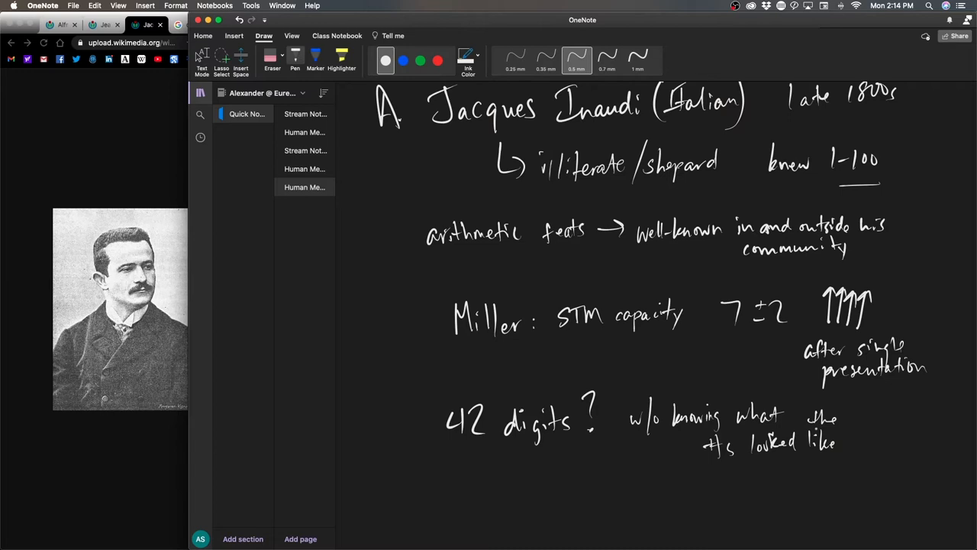
pyautogui.scroll(-3)
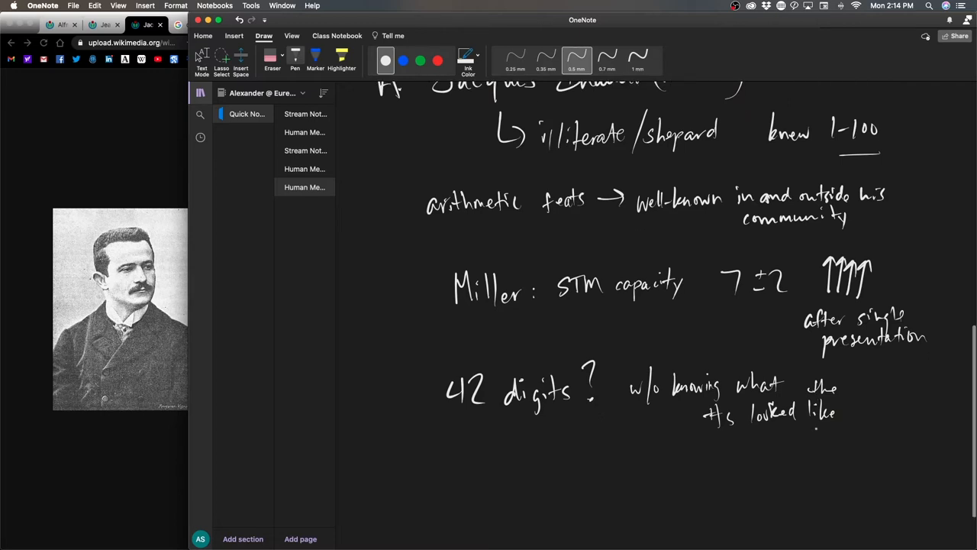
# Draw an arrow from Binet/Charcot to 'concluded: superhuman capacity (audition/info)'
pyautogui.scroll(-3)
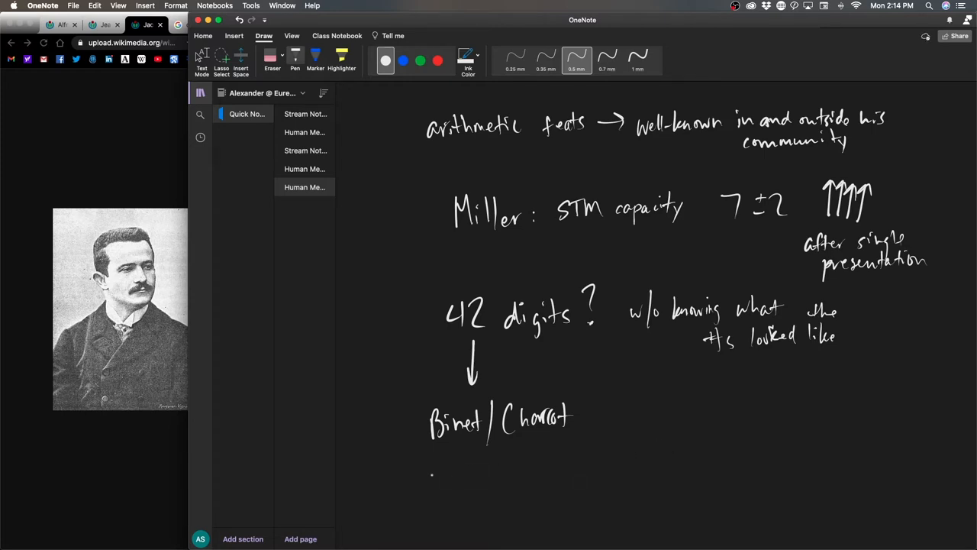
pyautogui.moveTo(449, 458); pyautogui.dragTo(449, 481)
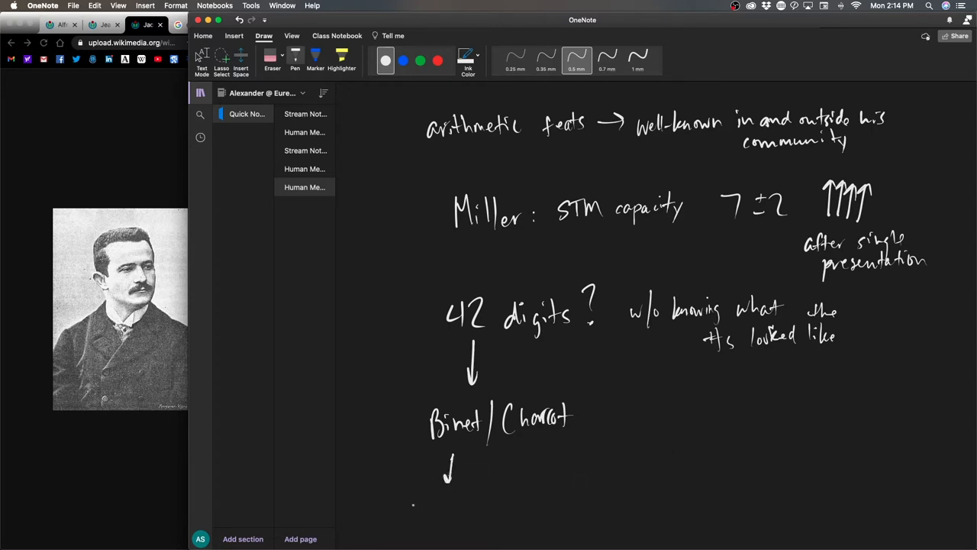
pyautogui.moveTo(394, 512); pyautogui.dragTo(451, 516)
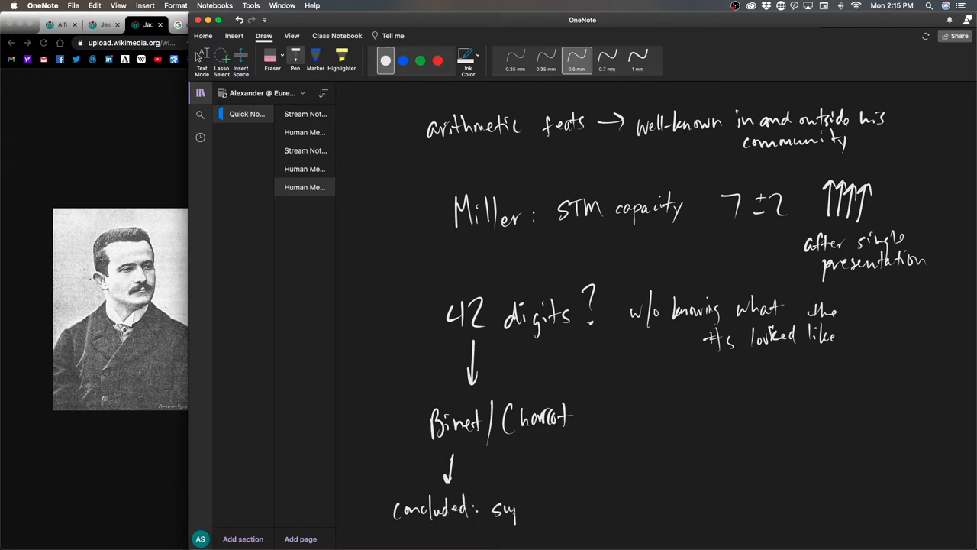
pyautogui.write('superhumancap')
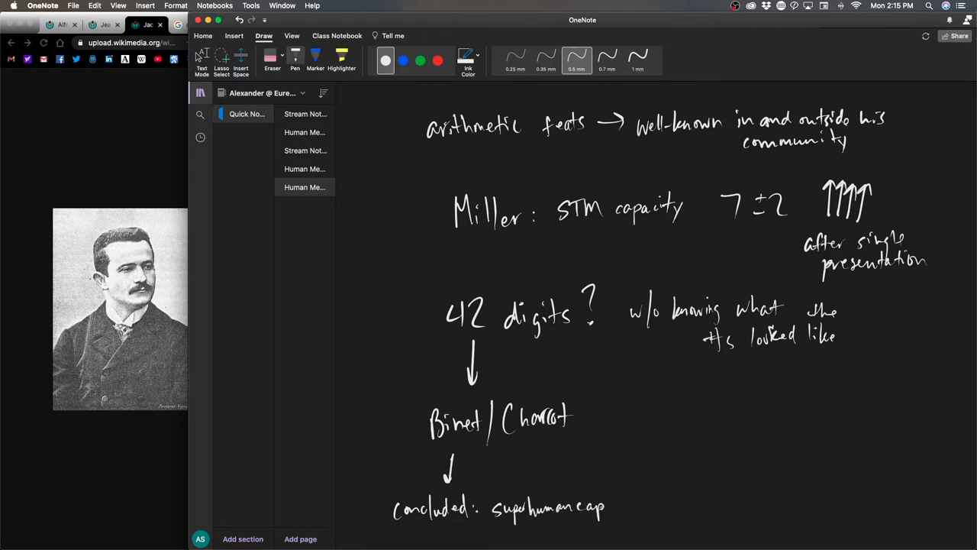
pyautogui.moveTo(581, 510); pyautogui.dragTo(642, 510)
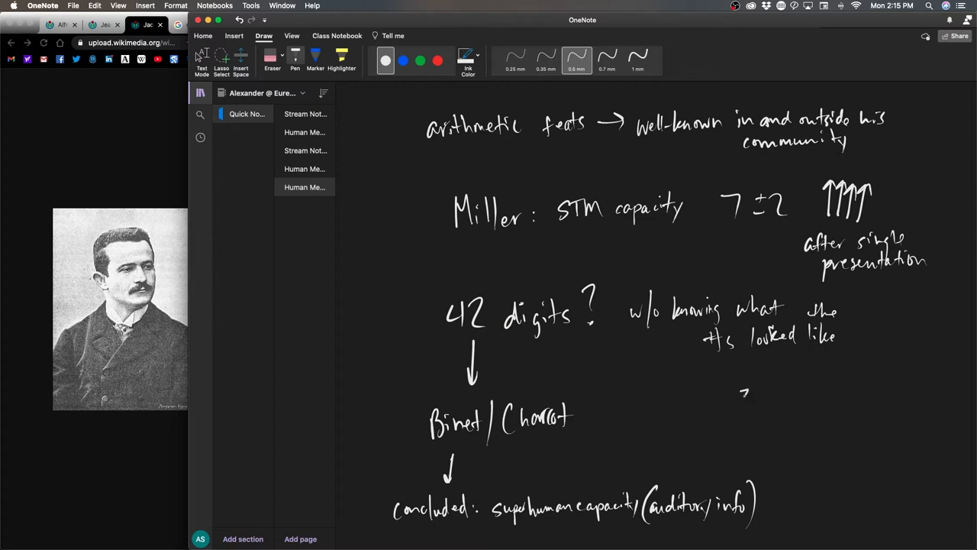
# Handwrite the cube root of 370152894 beside Binet/Charcot and its result 718.004 below
pyautogui.moveTo(736, 415); pyautogui.dragTo(928, 382)
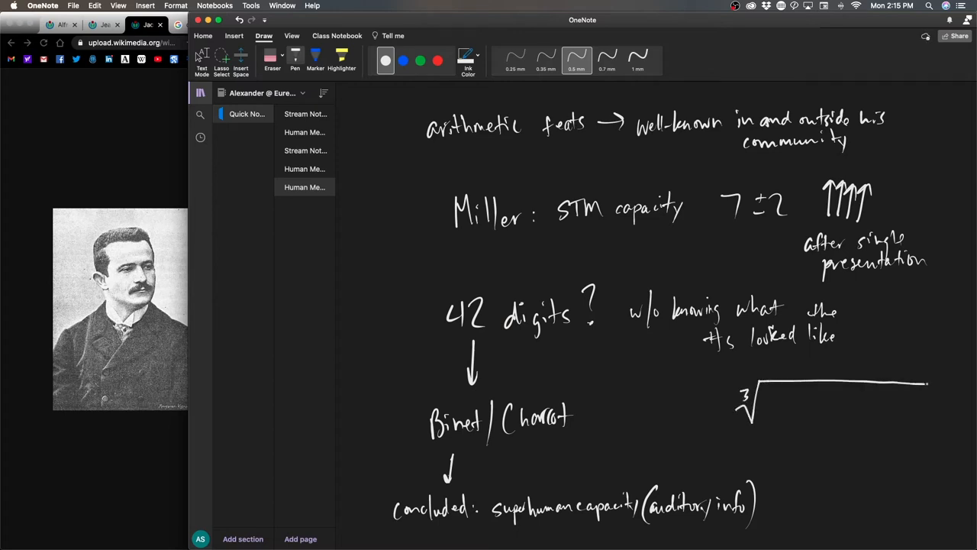
pyautogui.moveTo(756, 394); pyautogui.dragTo(931, 384)
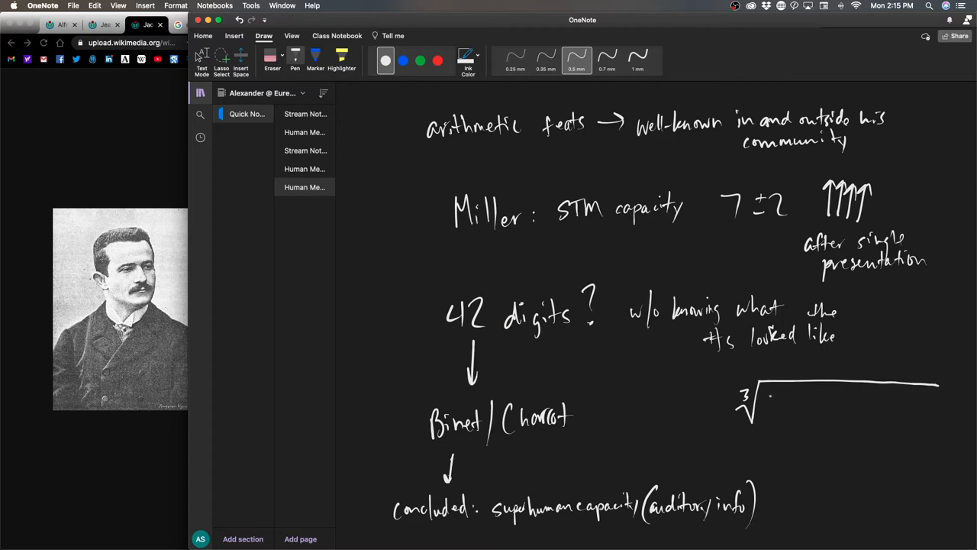
pyautogui.moveTo(767, 412); pyautogui.dragTo(782, 397)
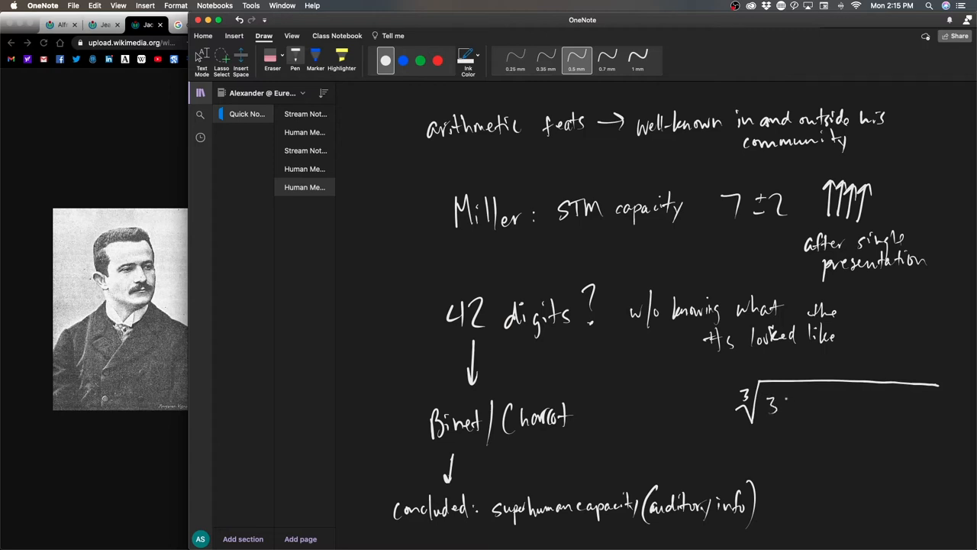
pyautogui.moveTo(787, 405); pyautogui.dragTo(840, 409)
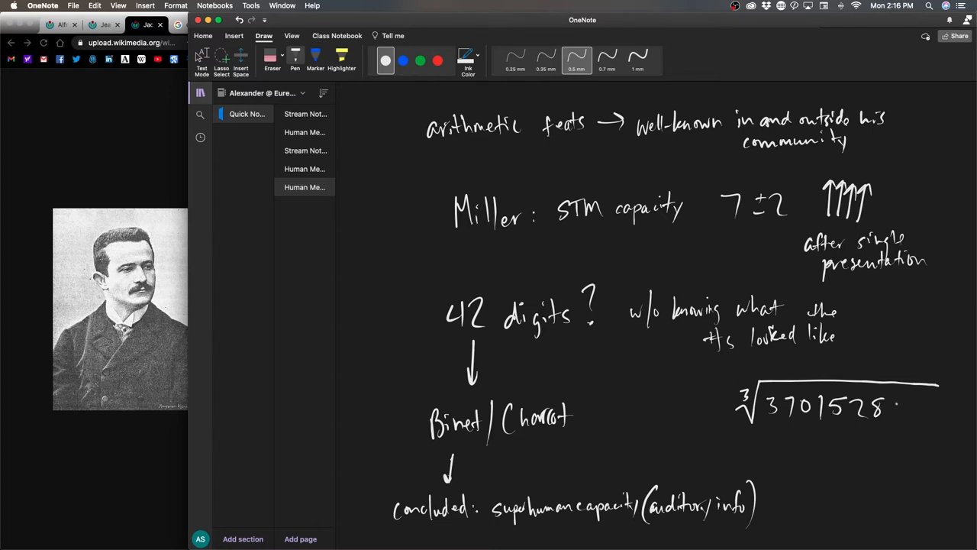
pyautogui.moveTo(886, 409); pyautogui.dragTo(923, 415)
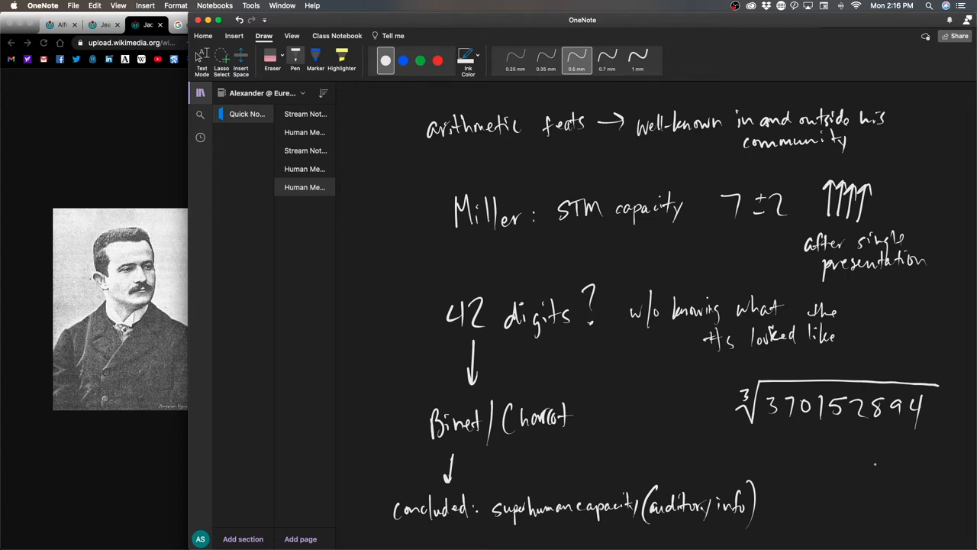
pyautogui.moveTo(947, 400); pyautogui.dragTo(965, 409)
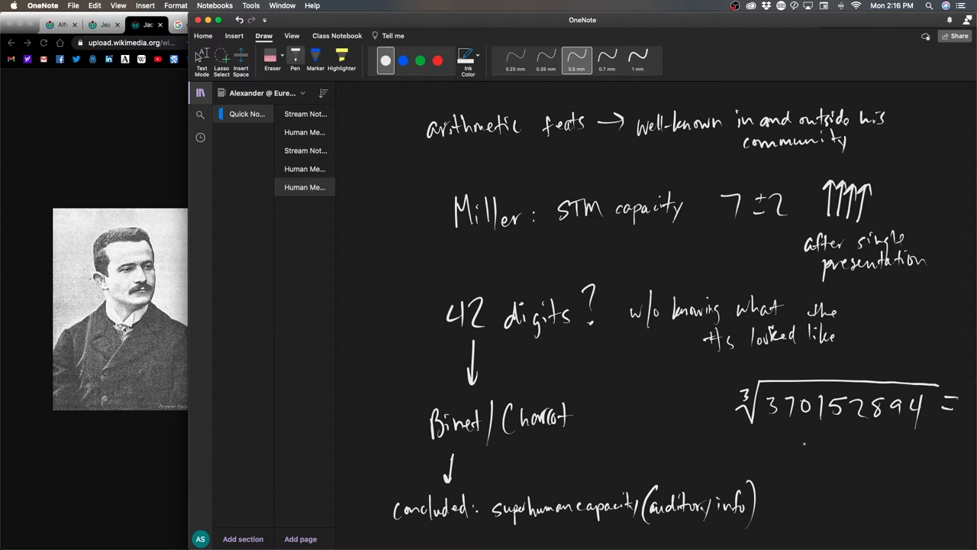
pyautogui.moveTo(794, 458); pyautogui.dragTo(828, 458)
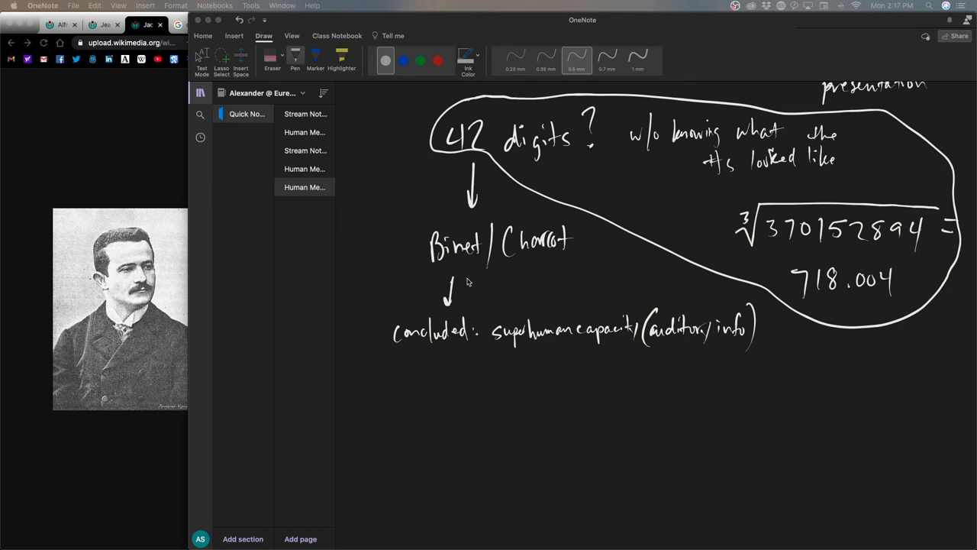
pyautogui.moveTo(485, 281)
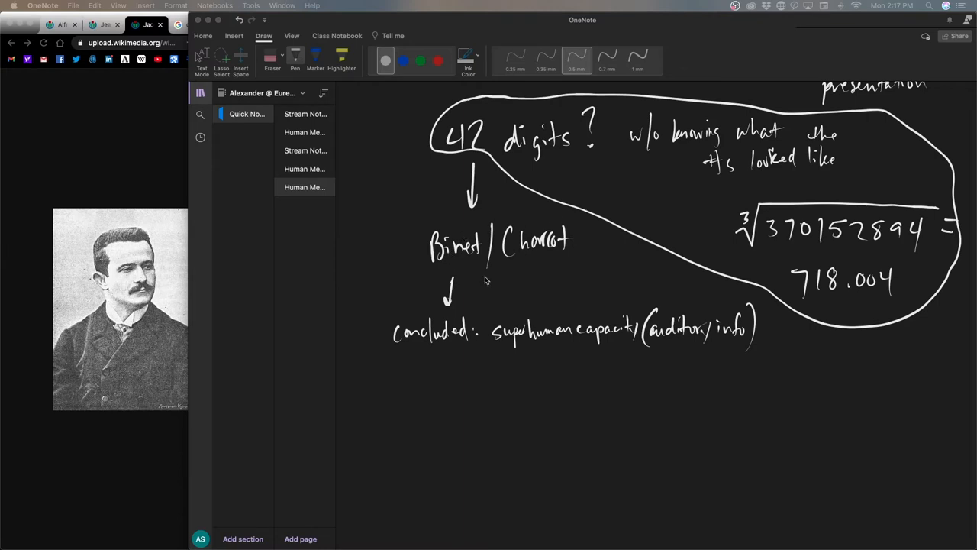
pyautogui.moveTo(461, 278)
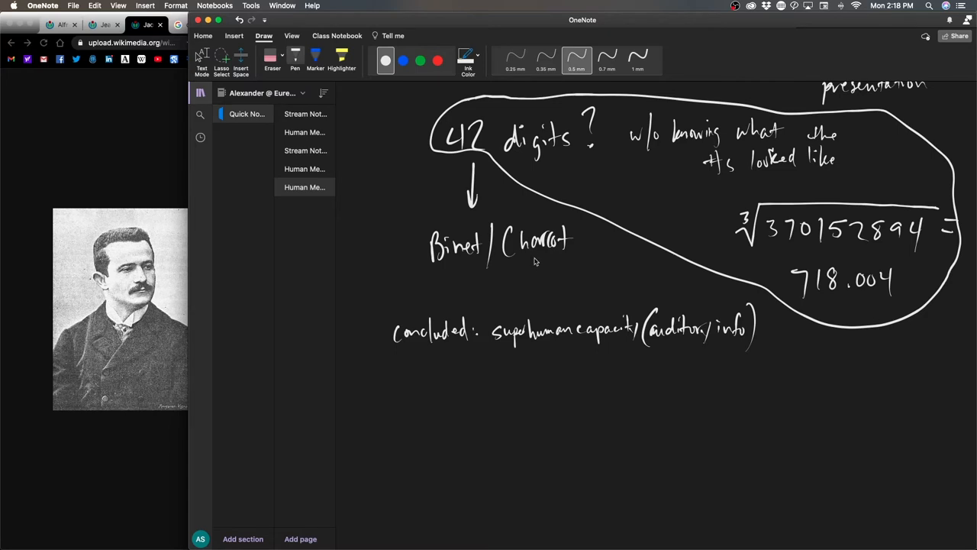
# Draw a short downward arrow from Charcot to the 'concluded: superhuman capacity' line
pyautogui.click(295, 55)
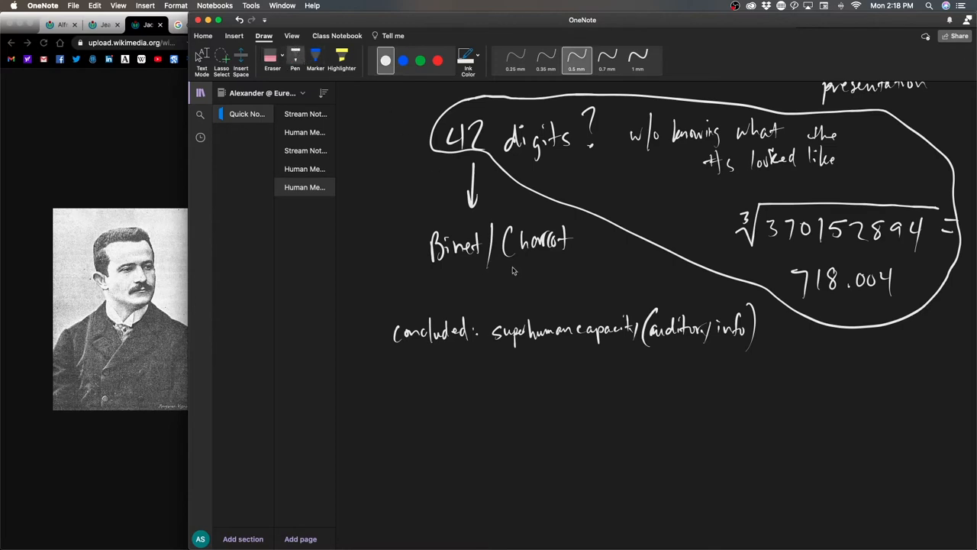
pyautogui.moveTo(542, 272); pyautogui.dragTo(542, 309)
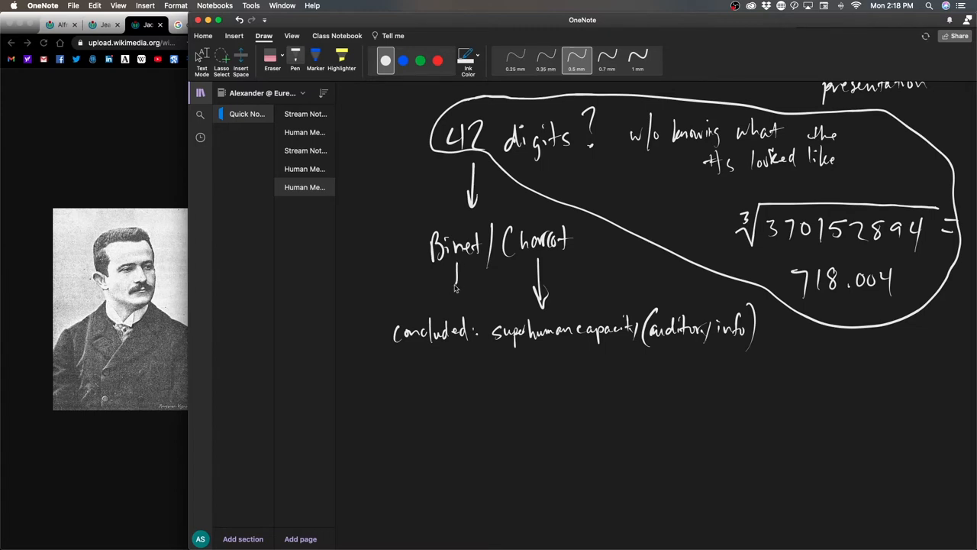
# Draw a long curved arrow from Binet around the left of the conclusion to empty space below
pyautogui.moveTo(455, 287); pyautogui.dragTo(415, 397)
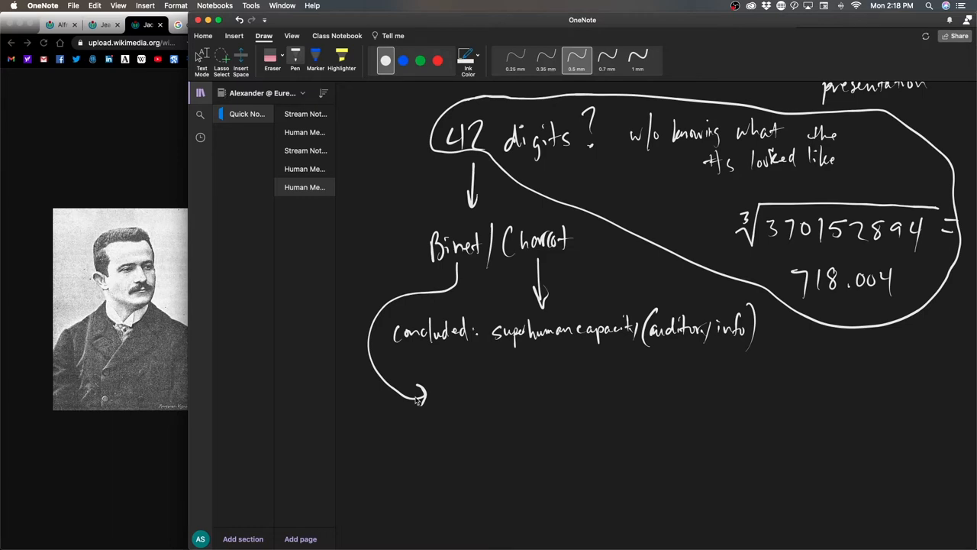
pyautogui.moveTo(617, 208)
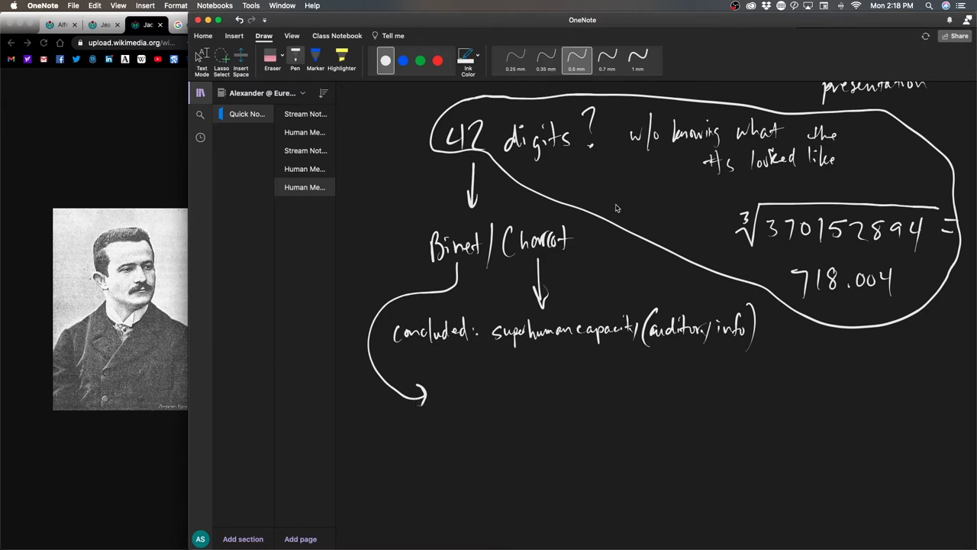
pyautogui.moveTo(620, 221)
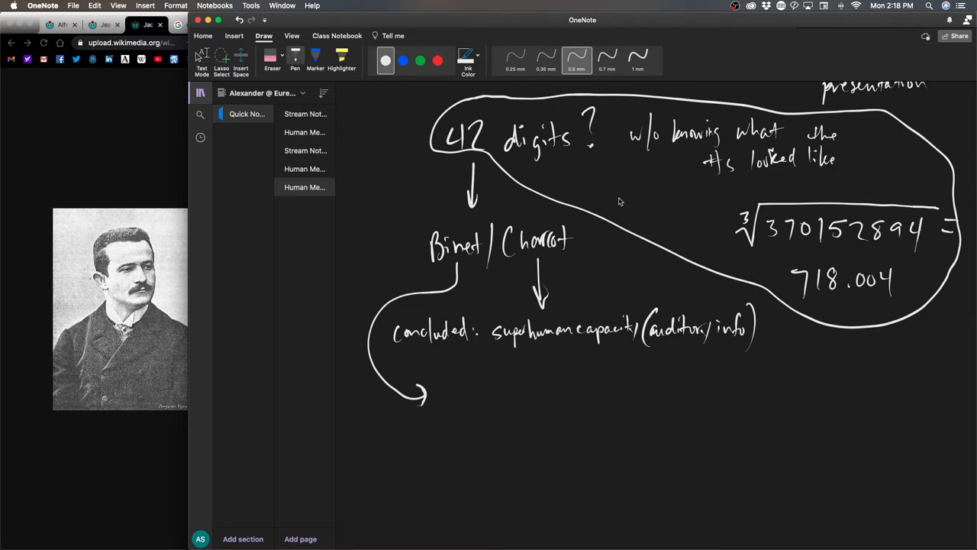
pyautogui.moveTo(614, 228)
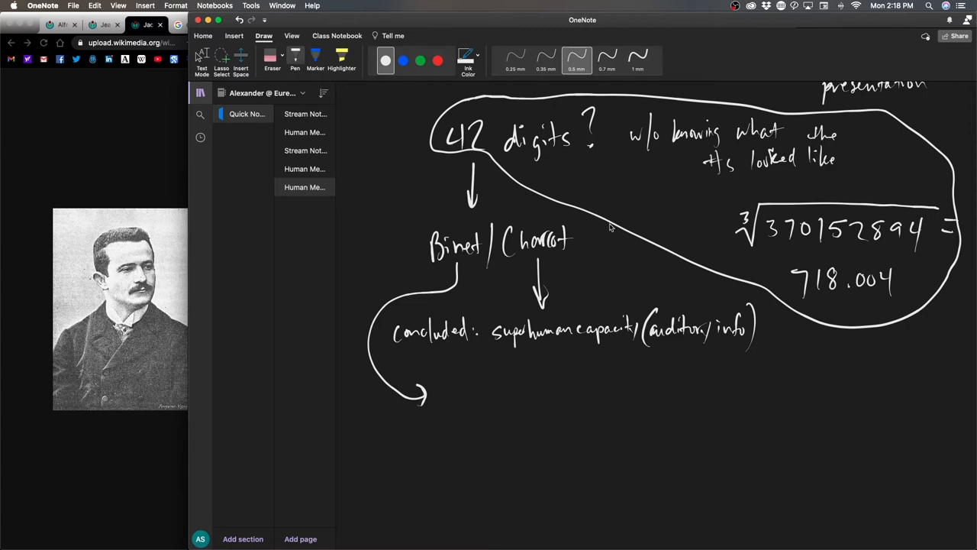
pyautogui.moveTo(614, 223)
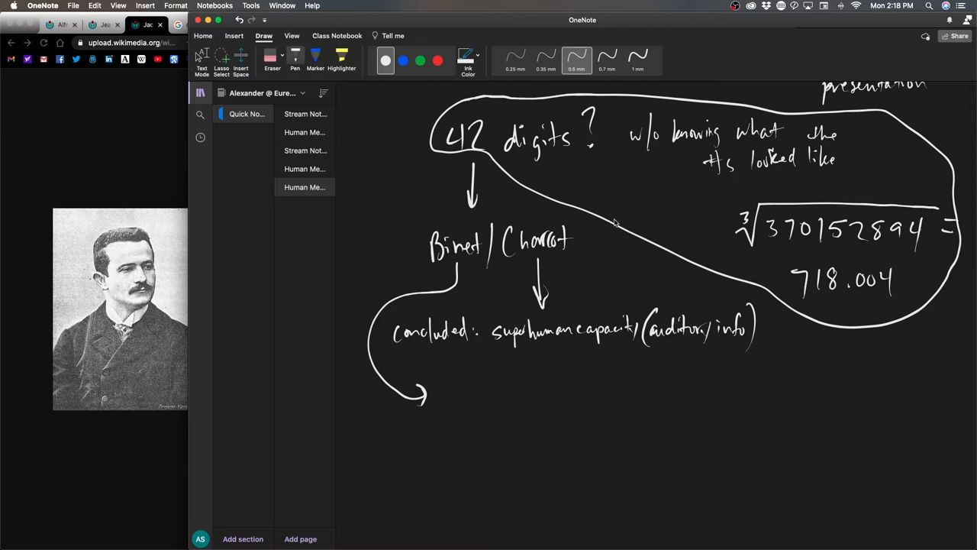
pyautogui.moveTo(476, 380)
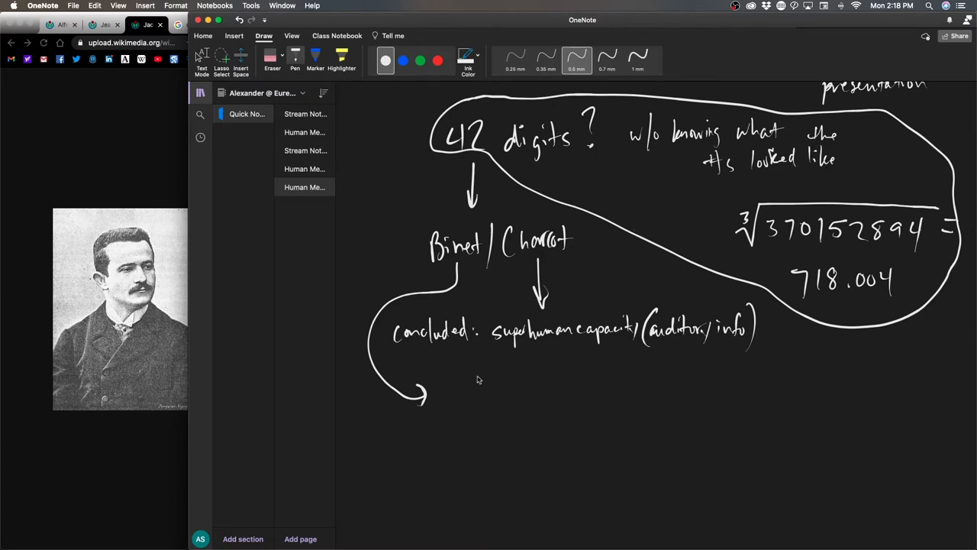
pyautogui.moveTo(502, 406)
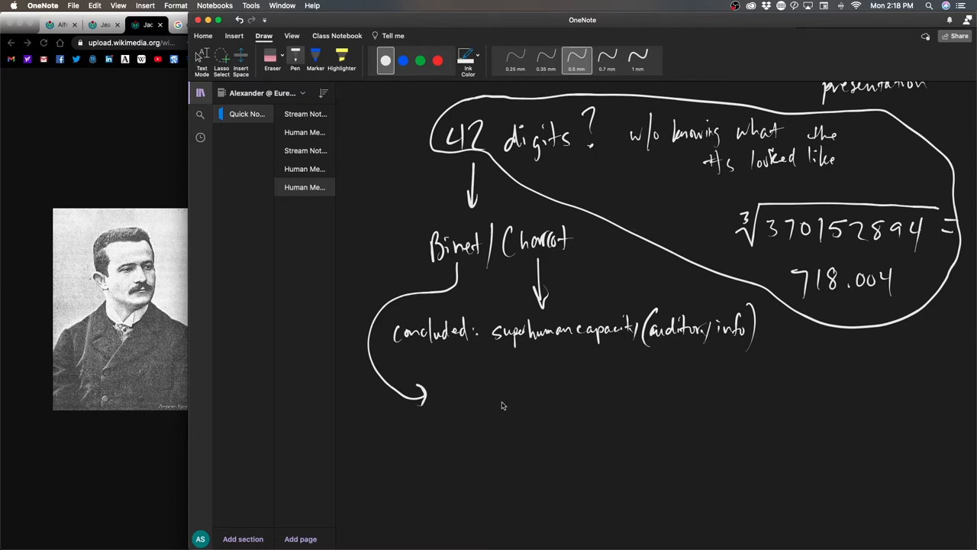
pyautogui.moveTo(452, 397)
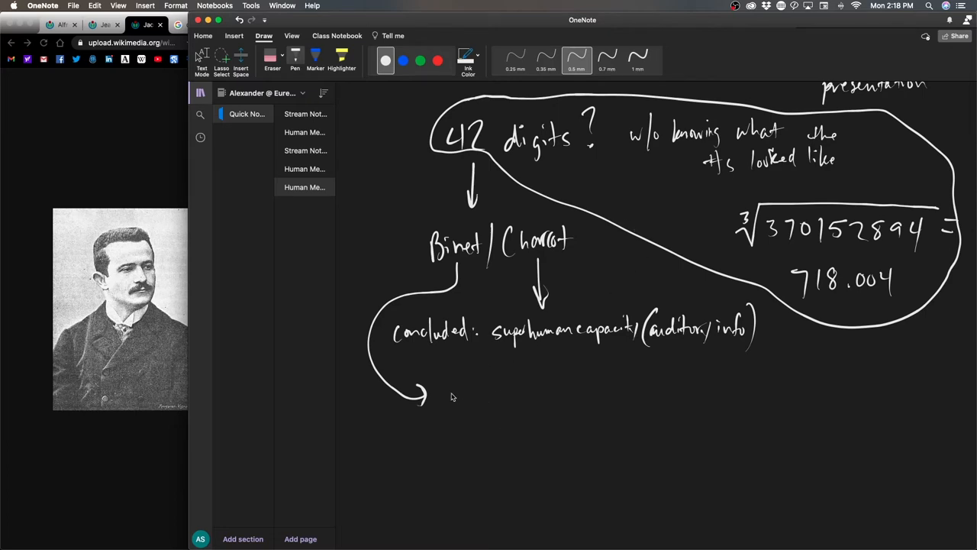
# Handwrite 'taught letters (how they sounded)' at the tip of the curved arrow
pyautogui.moveTo(443, 397); pyautogui.dragTo(503, 397)
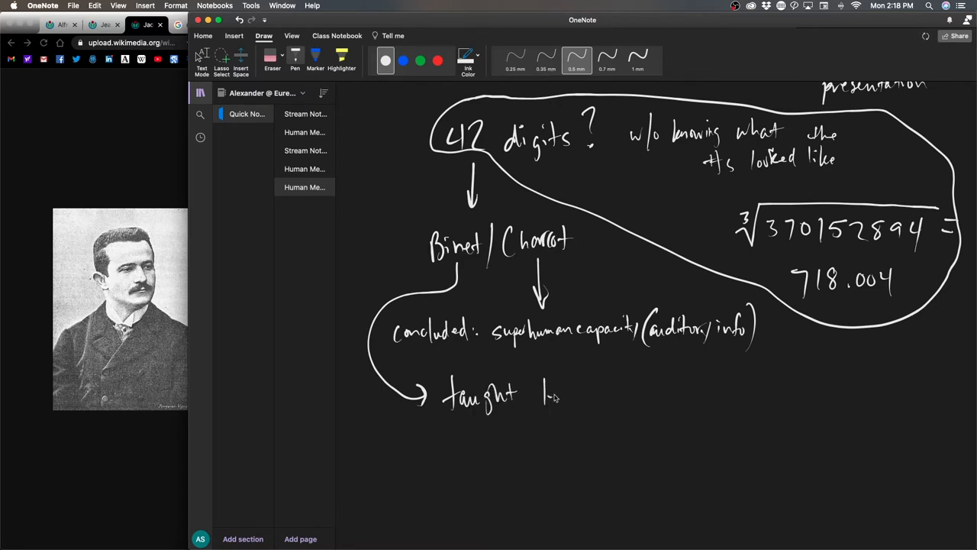
pyautogui.moveTo(542, 394); pyautogui.dragTo(611, 397)
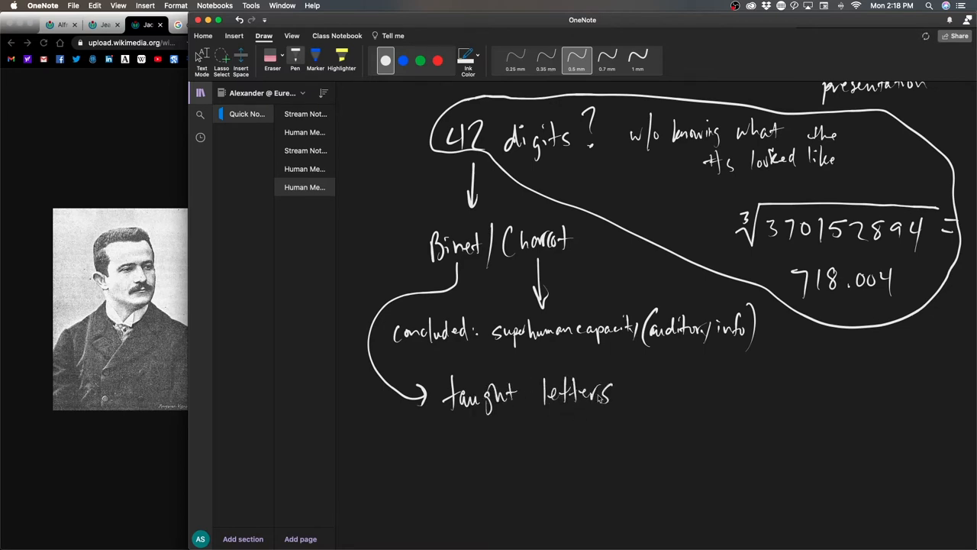
pyautogui.moveTo(630, 385); pyautogui.dragTo(654, 404)
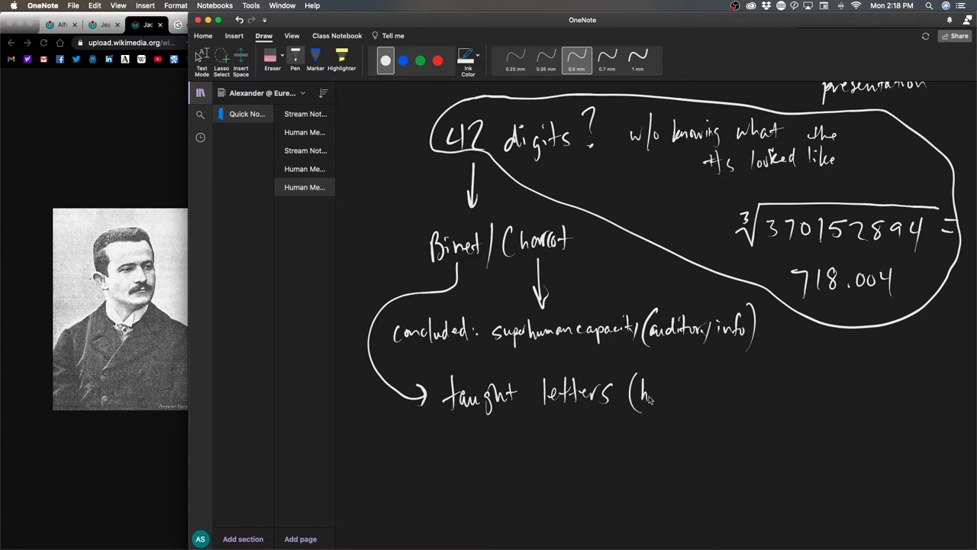
pyautogui.moveTo(653, 394); pyautogui.dragTo(702, 400)
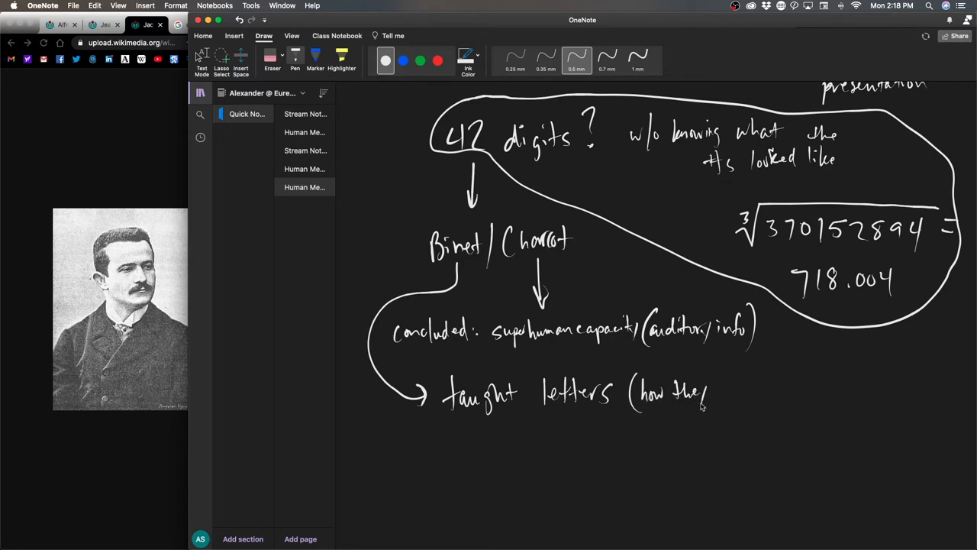
pyautogui.moveTo(702, 397); pyautogui.dragTo(756, 397)
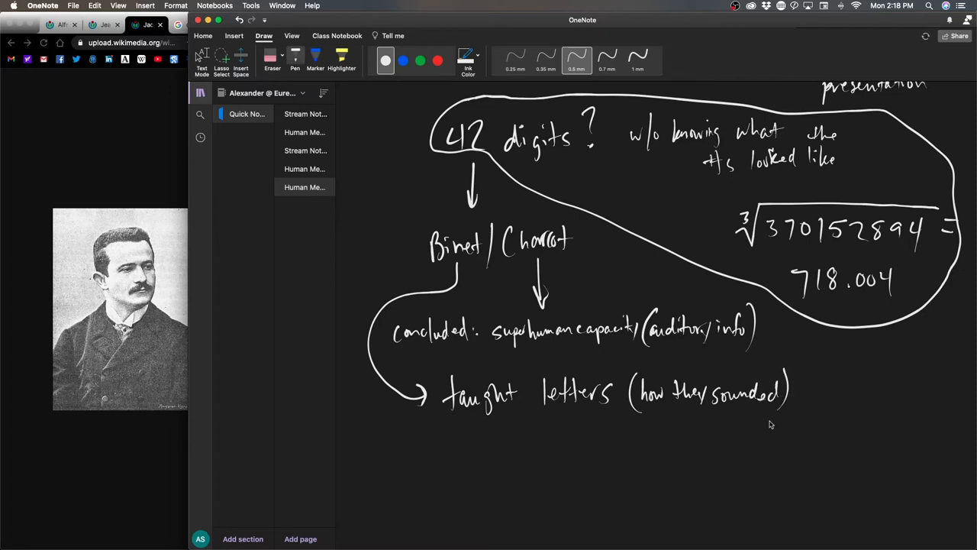
pyautogui.moveTo(706, 452)
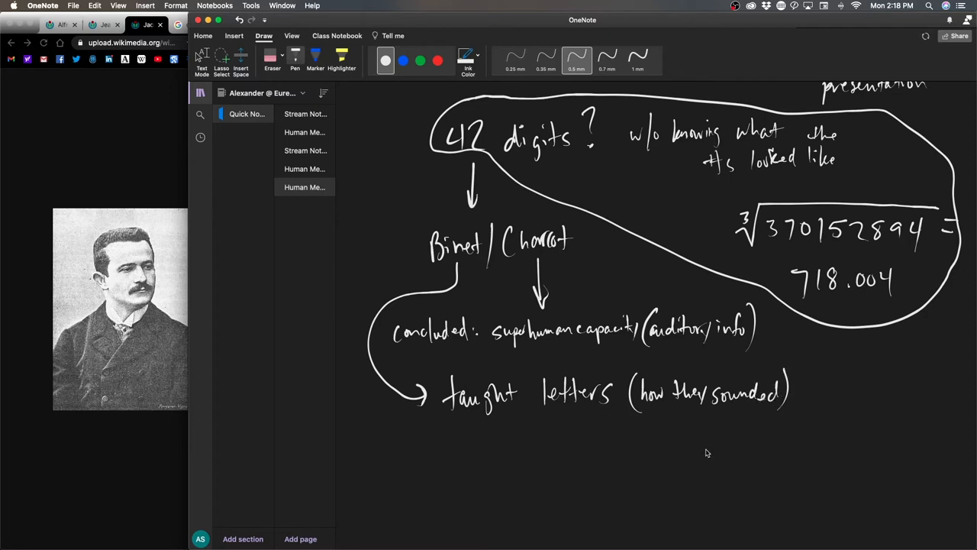
pyautogui.moveTo(703, 455)
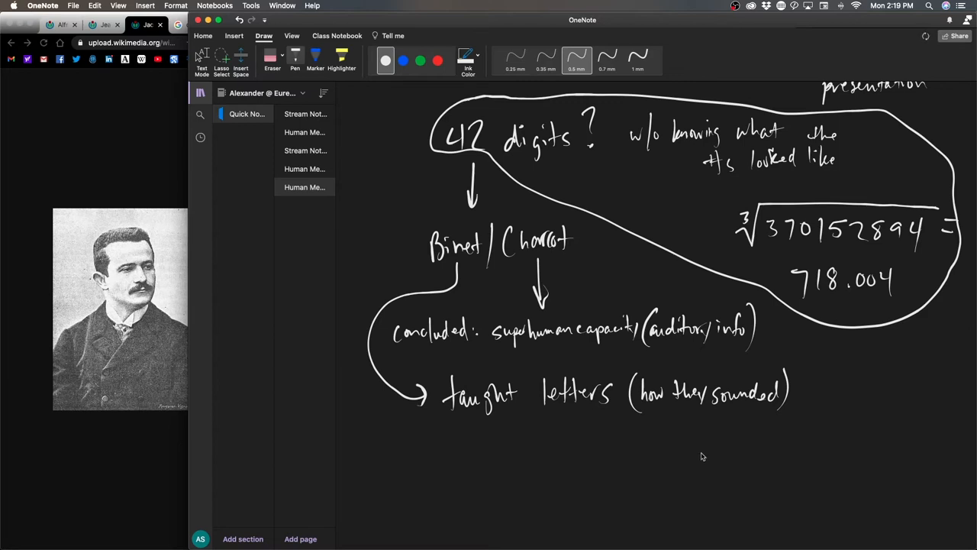
pyautogui.moveTo(708, 456)
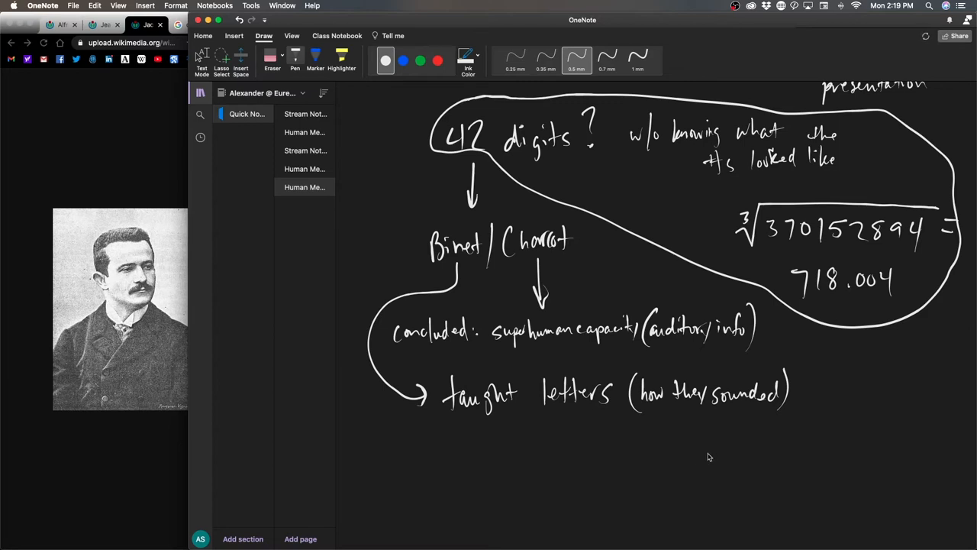
pyautogui.moveTo(716, 447)
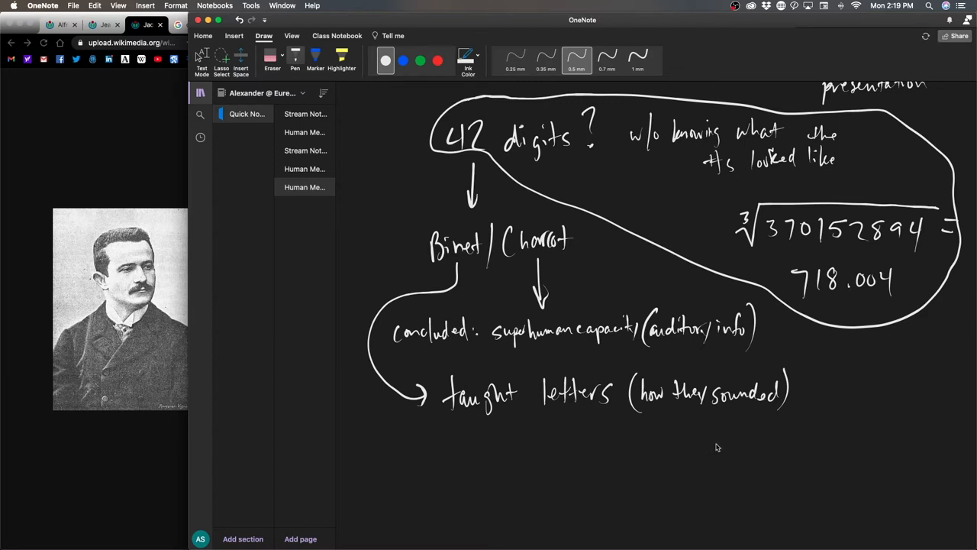
pyautogui.moveTo(714, 451)
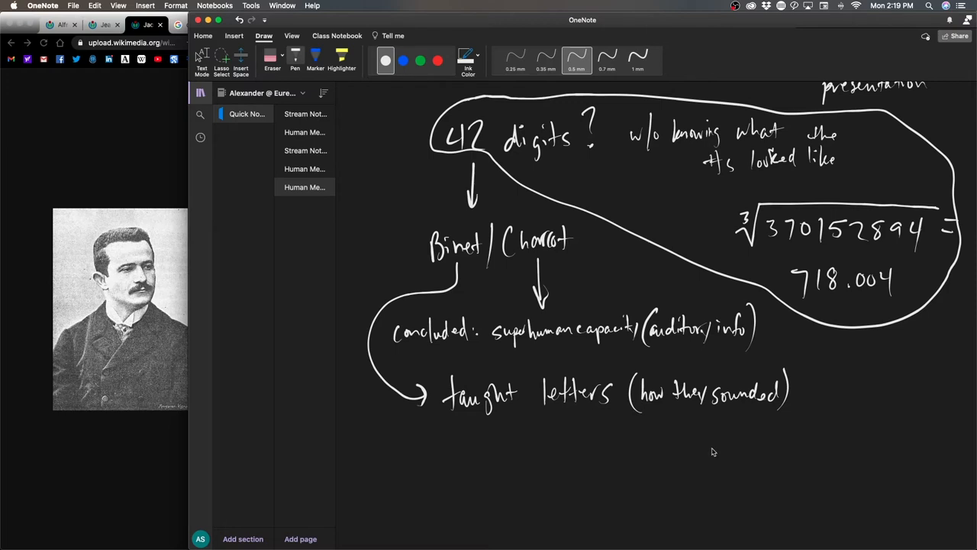
pyautogui.moveTo(703, 458)
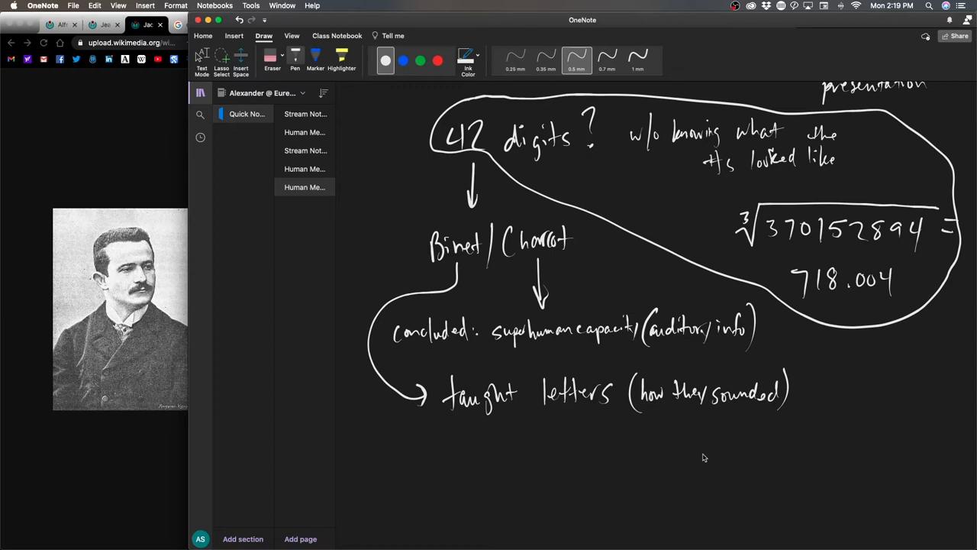
pyautogui.moveTo(698, 455)
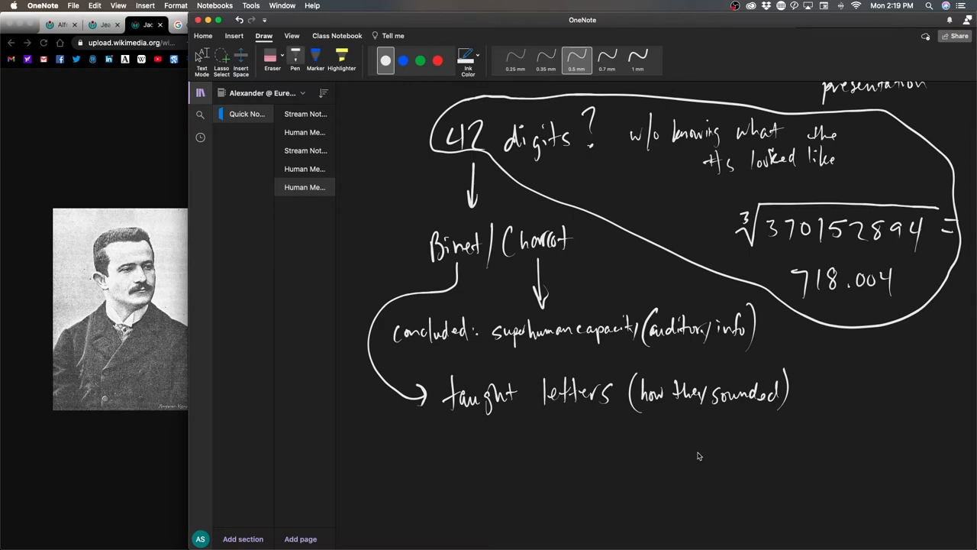
pyautogui.moveTo(742, 439)
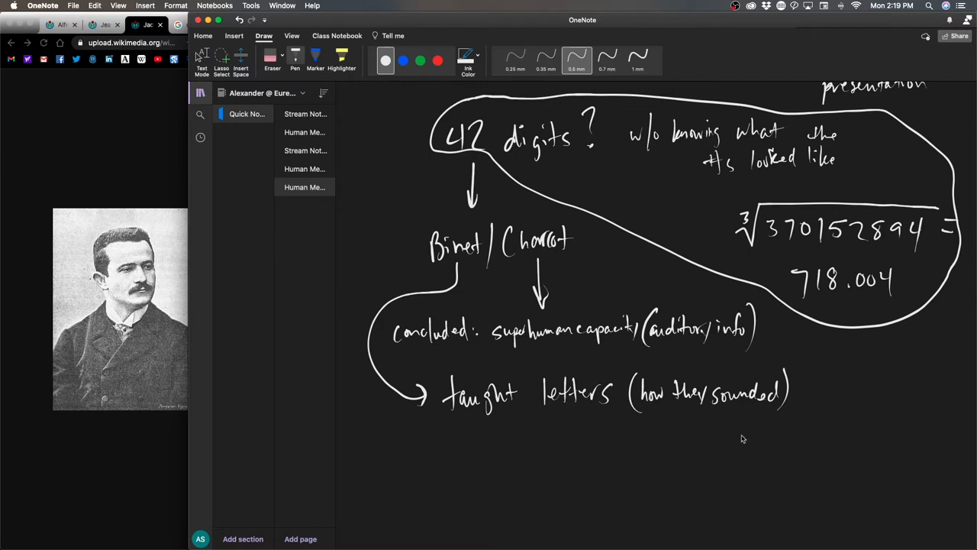
pyautogui.moveTo(760, 424)
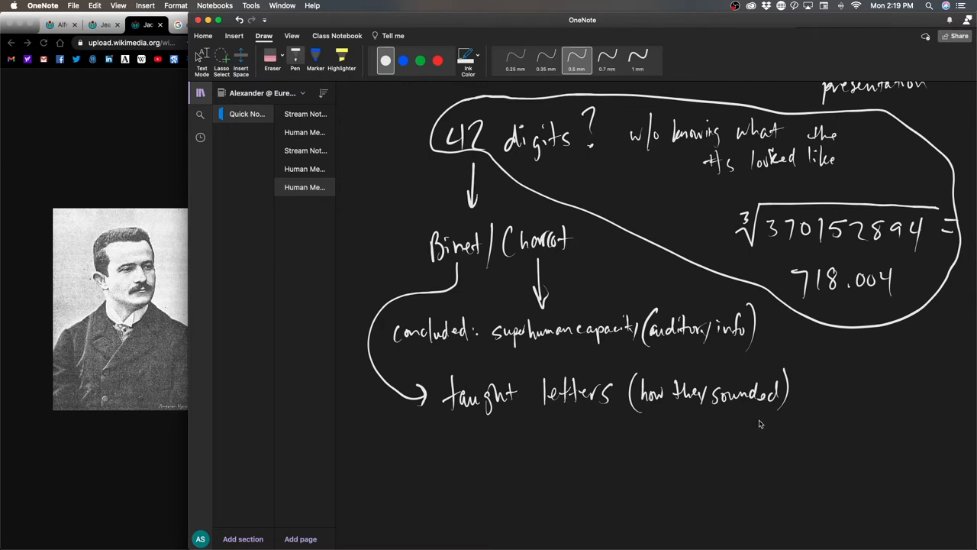
pyautogui.moveTo(751, 431)
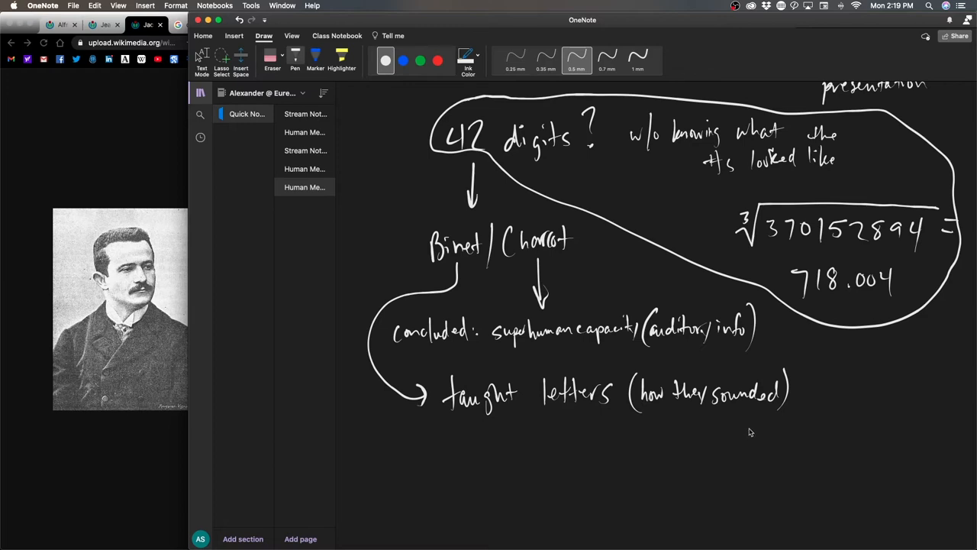
pyautogui.moveTo(736, 429)
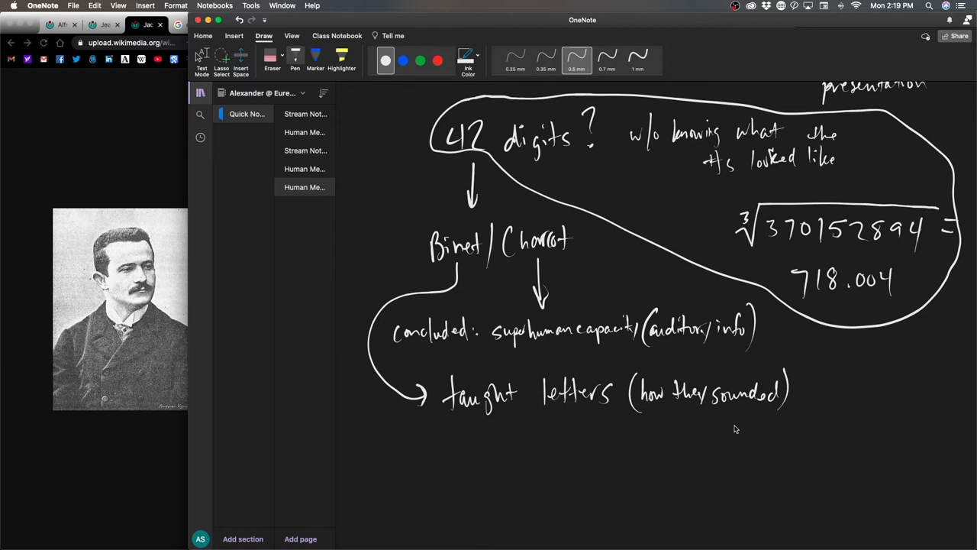
pyautogui.moveTo(573, 465)
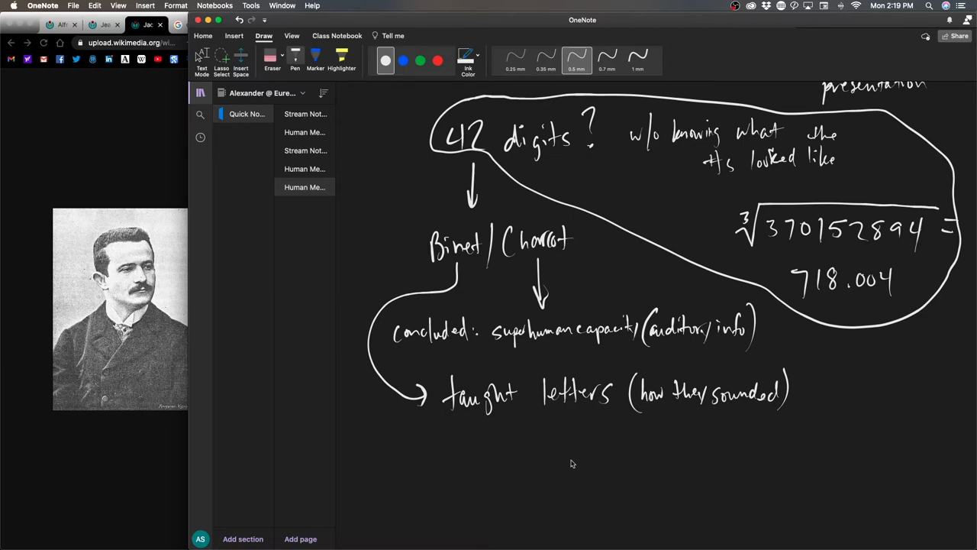
pyautogui.moveTo(618, 481)
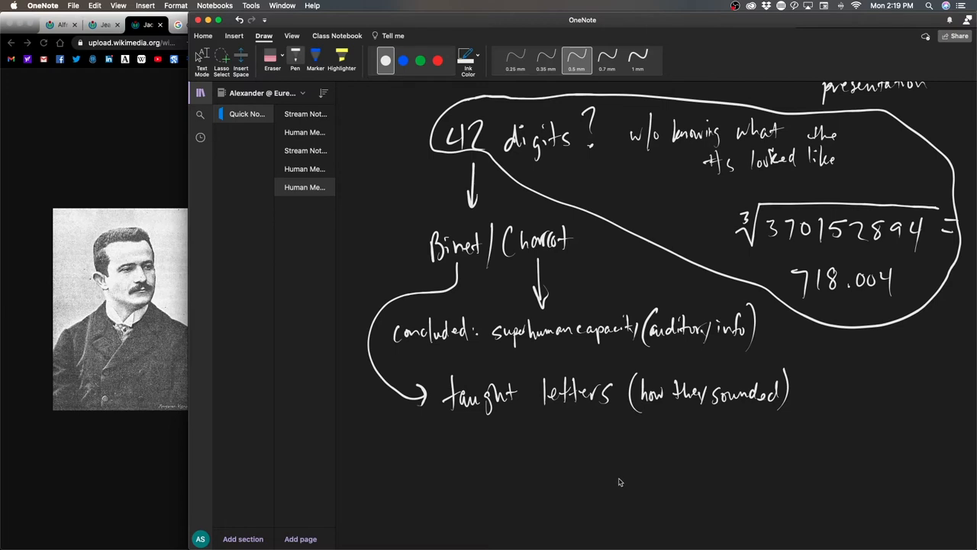
pyautogui.moveTo(545, 496)
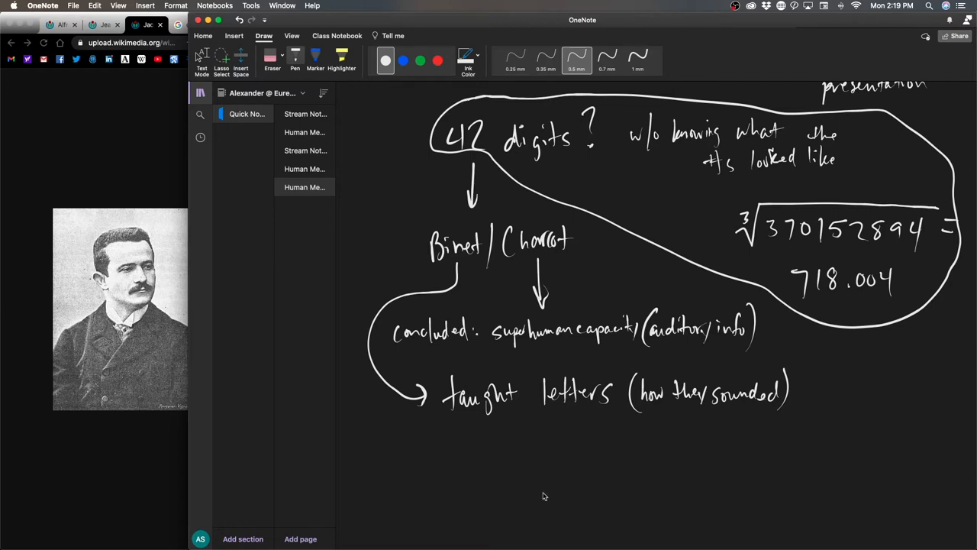
pyautogui.moveTo(546, 501)
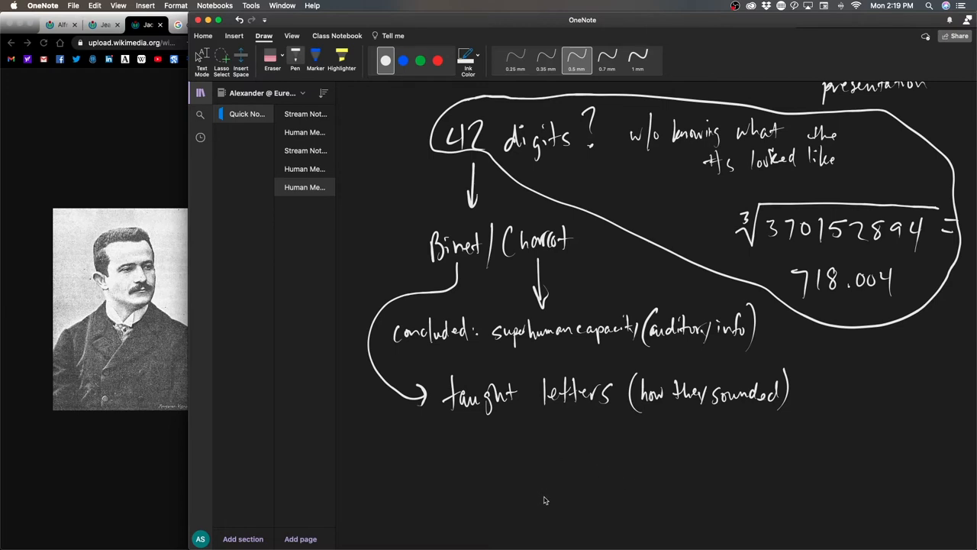
pyautogui.moveTo(475, 476)
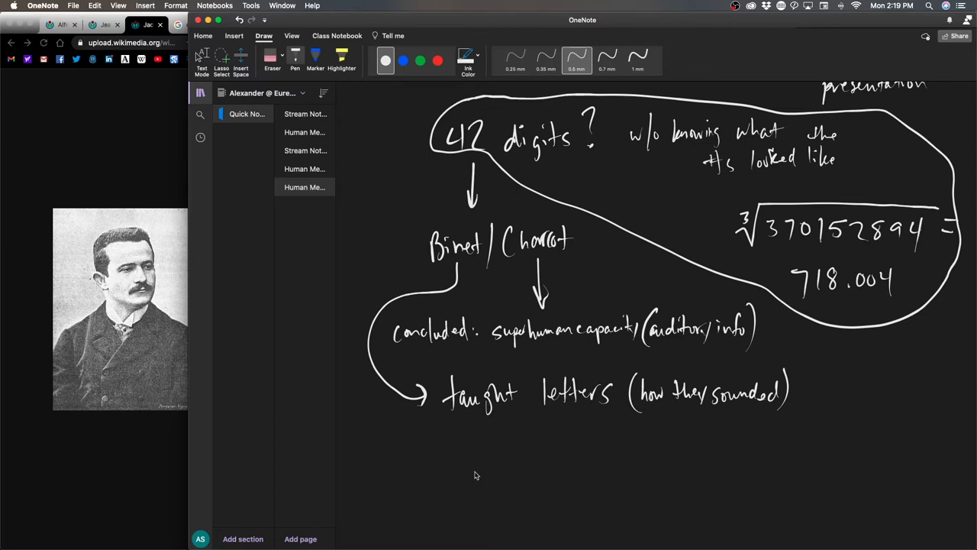
pyautogui.moveTo(487, 449)
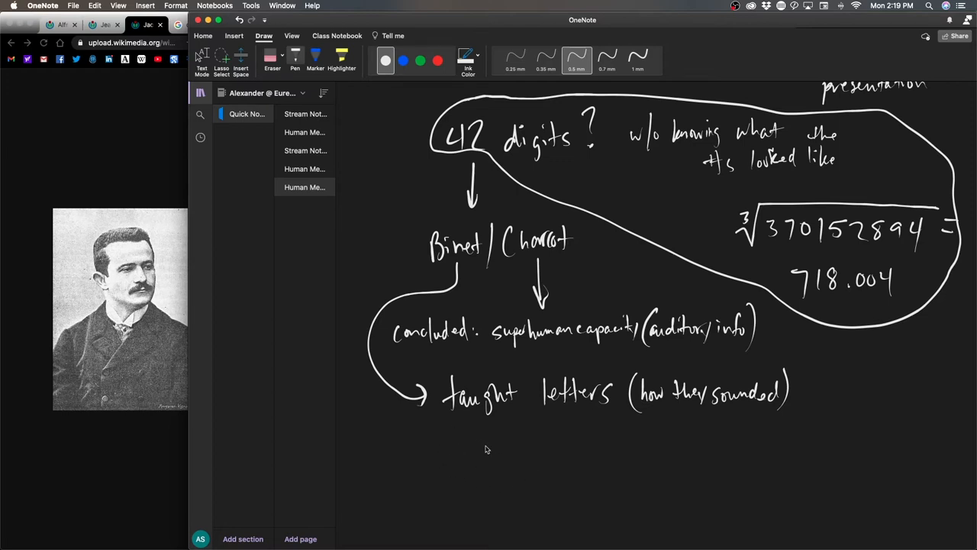
pyautogui.moveTo(450, 445)
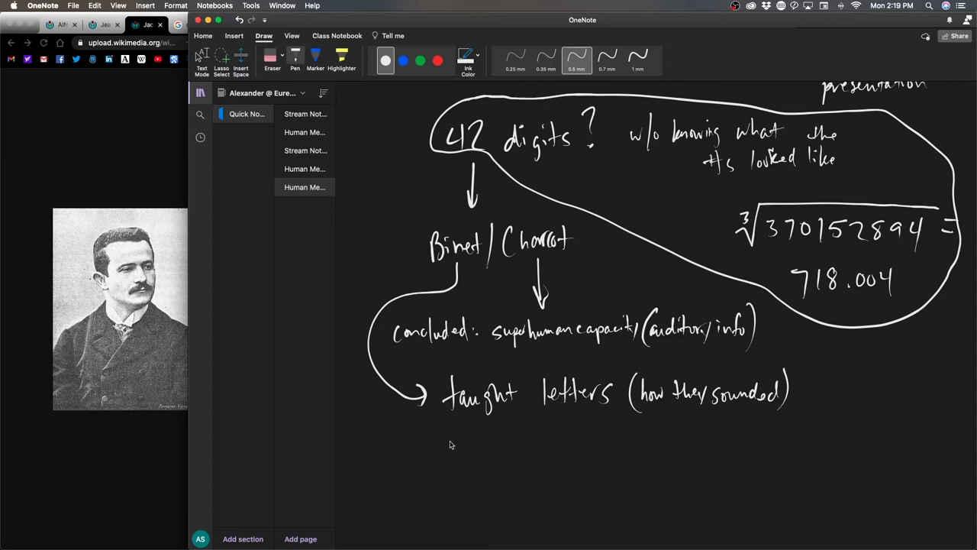
# Handwrite the line 'Inaudi: normal 7±2 capacity' under 'taught letters'
pyautogui.moveTo(435, 458); pyautogui.dragTo(489, 458)
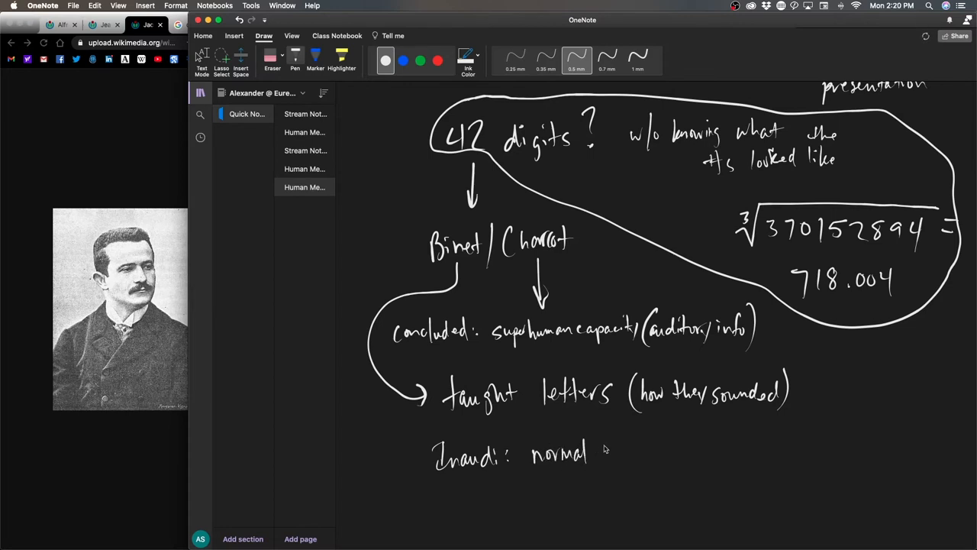
pyautogui.moveTo(603, 451); pyautogui.dragTo(654, 455)
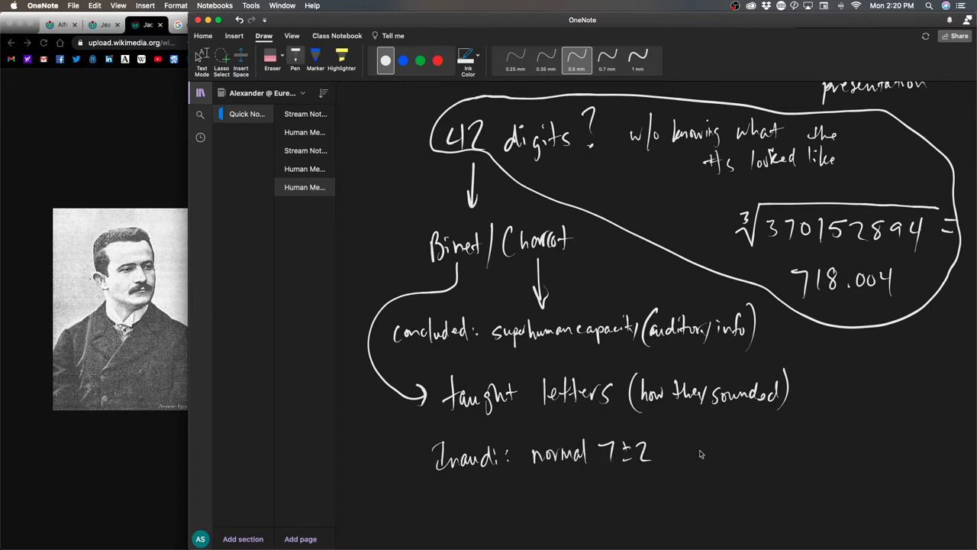
pyautogui.moveTo(745, 452)
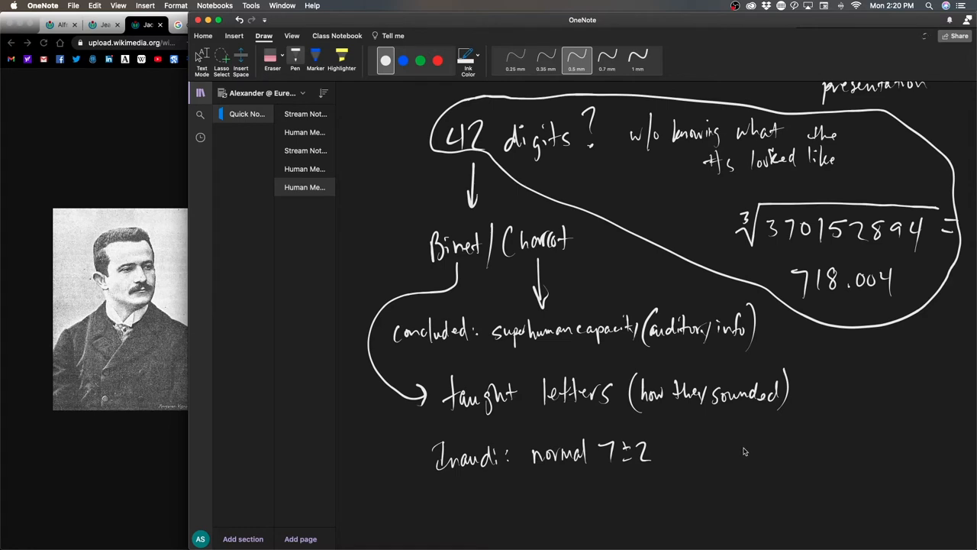
pyautogui.moveTo(695, 448)
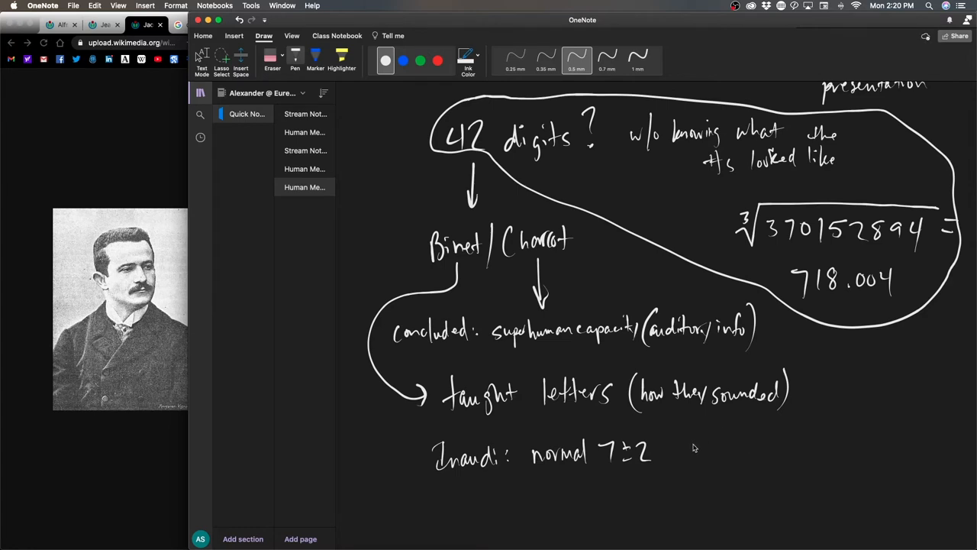
pyautogui.moveTo(678, 450); pyautogui.dragTo(736, 455)
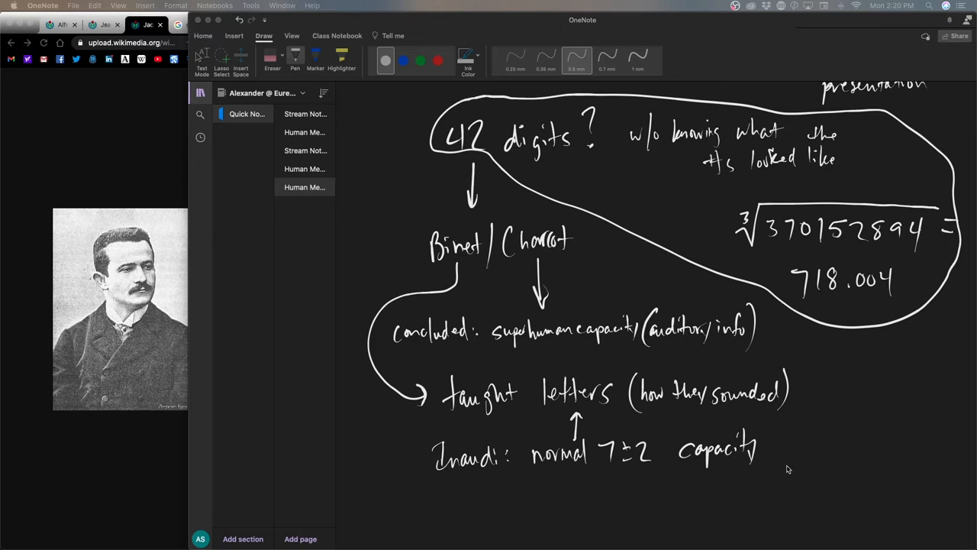
# Handwrite 'Capacity or technique', cross out Capacity and circle technique
pyautogui.scroll(-3)
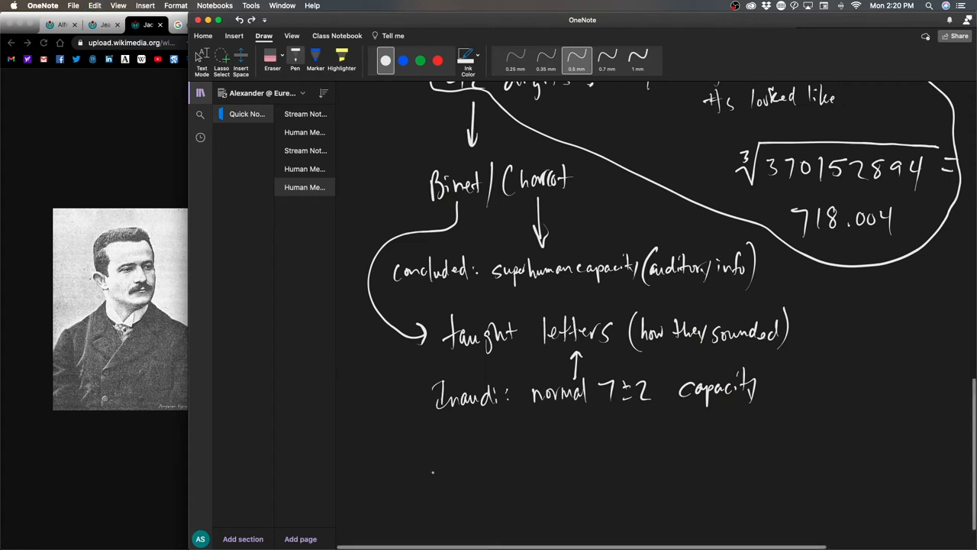
pyautogui.moveTo(433, 473); pyautogui.dragTo(426, 462)
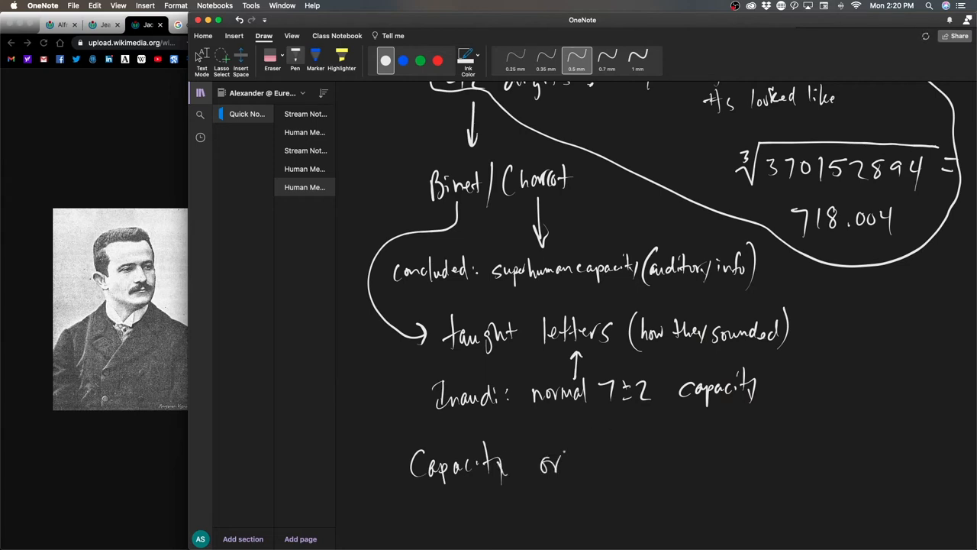
pyautogui.moveTo(598, 458); pyautogui.dragTo(641, 466)
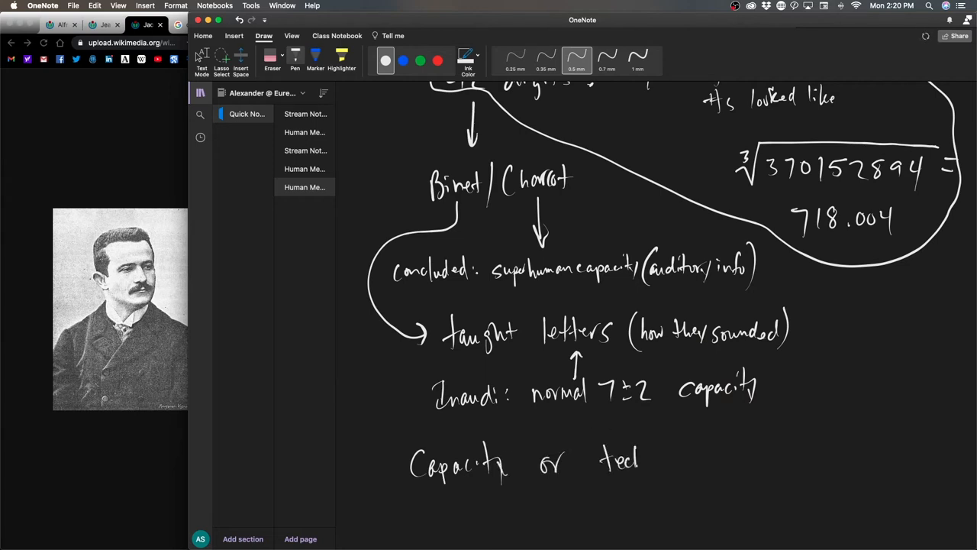
pyautogui.moveTo(634, 458); pyautogui.dragTo(664, 466)
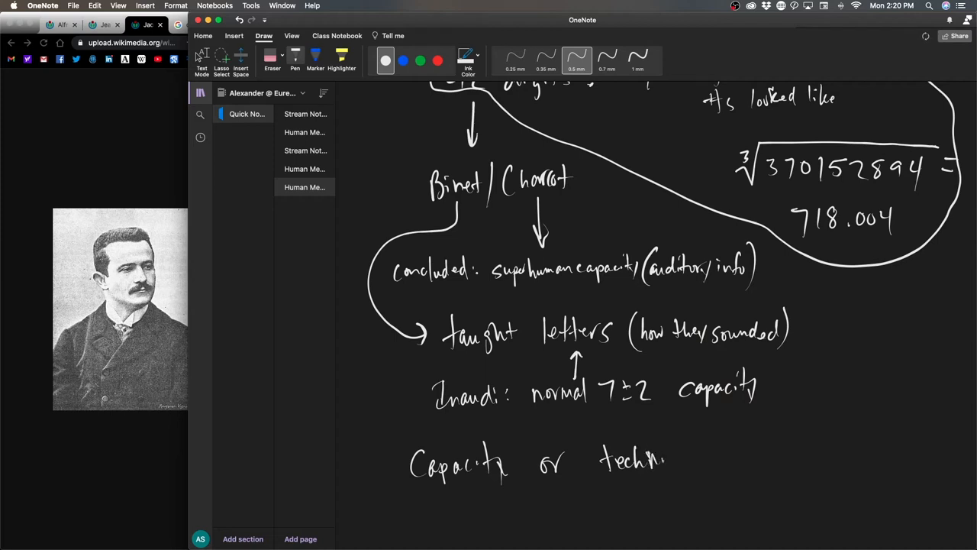
pyautogui.moveTo(663, 461); pyautogui.dragTo(697, 462)
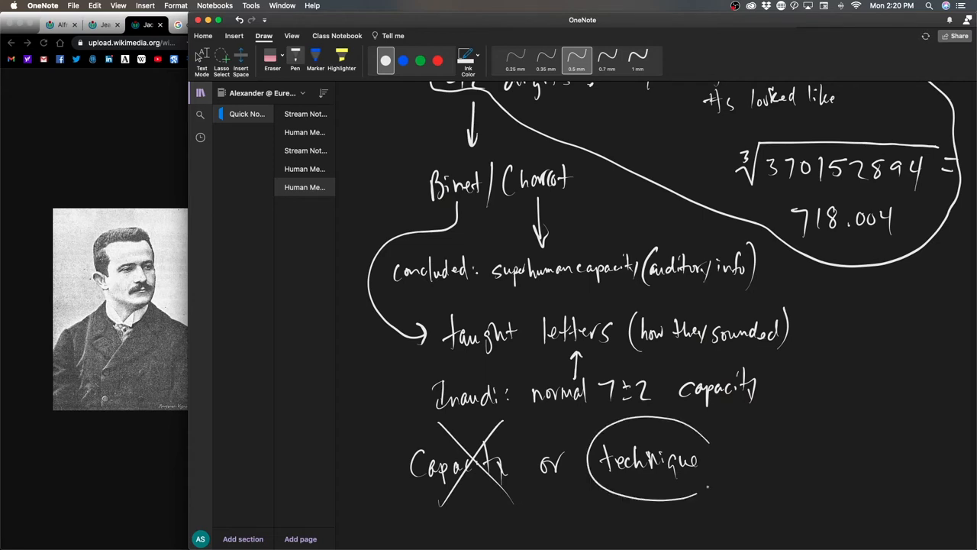
pyautogui.moveTo(568, 427); pyautogui.dragTo(702, 488)
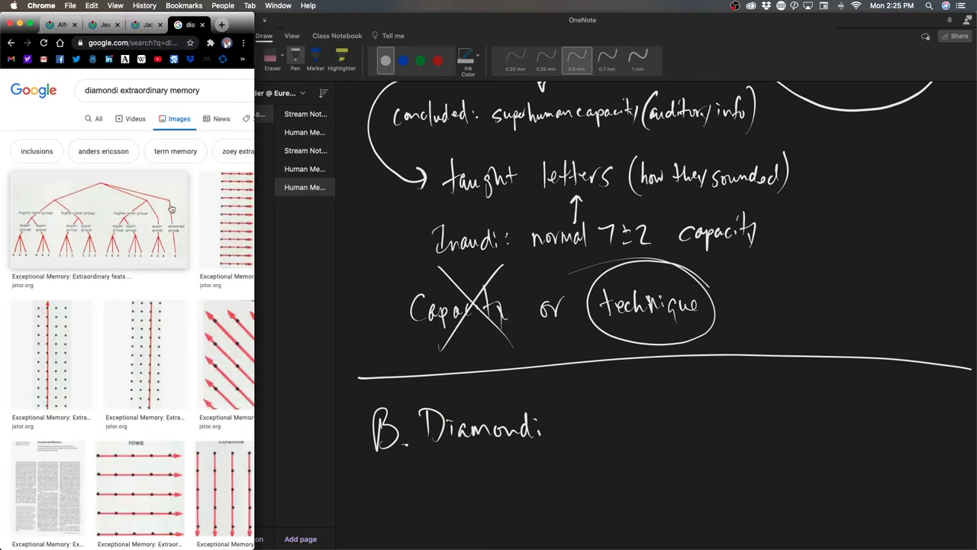
# Preview the tree-diagram image result, then handwrite '(Greek)' after Diamondi and 'Images' below
pyautogui.click(97, 222)
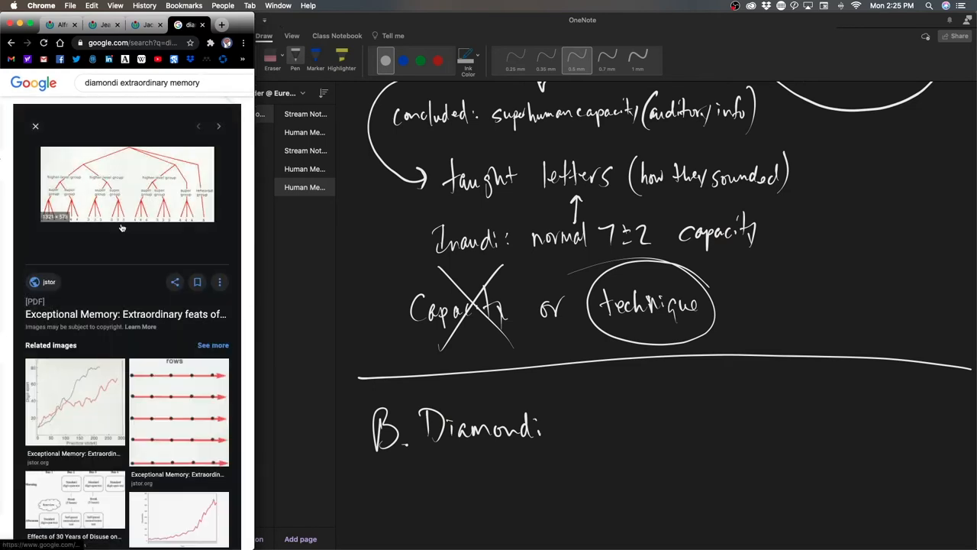
pyautogui.moveTo(136, 223)
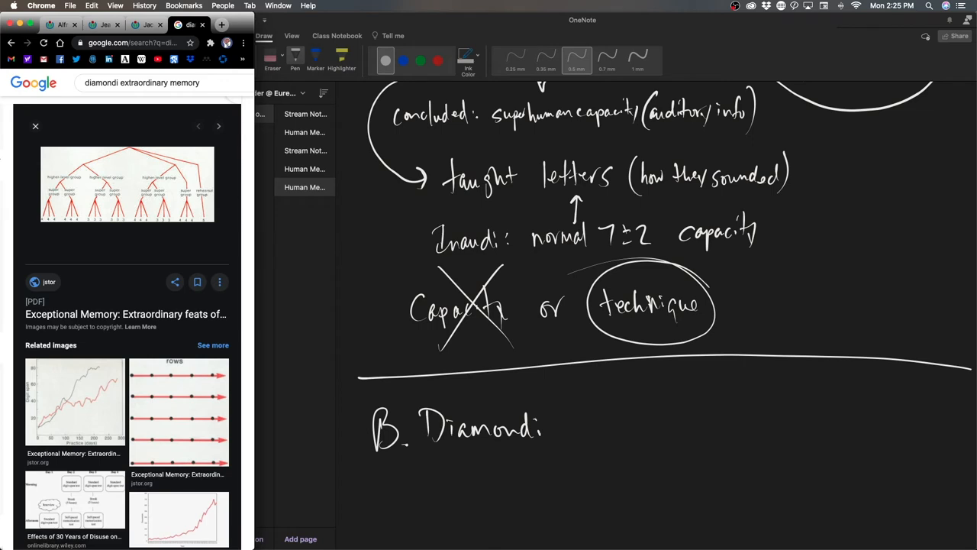
pyautogui.moveTo(588, 397)
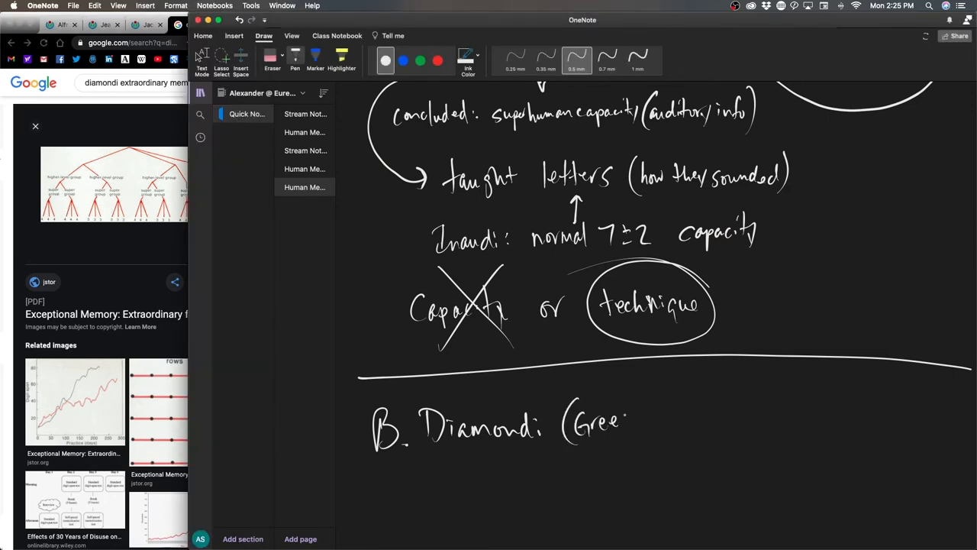
pyautogui.moveTo(604, 416); pyautogui.dragTo(653, 425)
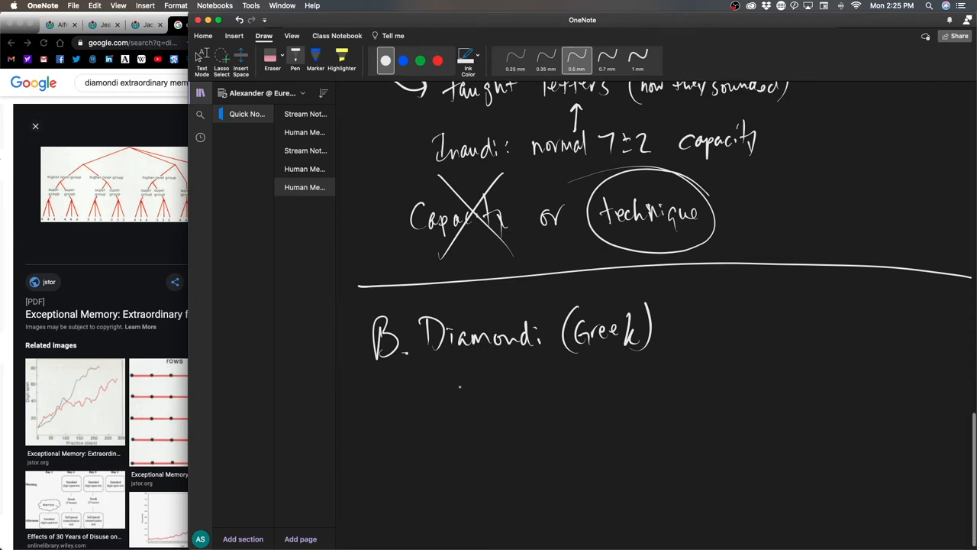
pyautogui.moveTo(446, 389); pyautogui.dragTo(504, 415)
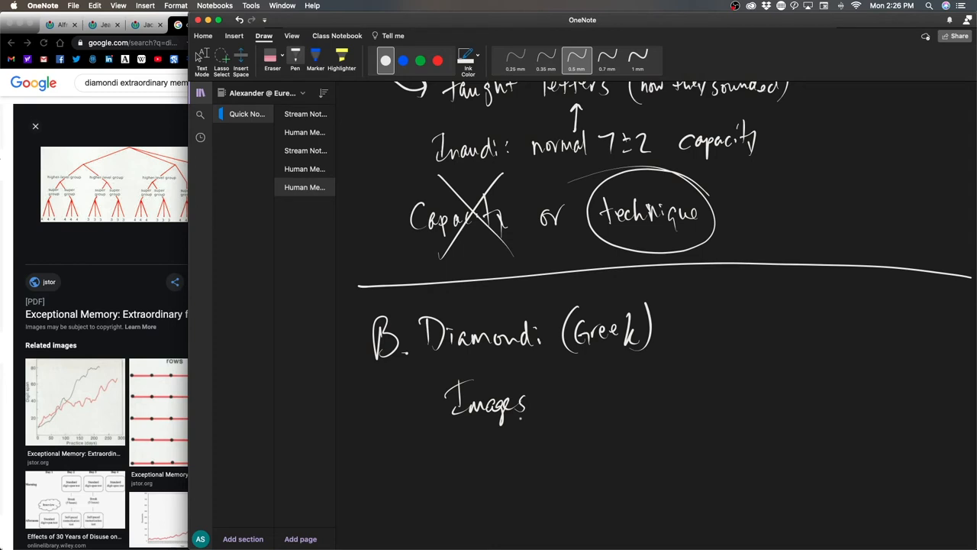
pyautogui.scroll(-3)
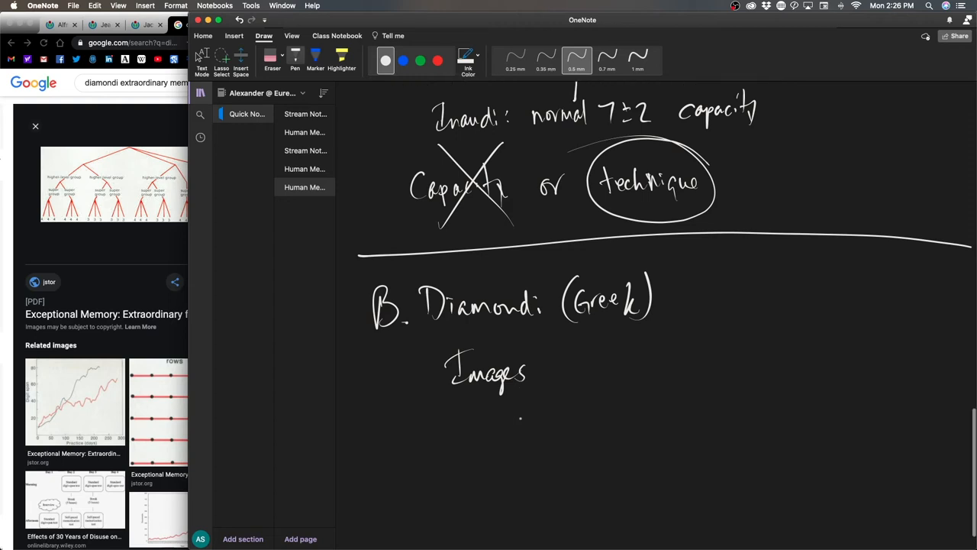
pyautogui.scroll(-3)
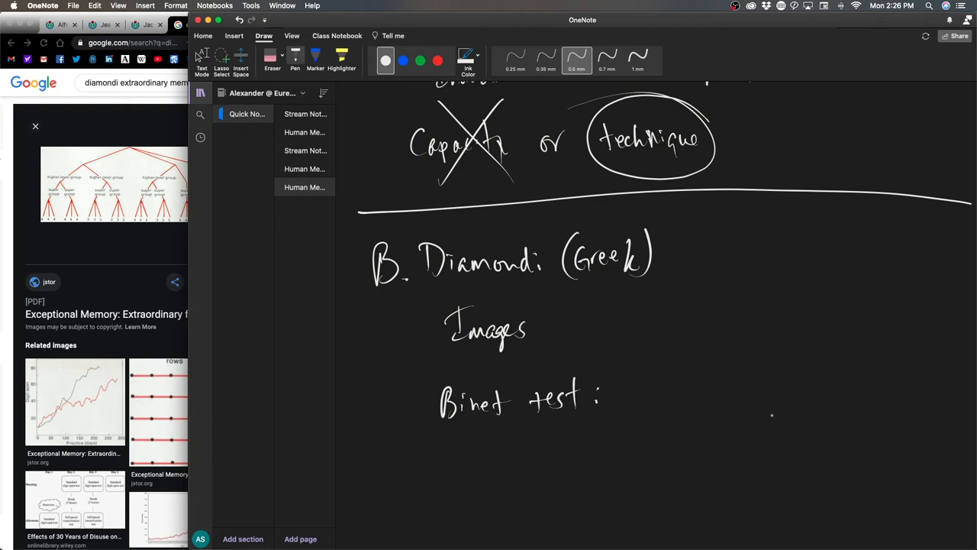
pyautogui.moveTo(697, 353)
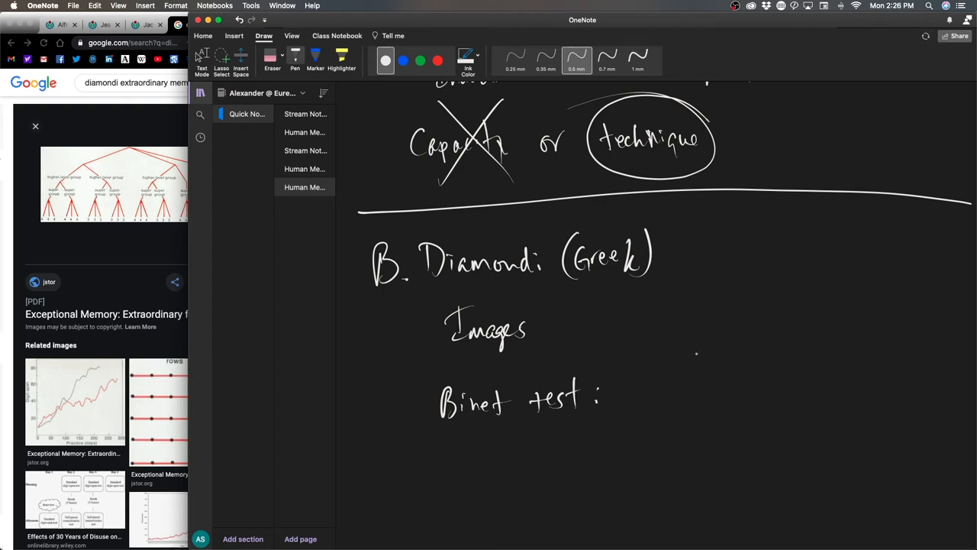
# Complete the line 'Binet test: 5x5 matrix #s' after 'Binet test:'
pyautogui.moveTo(633, 374); pyautogui.dragTo(687, 389)
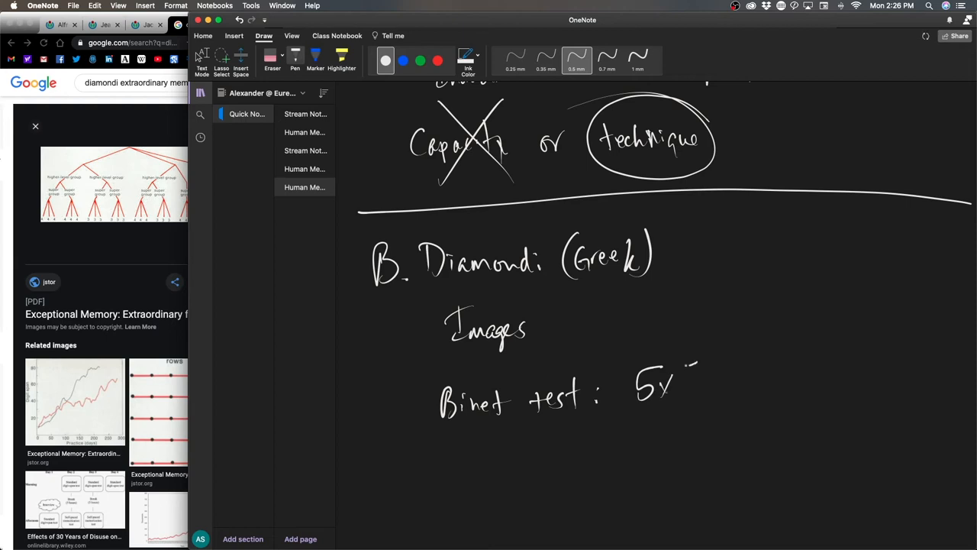
pyautogui.moveTo(672, 382); pyautogui.dragTo(756, 382)
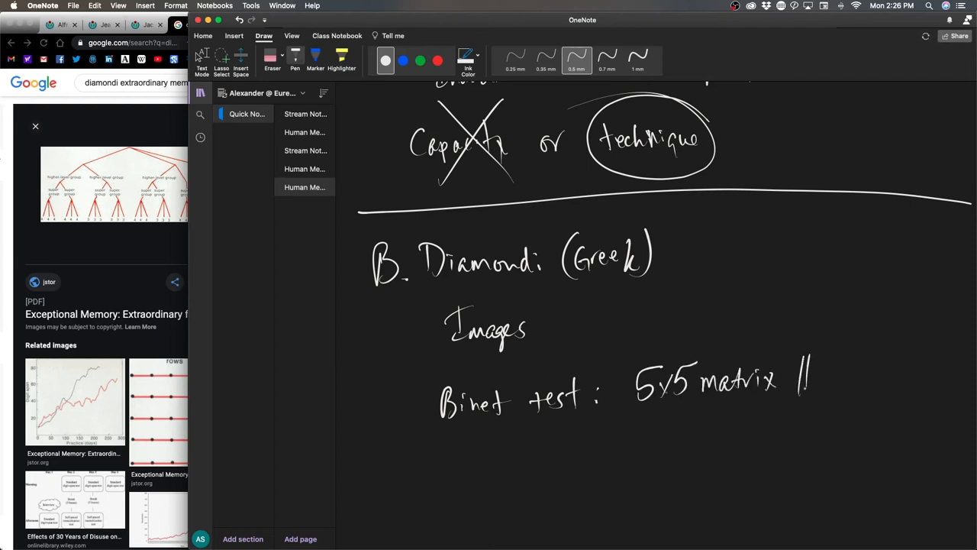
pyautogui.moveTo(795, 374); pyautogui.dragTo(822, 397)
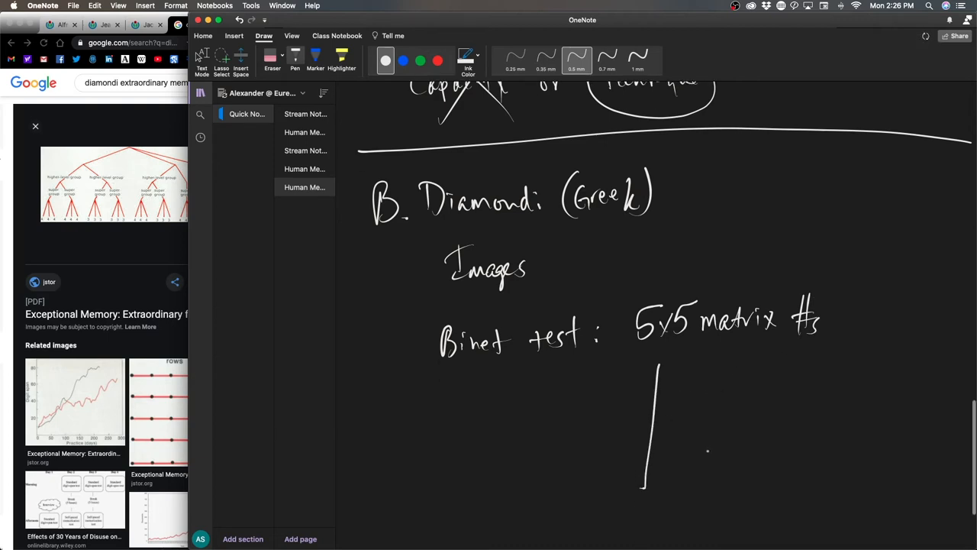
# Draw the matrix box outline and its horizontal row lines under the Binet test note
pyautogui.scroll(-3)
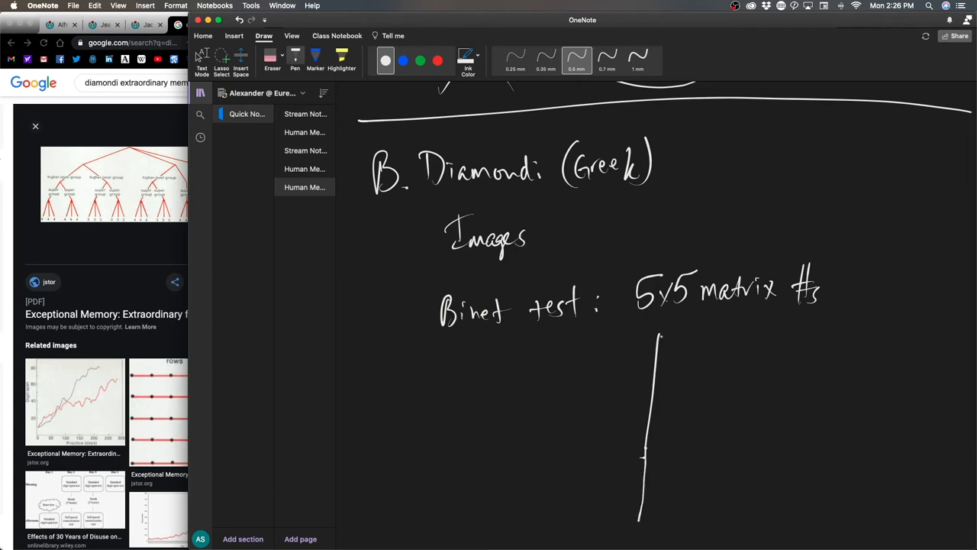
pyautogui.moveTo(659, 334); pyautogui.dragTo(886, 519)
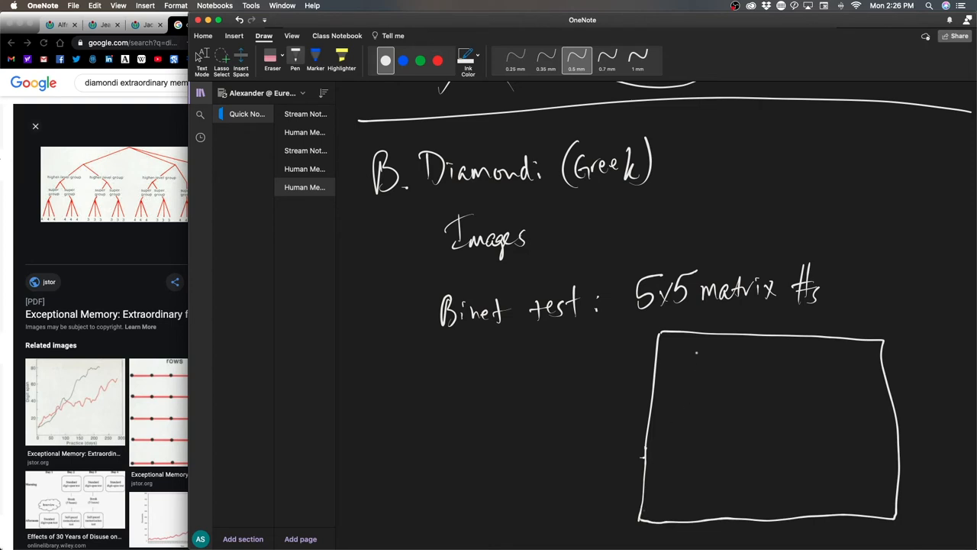
pyautogui.moveTo(655, 374); pyautogui.dragTo(886, 374)
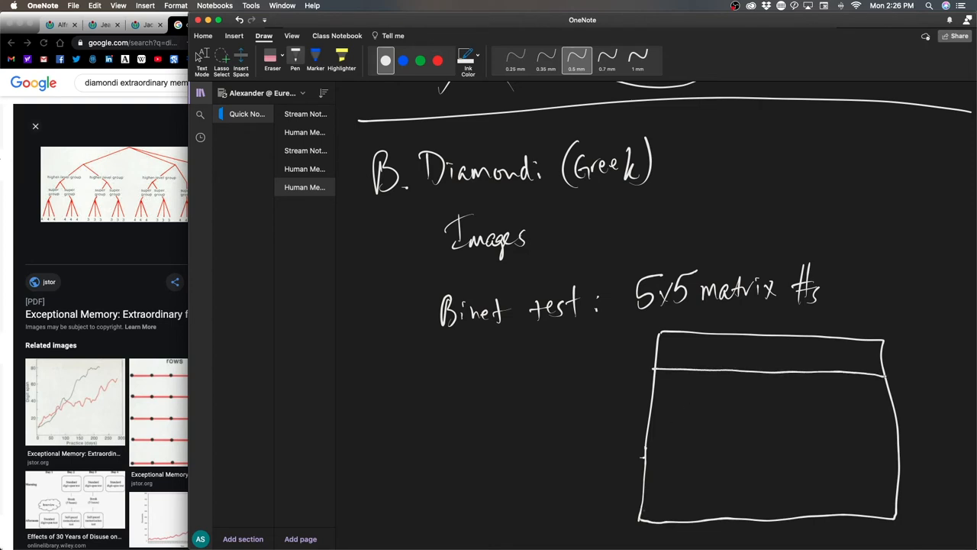
pyautogui.moveTo(649, 412); pyautogui.dragTo(733, 410)
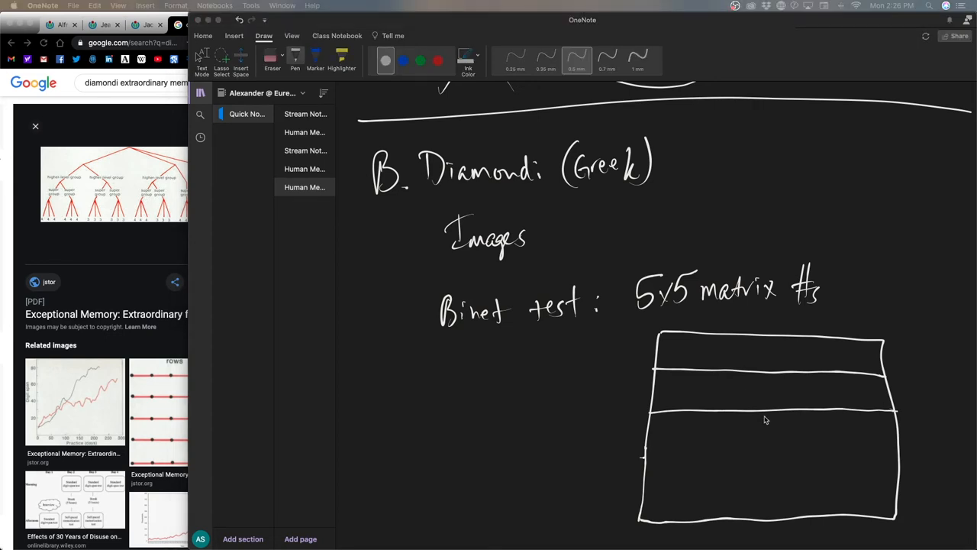
pyautogui.moveTo(644, 451)
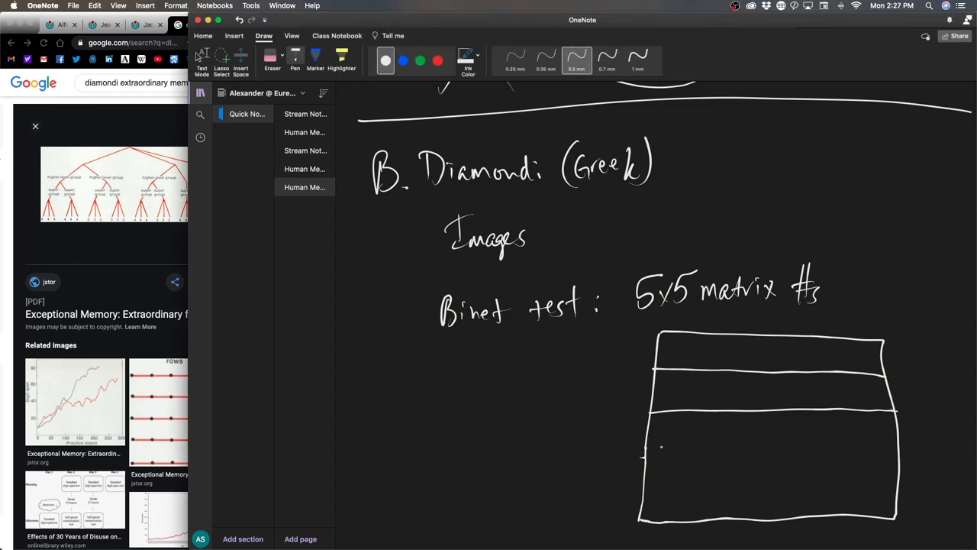
pyautogui.moveTo(642, 455); pyautogui.dragTo(901, 449)
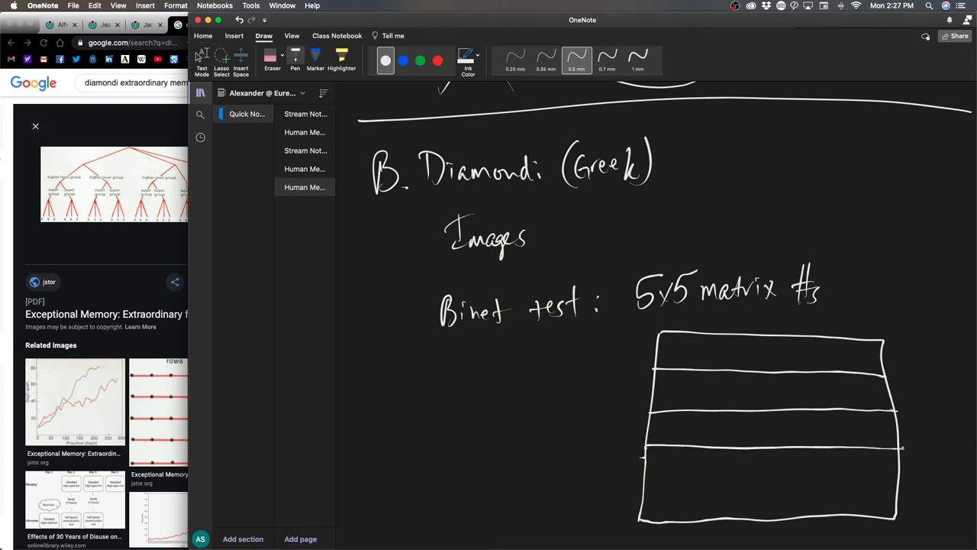
pyautogui.moveTo(644, 480); pyautogui.dragTo(818, 479)
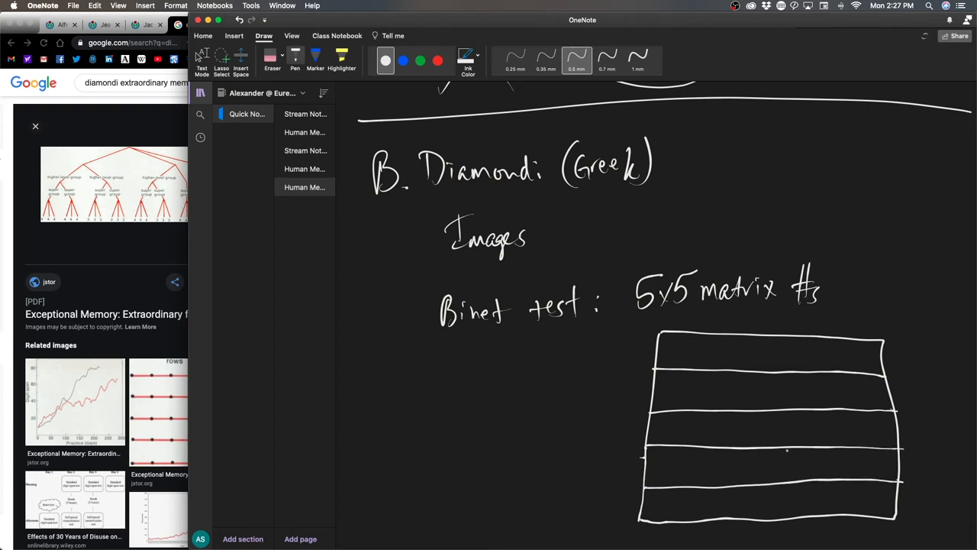
# Draw the vertical column dividers to complete the five-by-five grid
pyautogui.scroll(-3)
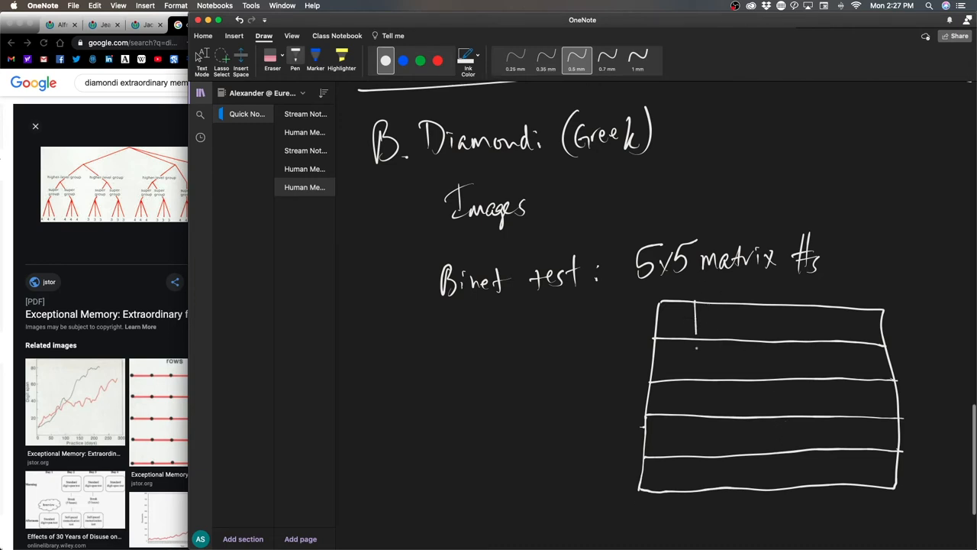
pyautogui.moveTo(695, 306); pyautogui.dragTo(695, 491)
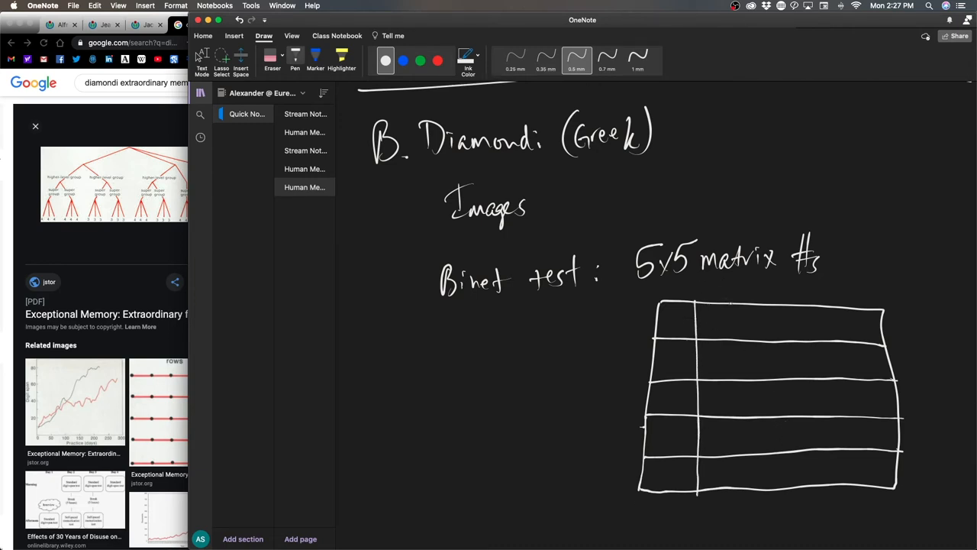
pyautogui.moveTo(731, 306); pyautogui.dragTo(731, 496)
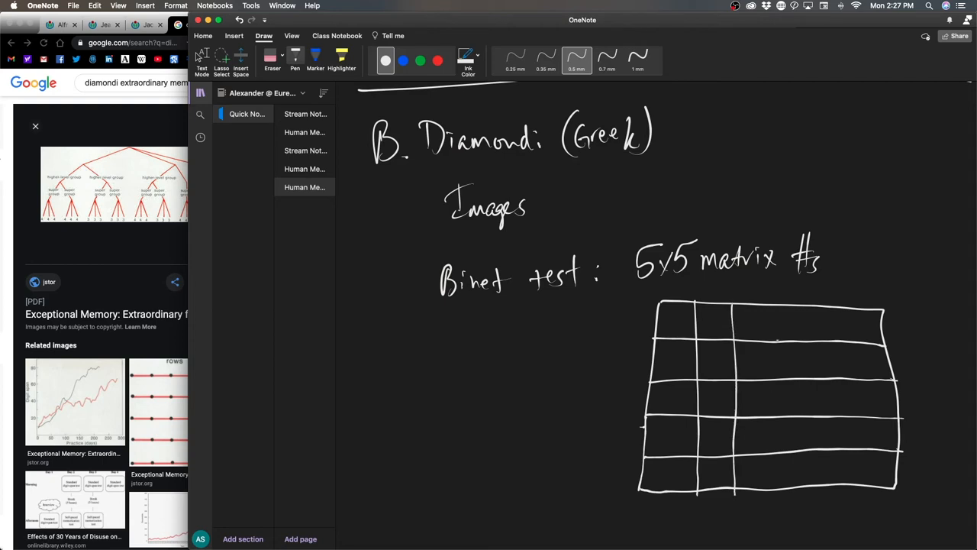
pyautogui.moveTo(773, 306); pyautogui.dragTo(777, 391)
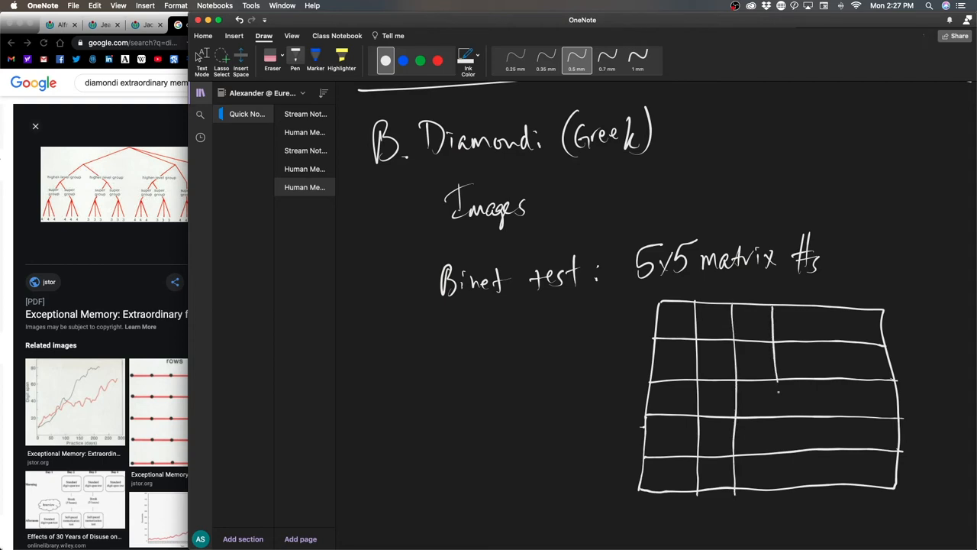
pyautogui.moveTo(779, 306); pyautogui.dragTo(776, 496)
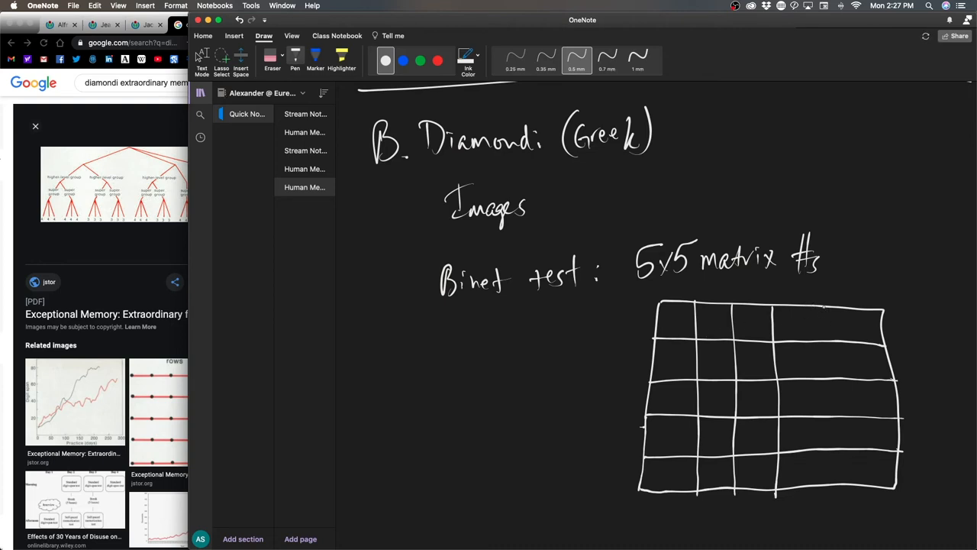
pyautogui.moveTo(825, 313); pyautogui.dragTo(819, 501)
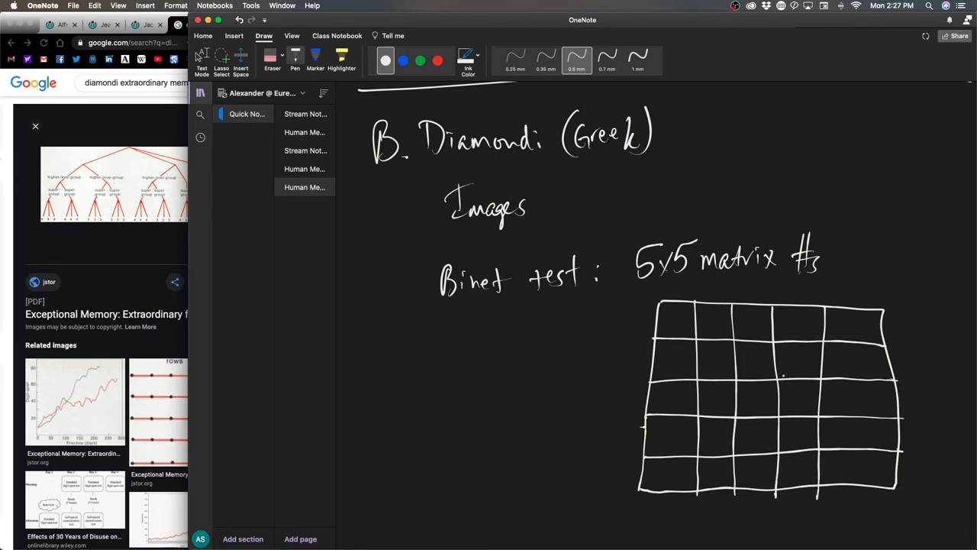
pyautogui.moveTo(787, 379)
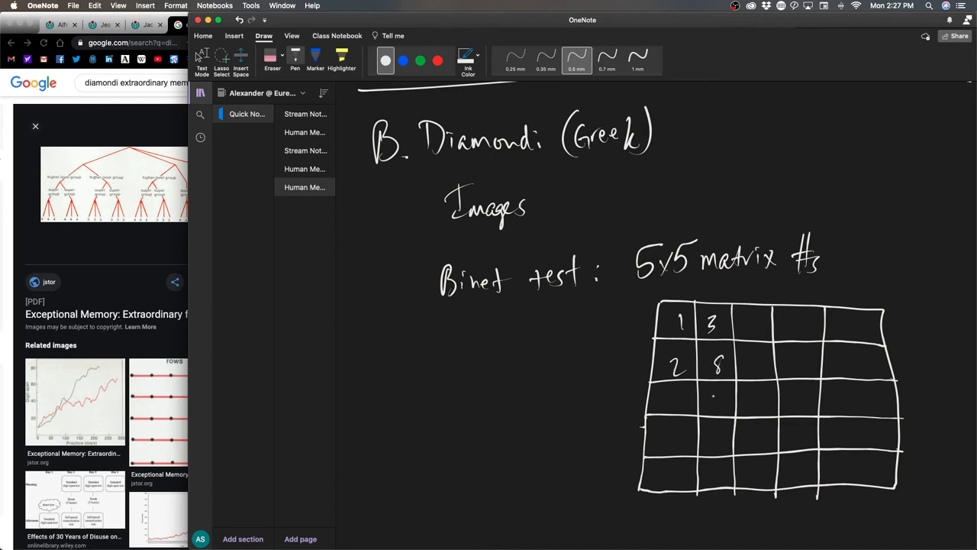
# Handwrite digits such as 5, 9 and 0 into the grid cells and circle the bottom-right 2
pyautogui.moveTo(710, 400); pyautogui.dragTo(752, 409)
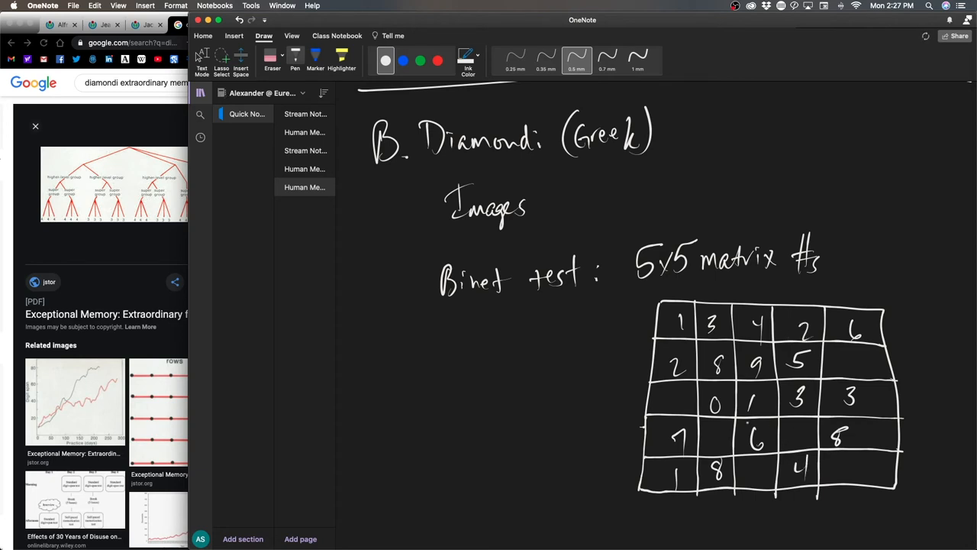
pyautogui.moveTo(656, 384); pyautogui.dragTo(675, 412)
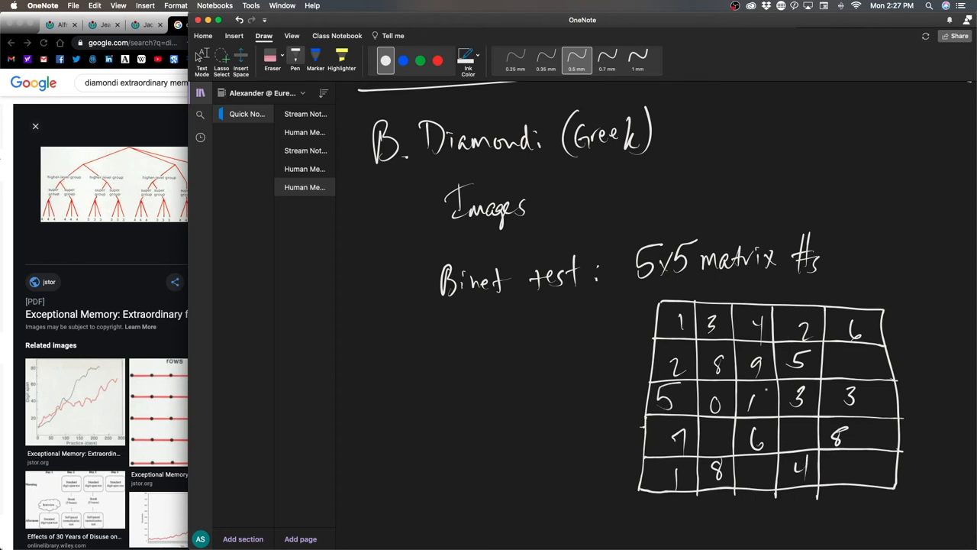
pyautogui.click(758, 399)
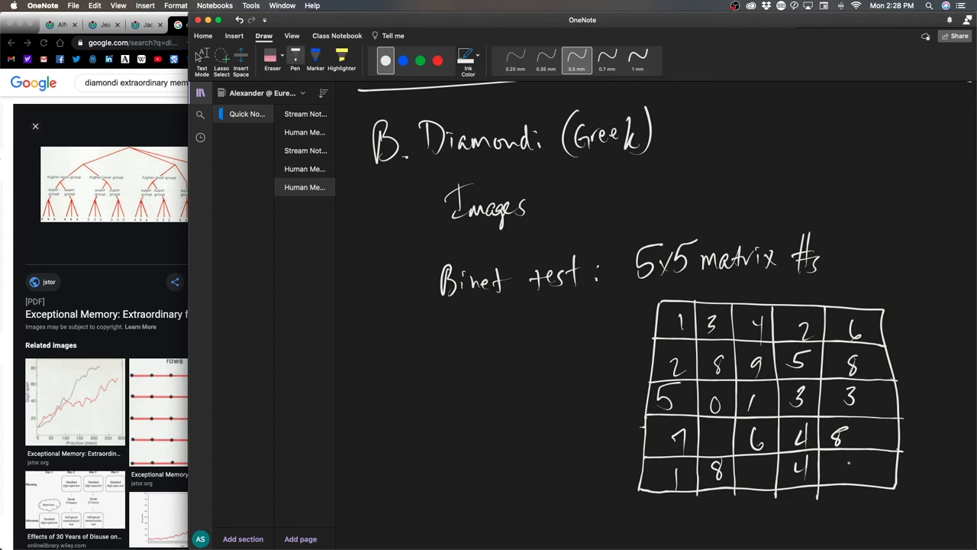
pyautogui.moveTo(855, 458); pyautogui.dragTo(867, 476)
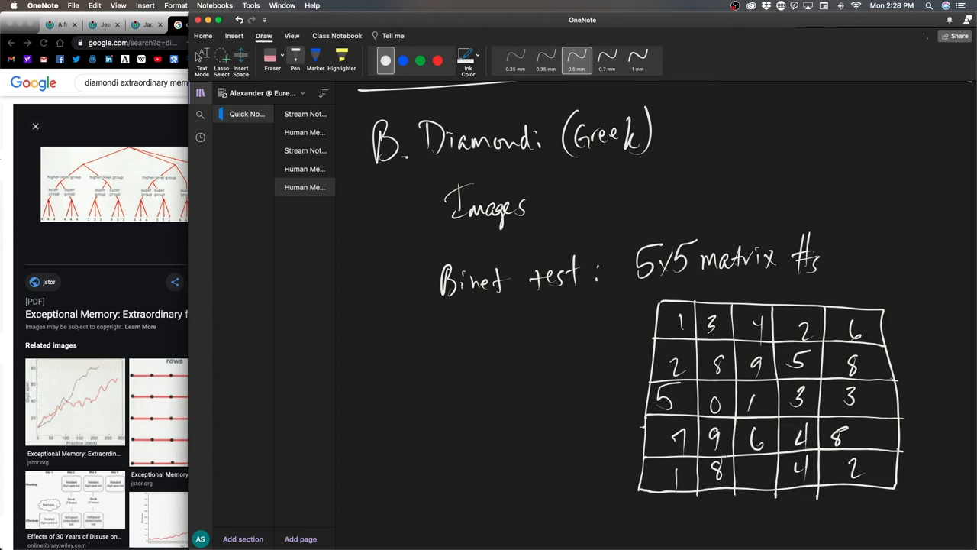
pyautogui.moveTo(756, 470); pyautogui.dragTo(760, 481)
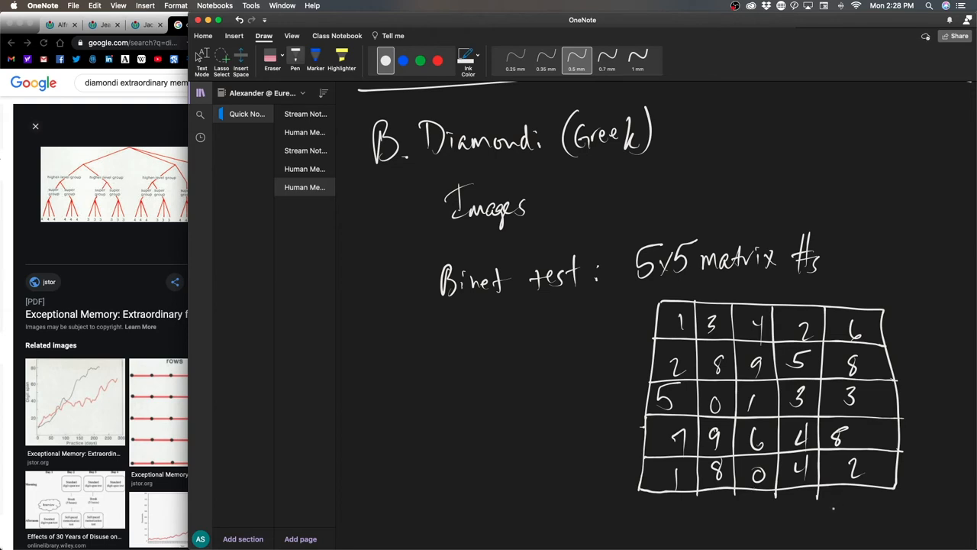
pyautogui.moveTo(733, 527); pyautogui.dragTo(752, 519)
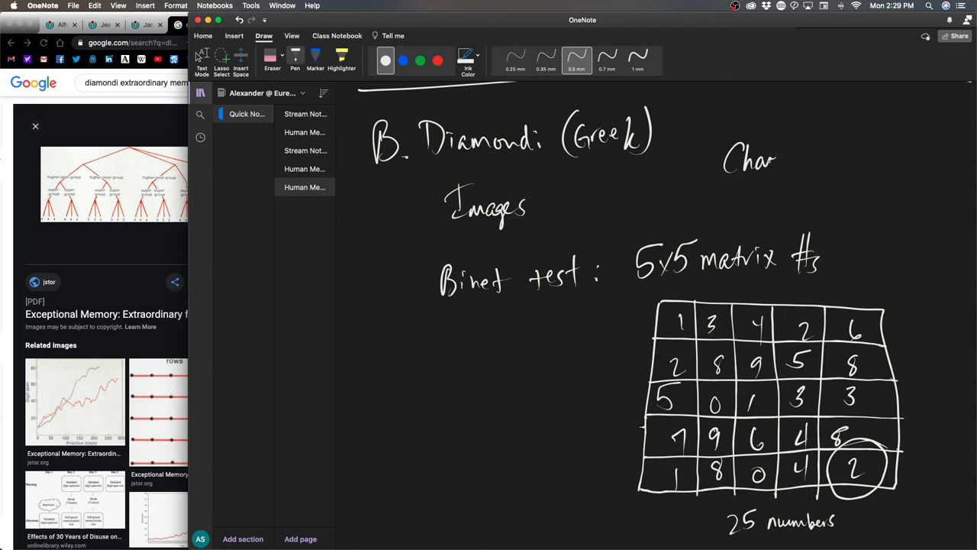
# Finish the name 'Charcot' and add the arrow leading to 'capacity' at the upper right
pyautogui.moveTo(763, 156); pyautogui.dragTo(839, 160)
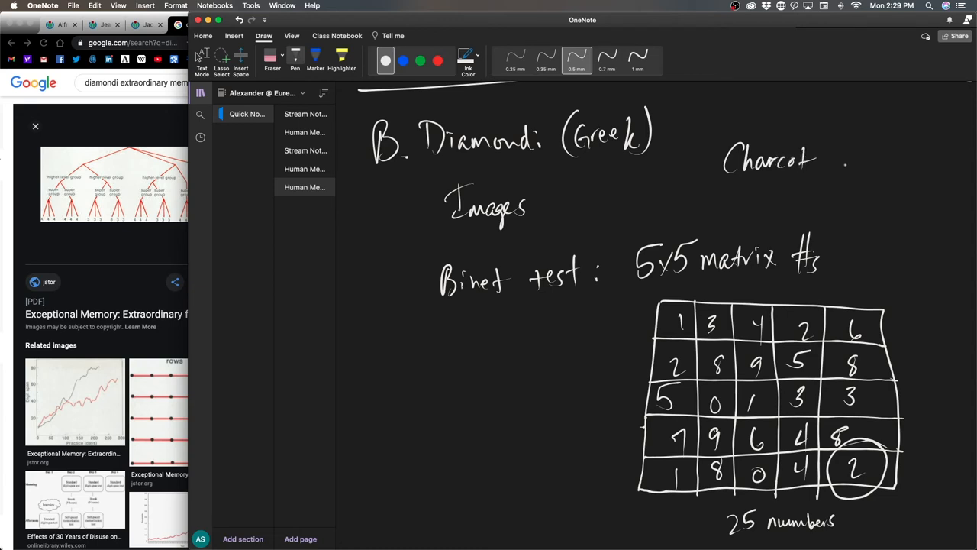
pyautogui.moveTo(825, 160); pyautogui.dragTo(904, 160)
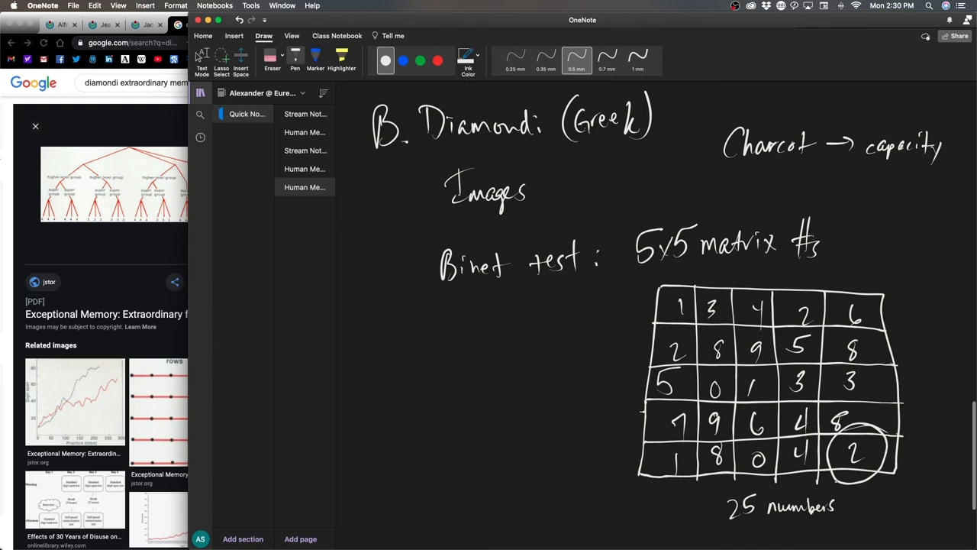
pyautogui.scroll(-3)
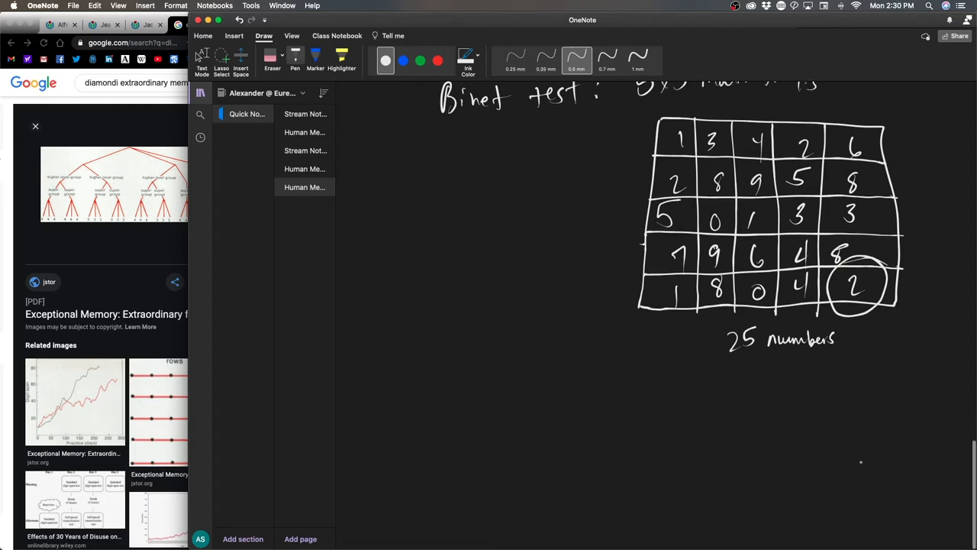
pyautogui.moveTo(861, 463)
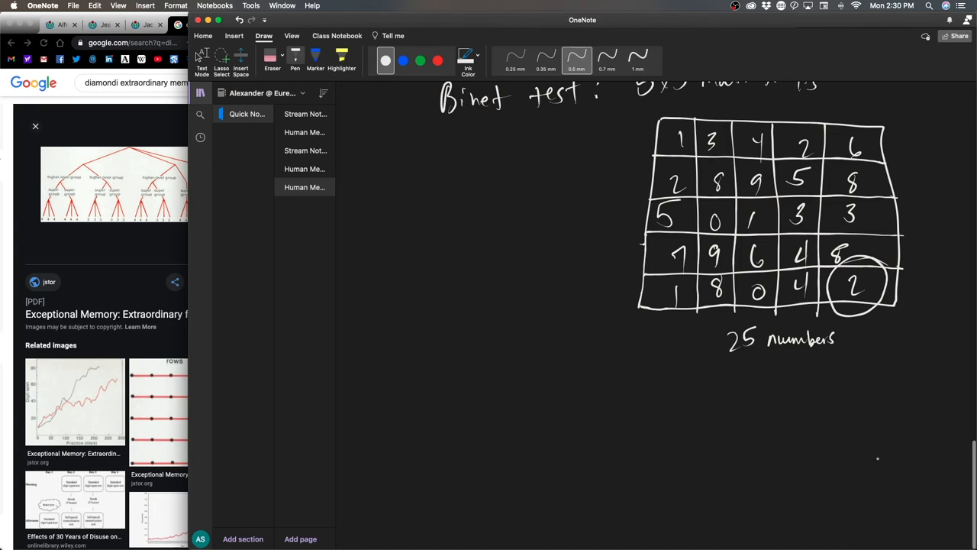
pyautogui.moveTo(874, 461)
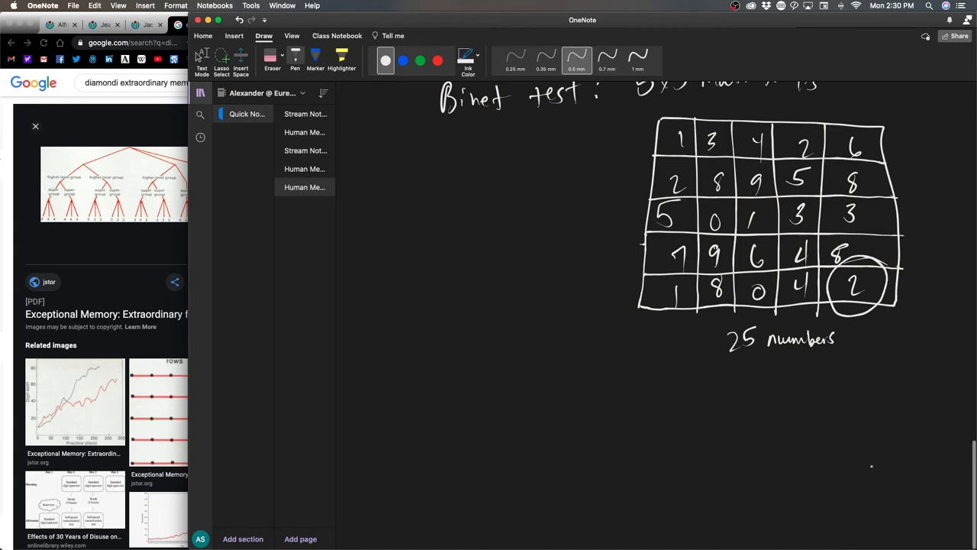
pyautogui.moveTo(865, 474)
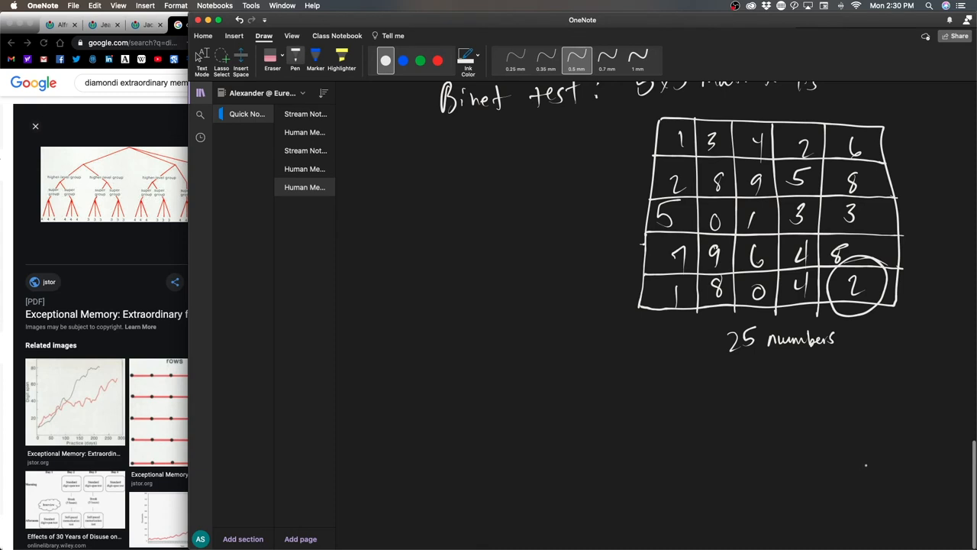
pyautogui.moveTo(855, 476)
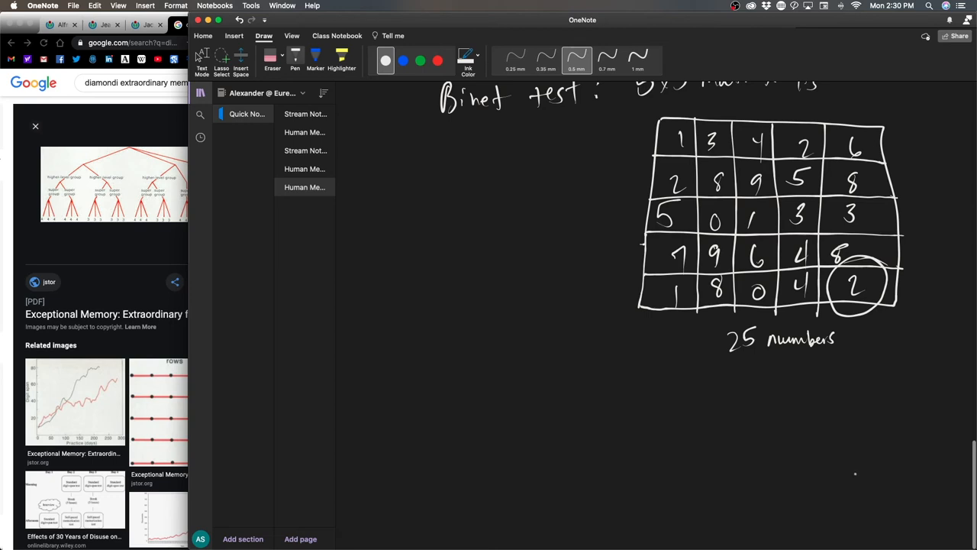
pyautogui.moveTo(856, 472)
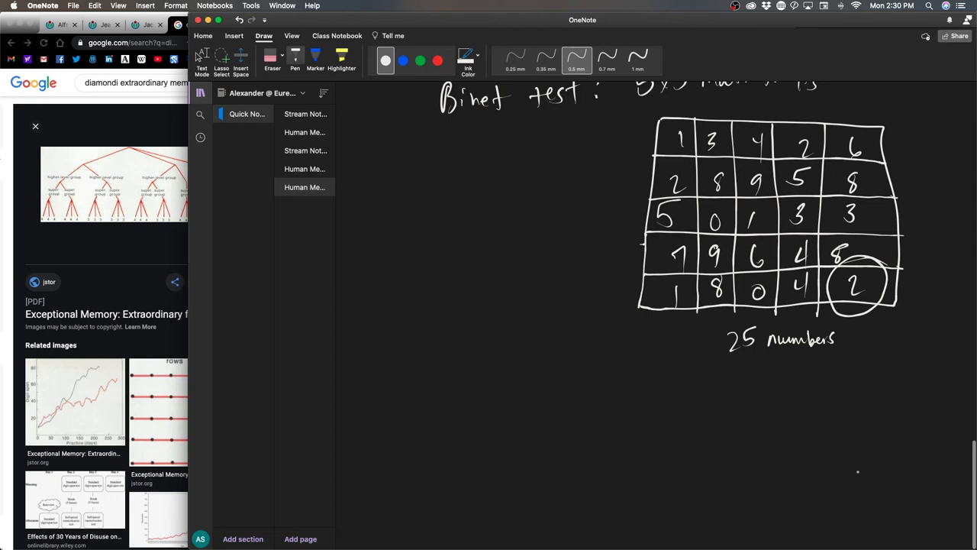
pyautogui.moveTo(870, 461)
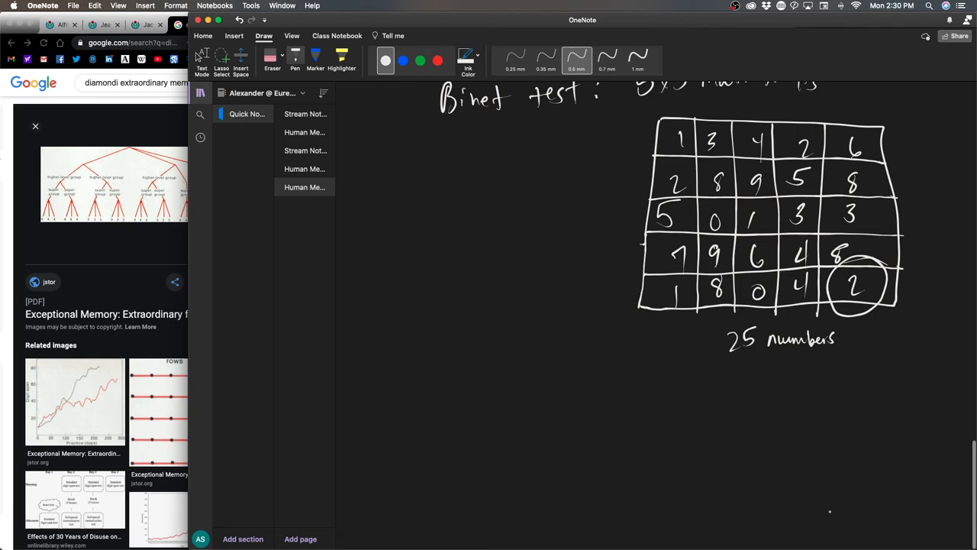
pyautogui.moveTo(849, 479)
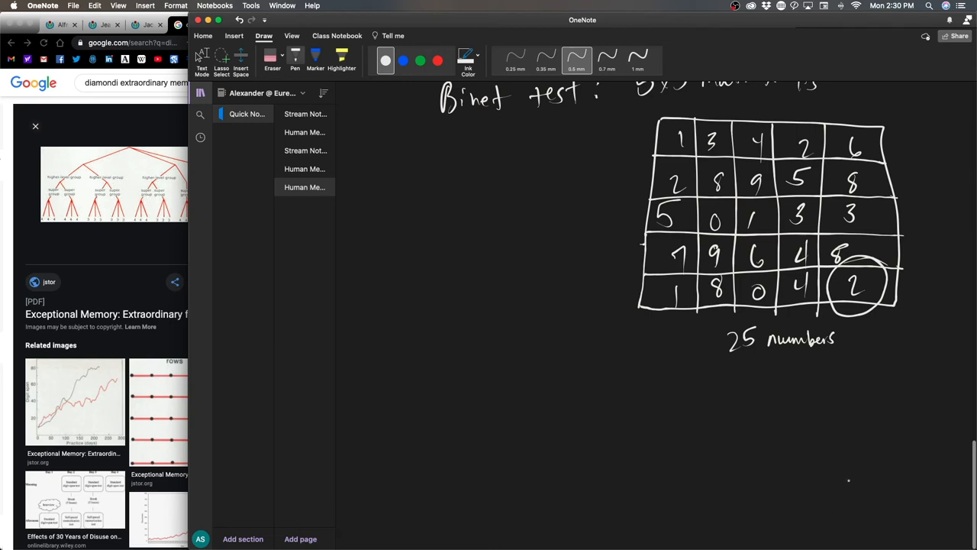
pyautogui.moveTo(864, 467)
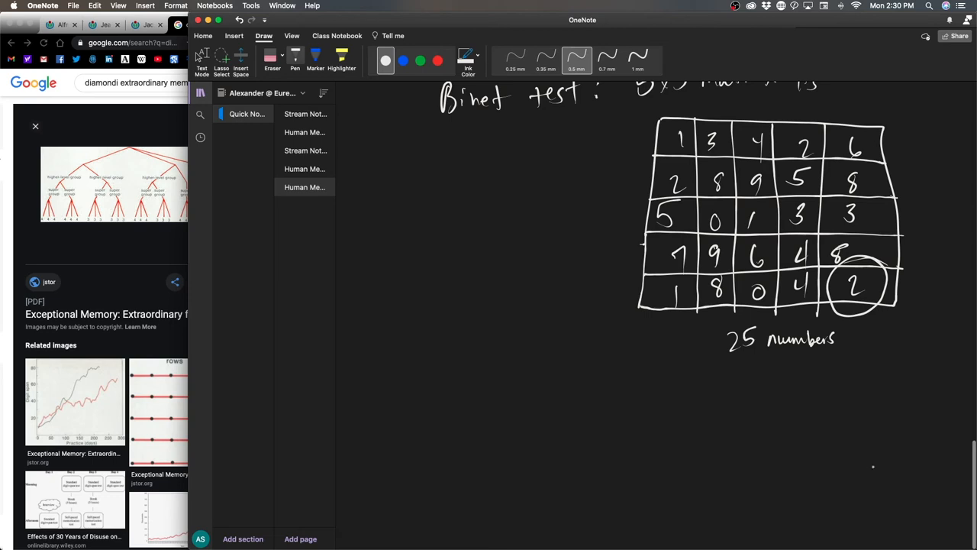
pyautogui.moveTo(868, 471)
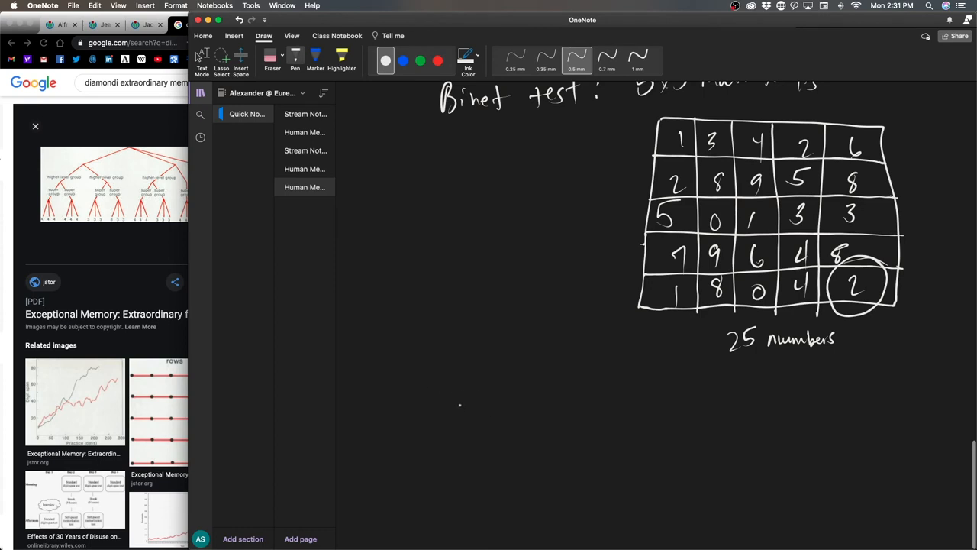
# Write 'much longer to find 2 than' below the grid, boxing the 2
pyautogui.moveTo(455, 405); pyautogui.dragTo(503, 405)
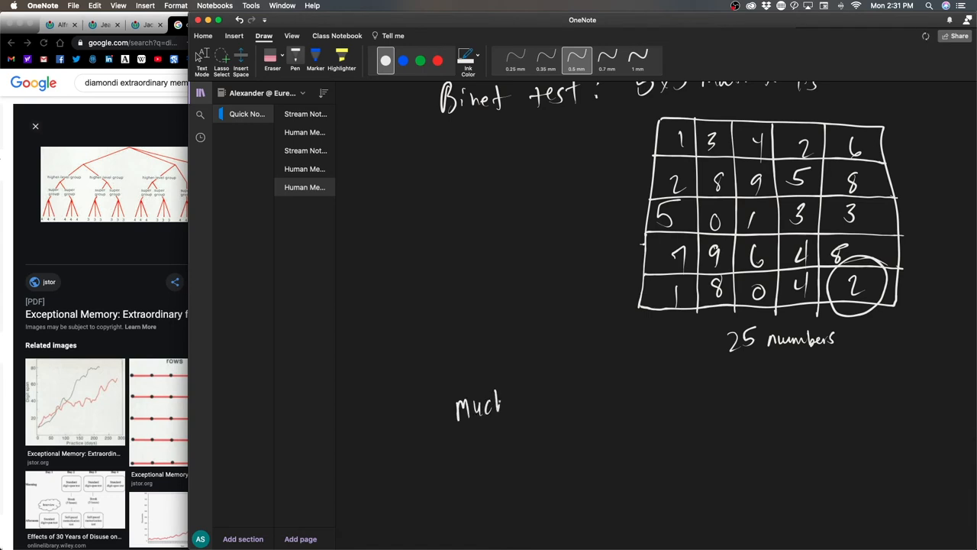
pyautogui.moveTo(527, 409); pyautogui.dragTo(565, 409)
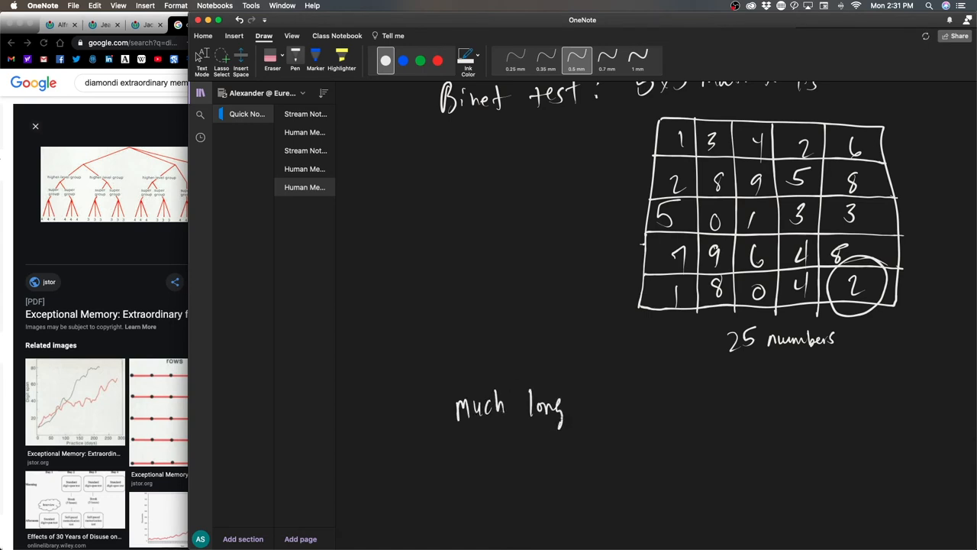
pyautogui.moveTo(565, 405); pyautogui.dragTo(618, 400)
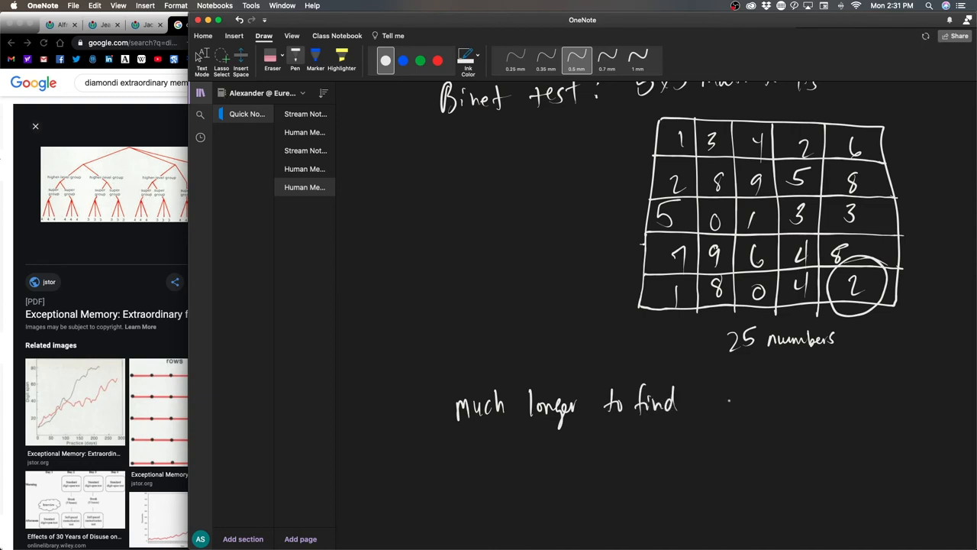
pyautogui.moveTo(715, 390); pyautogui.dragTo(730, 415)
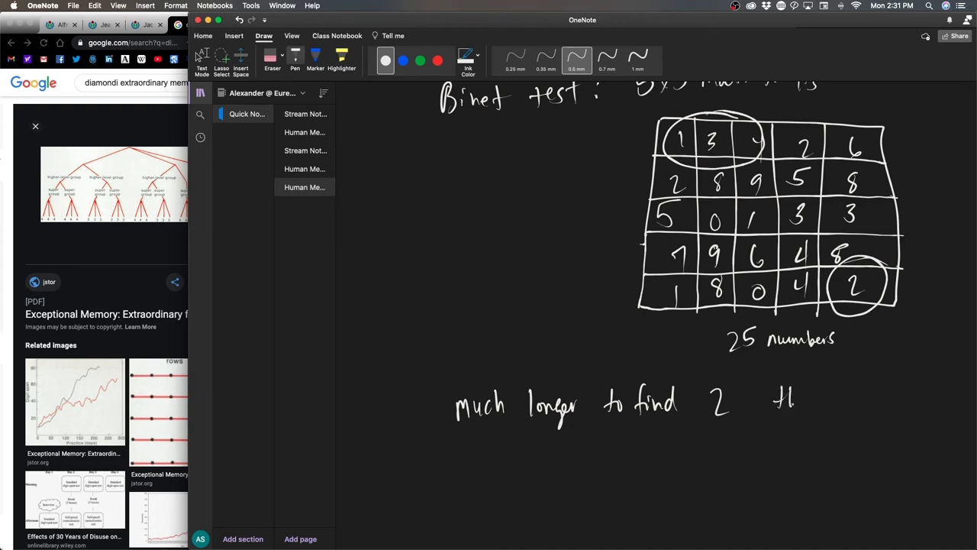
pyautogui.moveTo(699, 382); pyautogui.dragTo(740, 436)
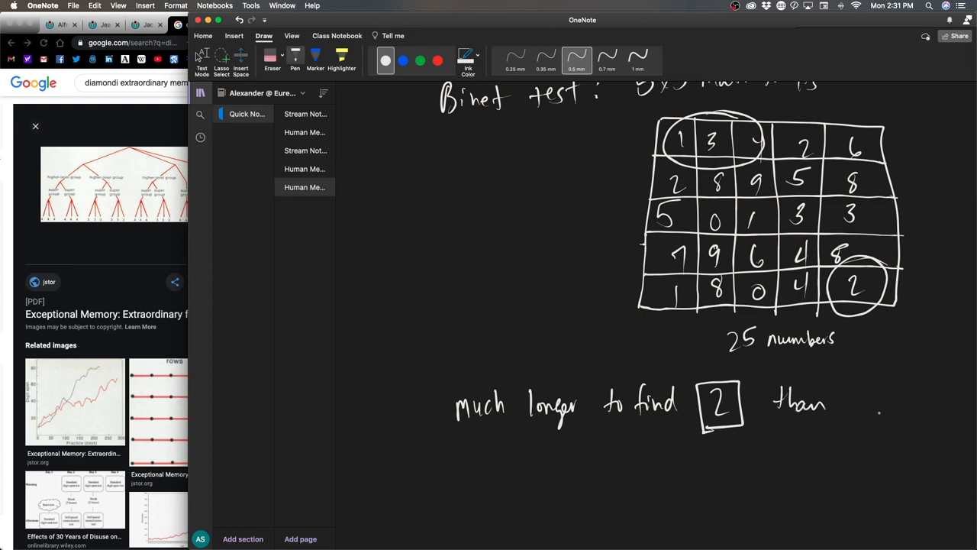
# Write '1 3 4' after 'than' and enclose it in a box
pyautogui.moveTo(861, 385); pyautogui.dragTo(864, 413)
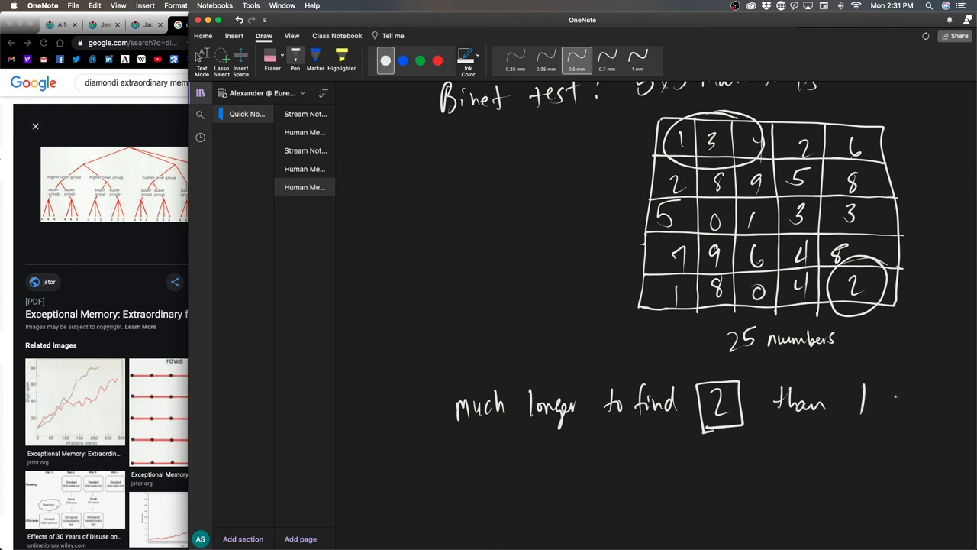
pyautogui.moveTo(885, 397); pyautogui.dragTo(928, 416)
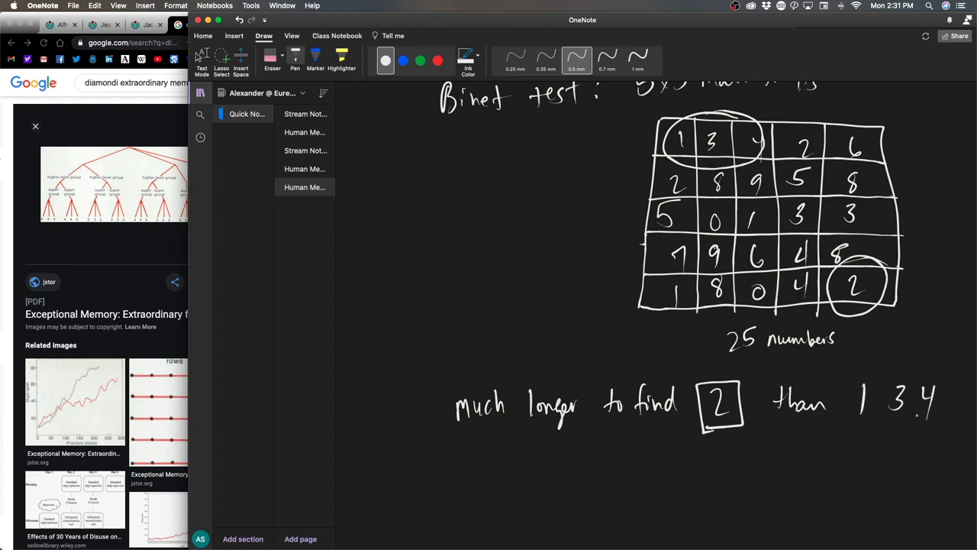
pyautogui.moveTo(840, 374); pyautogui.dragTo(939, 436)
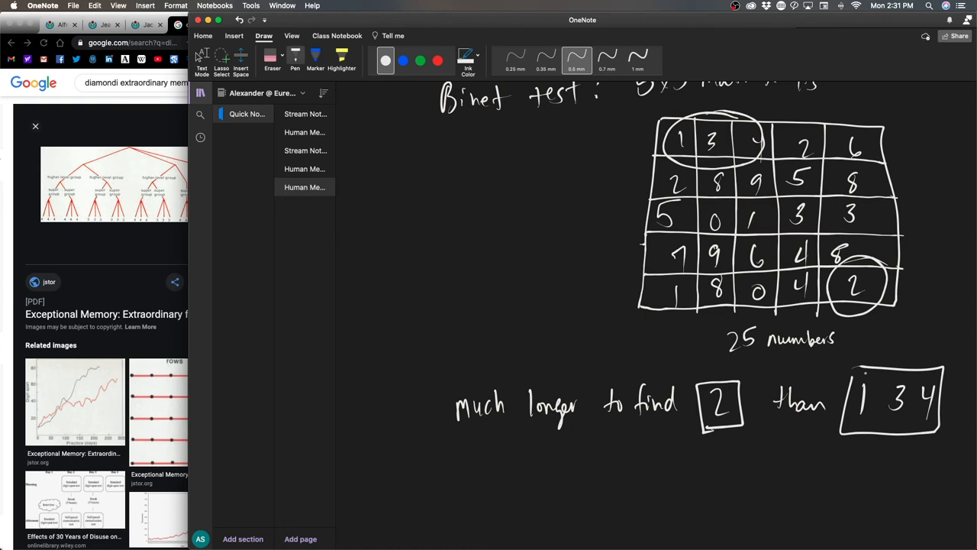
pyautogui.scroll(-3)
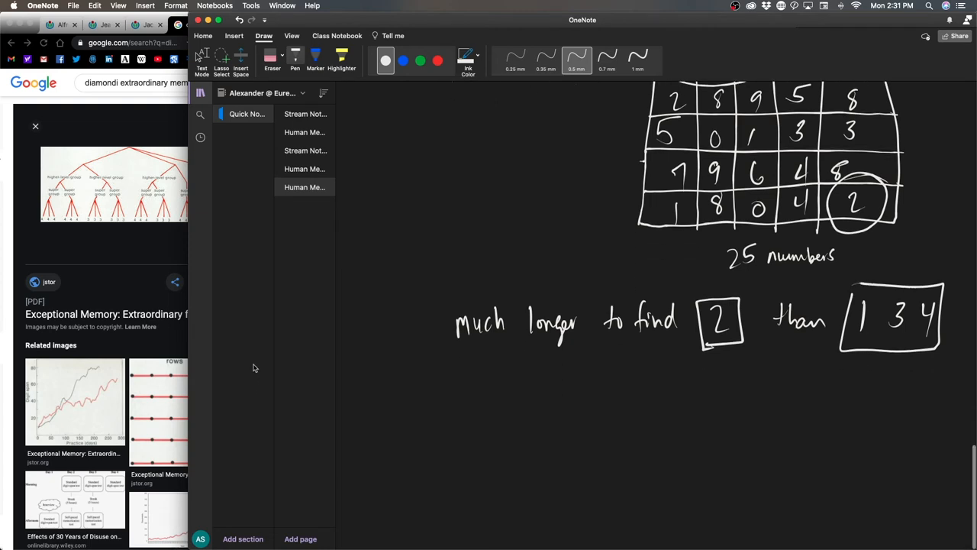
# Handwrite the heading 'Correlation btwn location & time' and draw L-shaped graph axes beneath it
pyautogui.moveTo(389, 412); pyautogui.dragTo(450, 413)
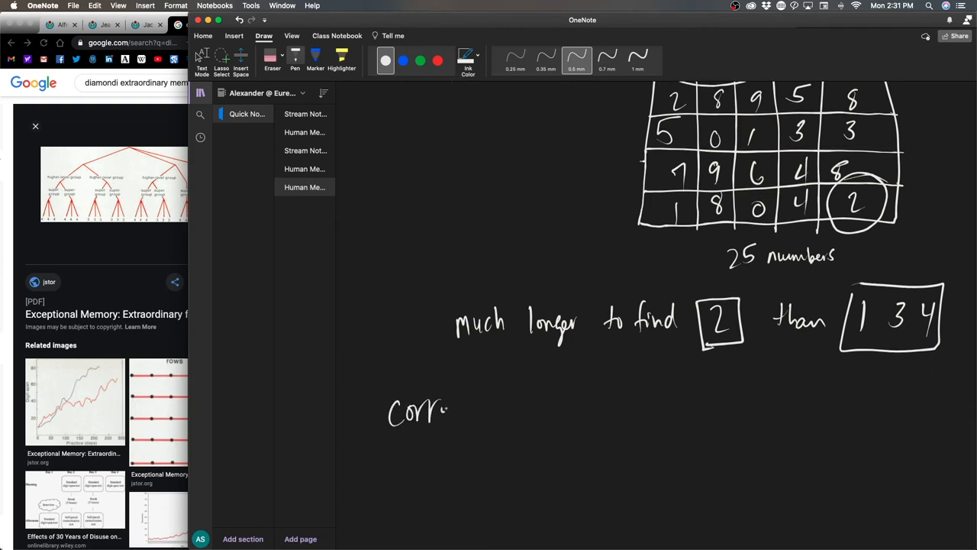
pyautogui.moveTo(443, 412); pyautogui.dragTo(519, 413)
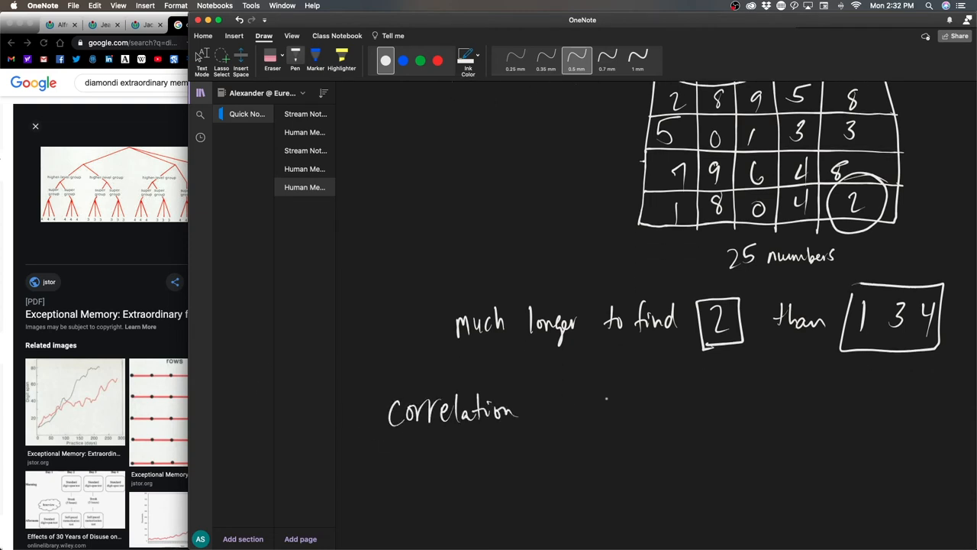
pyautogui.moveTo(549, 409); pyautogui.dragTo(610, 416)
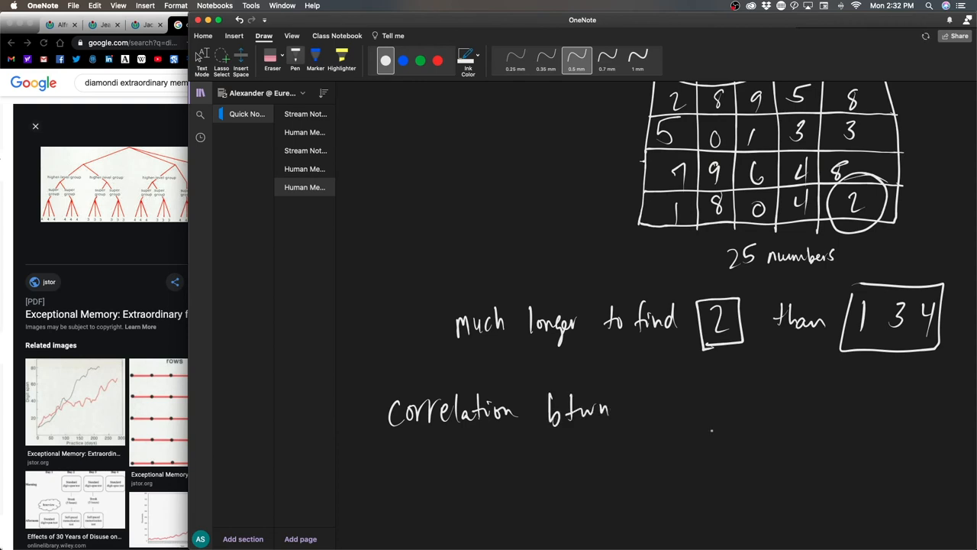
pyautogui.moveTo(642, 409); pyautogui.dragTo(694, 413)
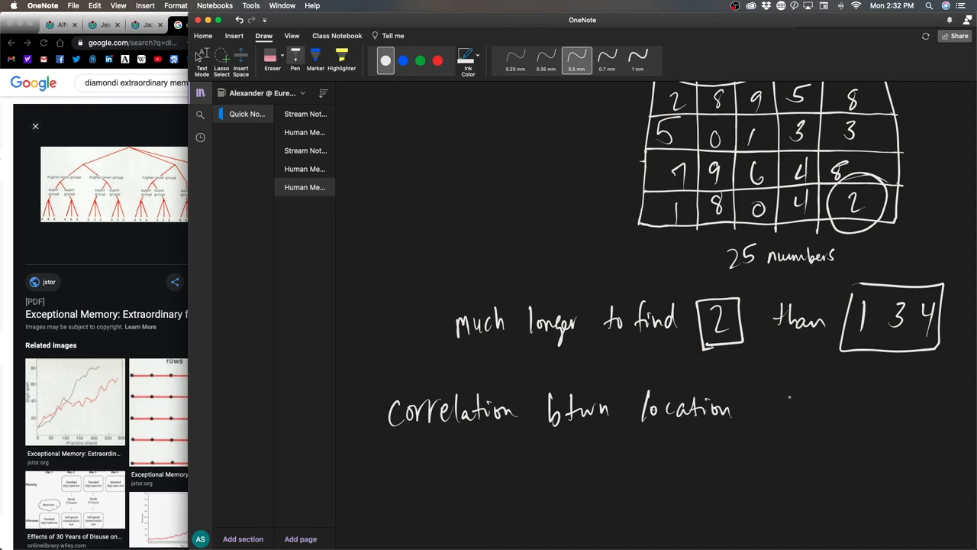
pyautogui.moveTo(745, 412); pyautogui.dragTo(822, 400)
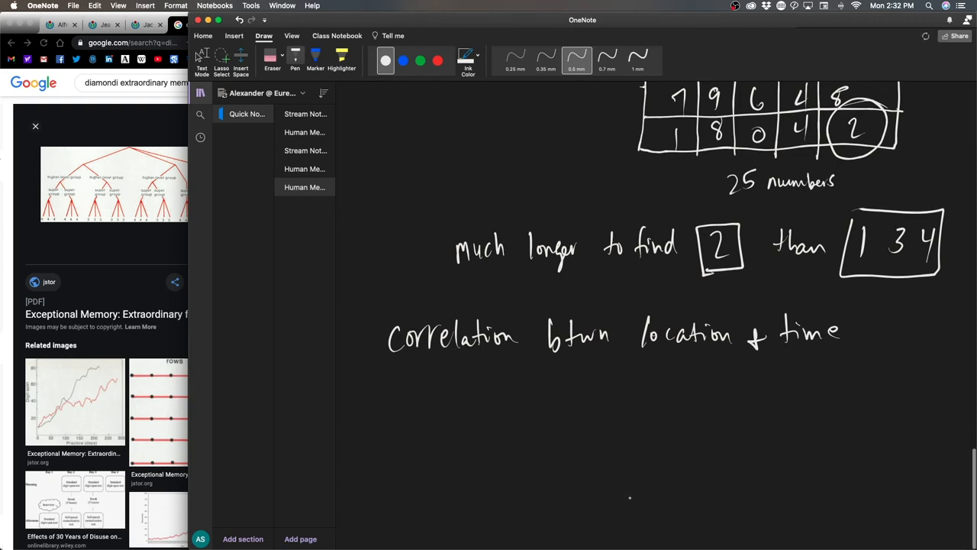
pyautogui.moveTo(608, 364); pyautogui.dragTo(756, 465)
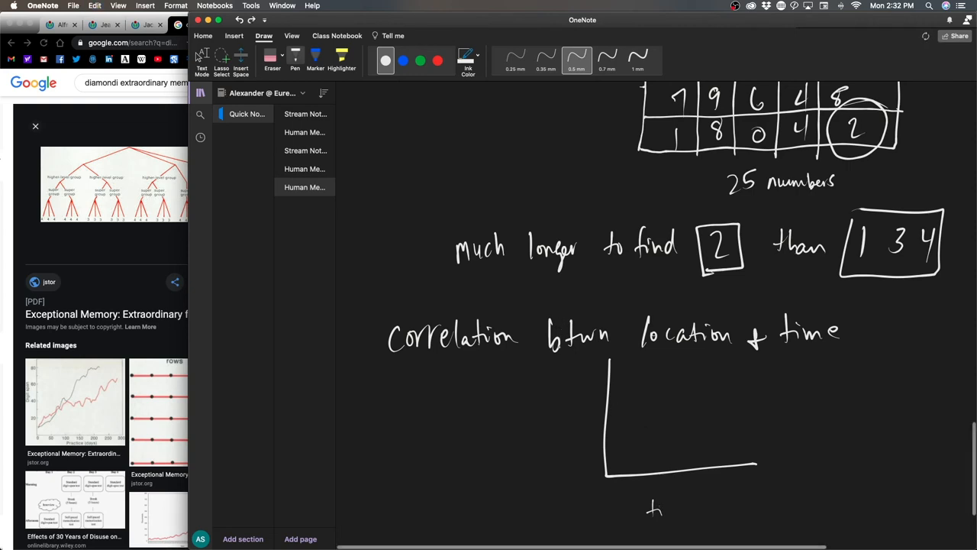
# Label the axes 'location in matrix' and 'time', dot in scattered points and a rising trend line
pyautogui.moveTo(654, 504); pyautogui.dragTo(639, 516)
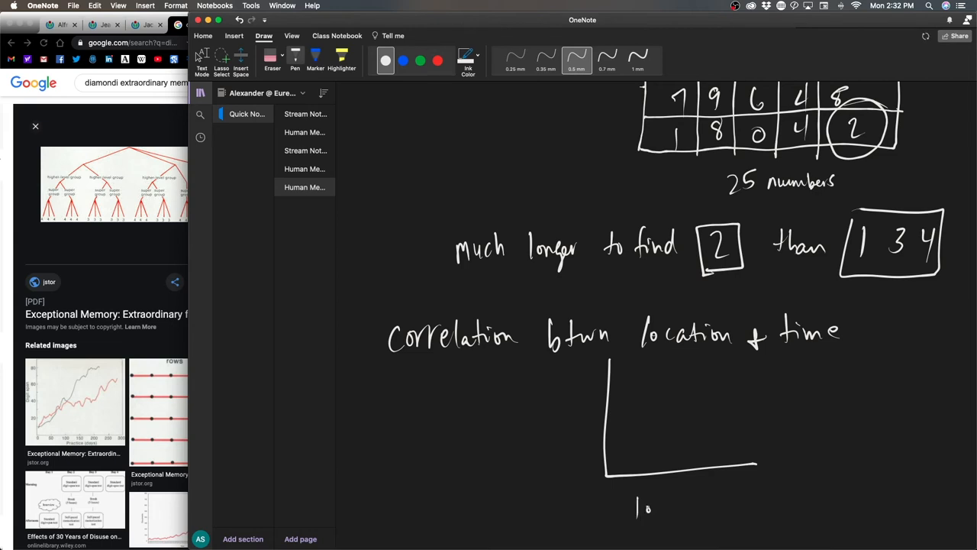
pyautogui.write('location in')
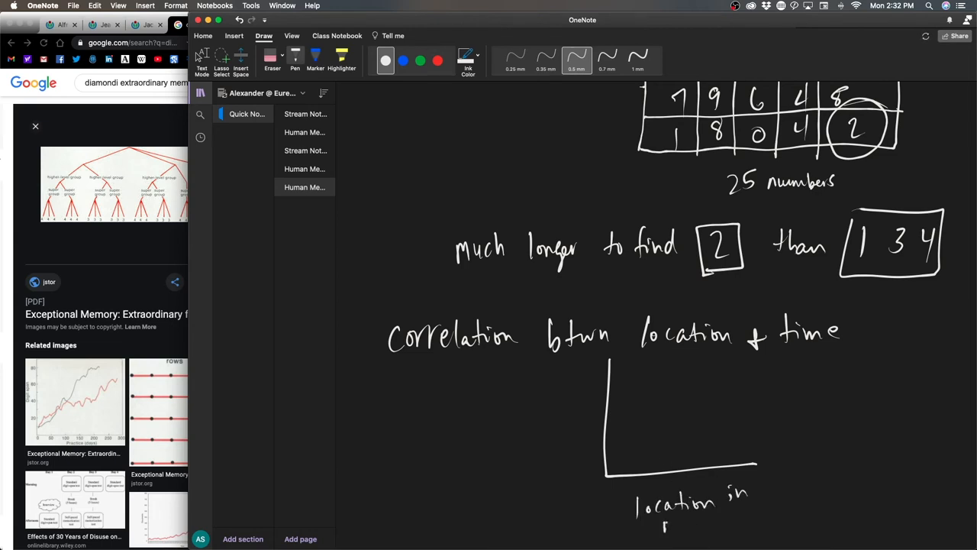
pyautogui.write('matrix')
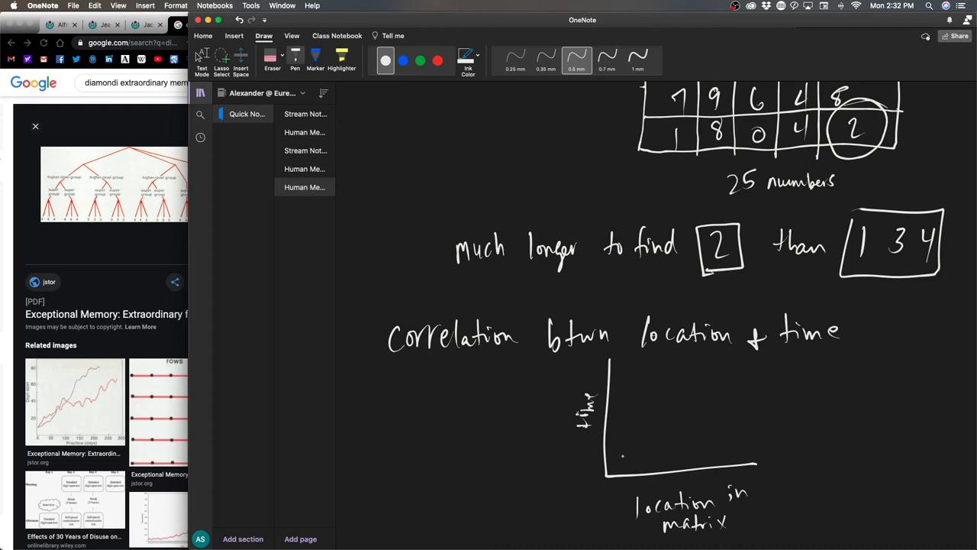
pyautogui.moveTo(626, 451); pyautogui.dragTo(672, 424)
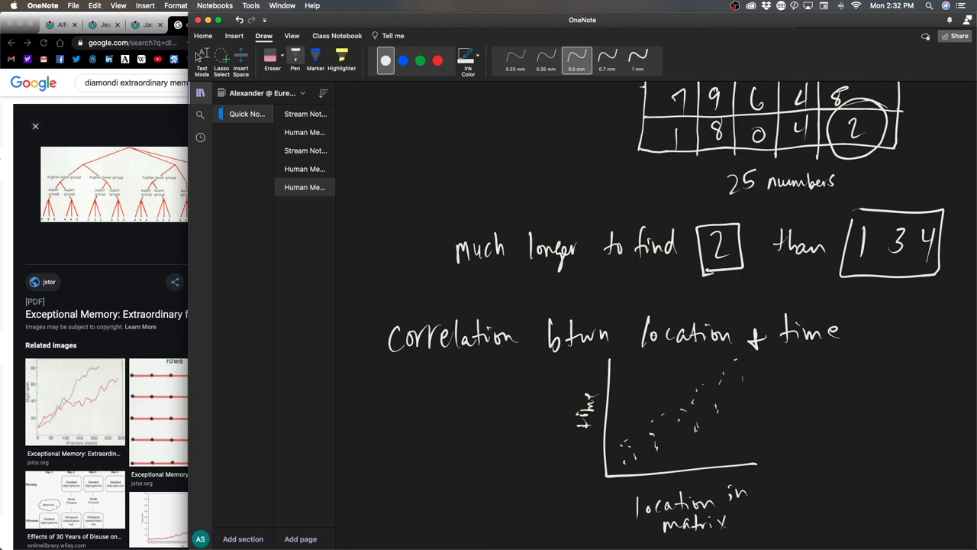
pyautogui.moveTo(614, 458); pyautogui.dragTo(735, 394)
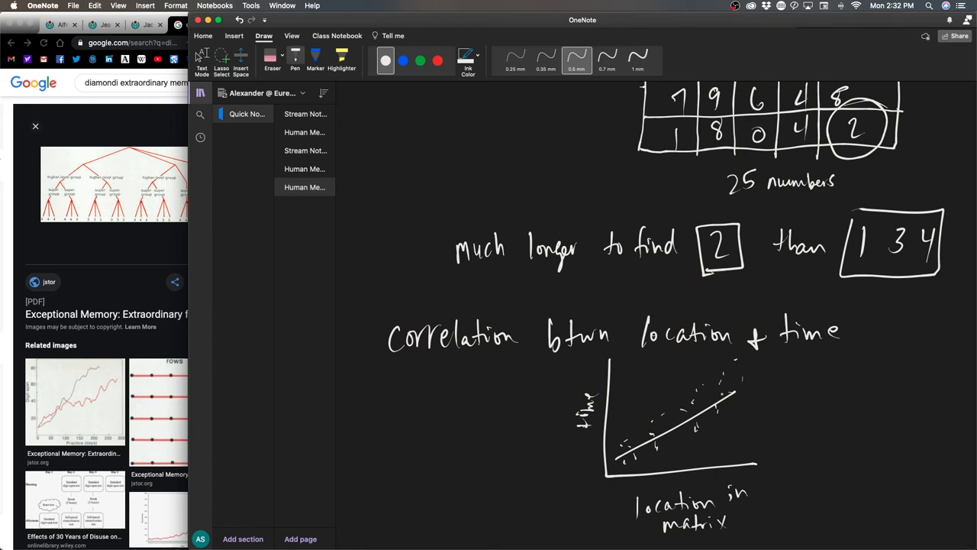
pyautogui.scroll(-3)
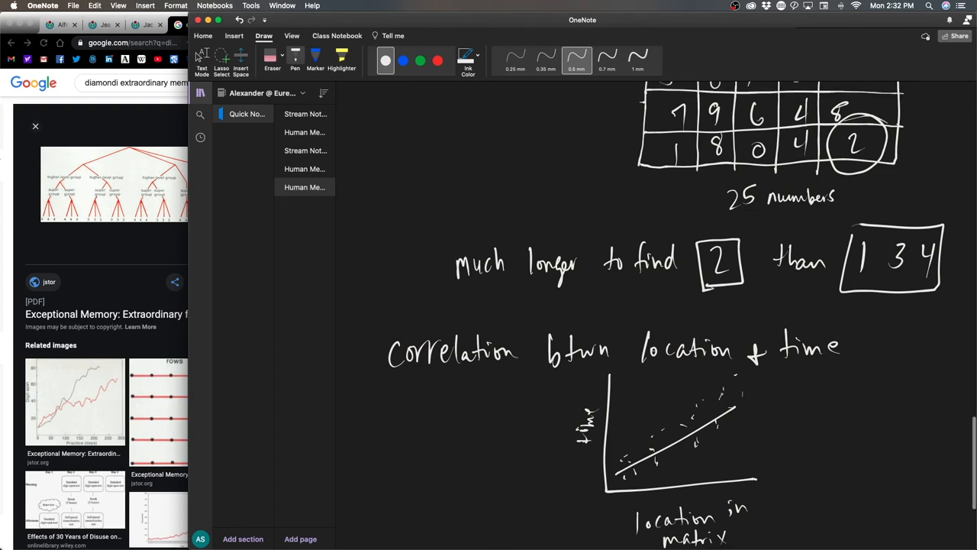
# Trace crossing diagonal lines through the 5x5 matrix and arrows beside its top three rows
pyautogui.scroll(-3)
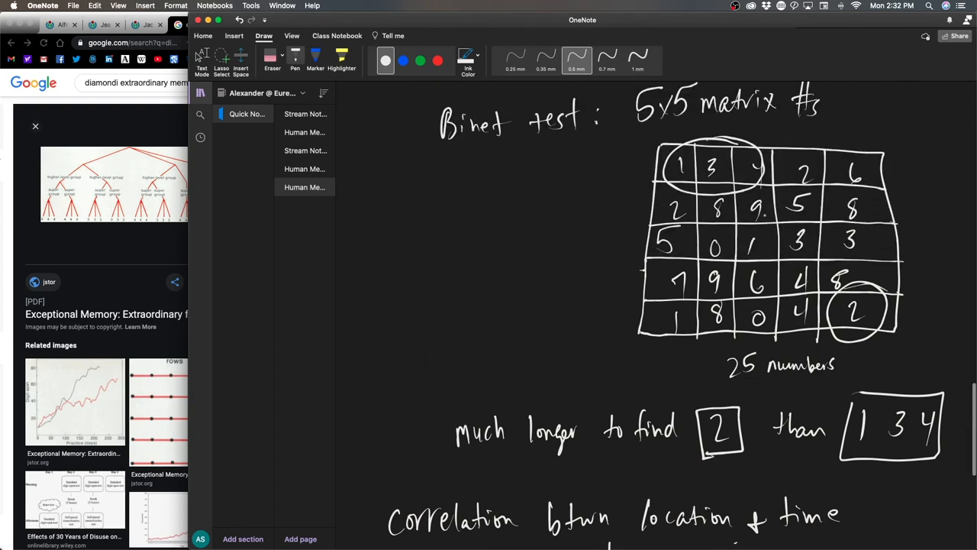
pyautogui.moveTo(801, 233); pyautogui.dragTo(901, 351)
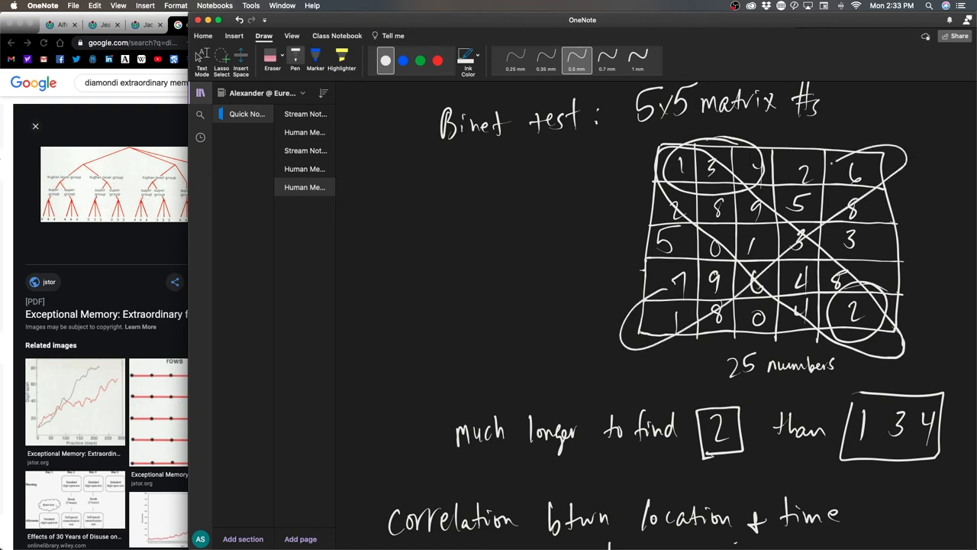
pyautogui.moveTo(640, 311); pyautogui.dragTo(837, 160)
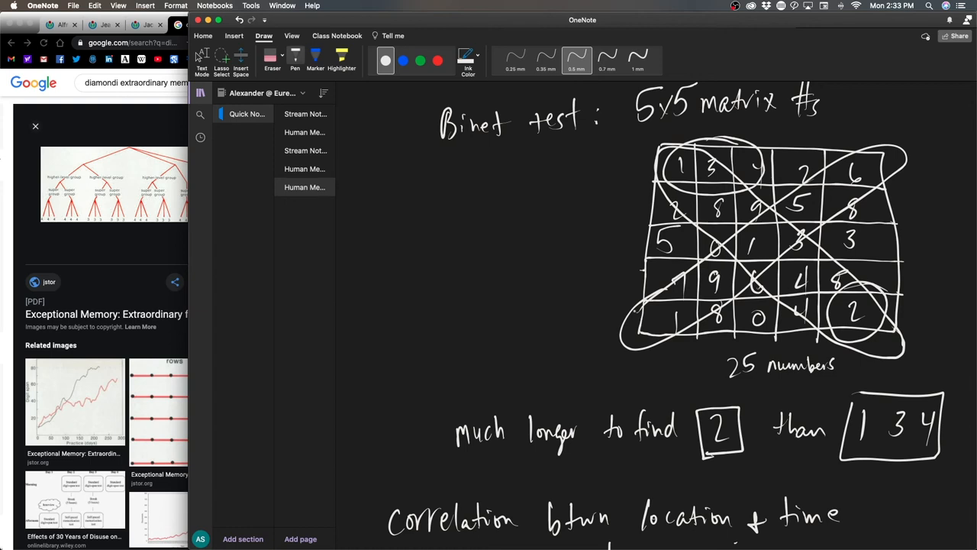
pyautogui.moveTo(595, 167); pyautogui.dragTo(632, 162)
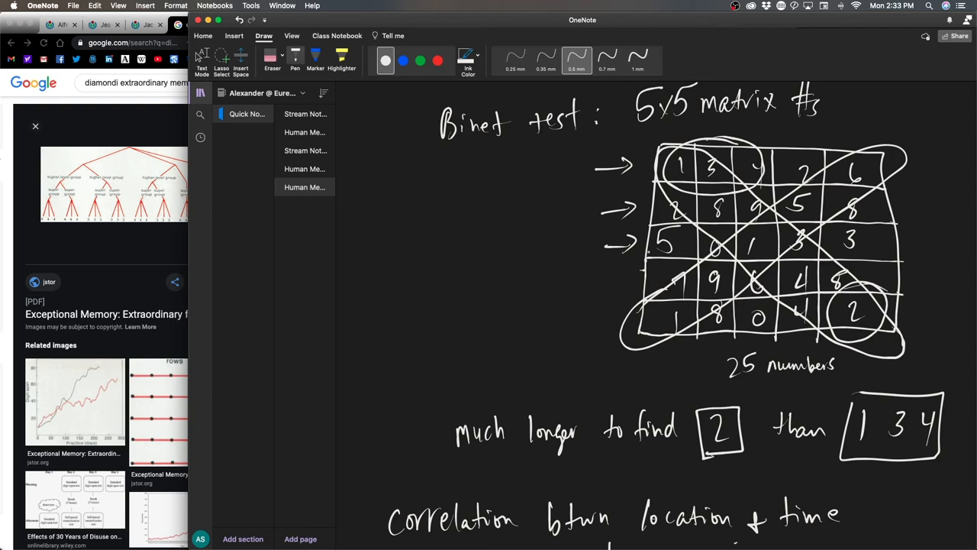
# Start a 'Diamondi technique:' note with the first digit row and an arrow after it
pyautogui.scroll(-3)
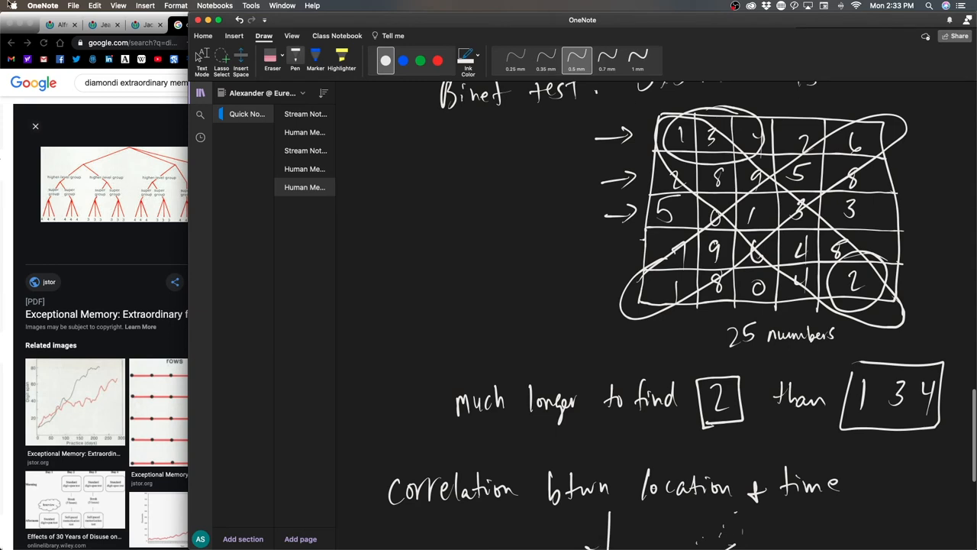
pyautogui.scroll(-3)
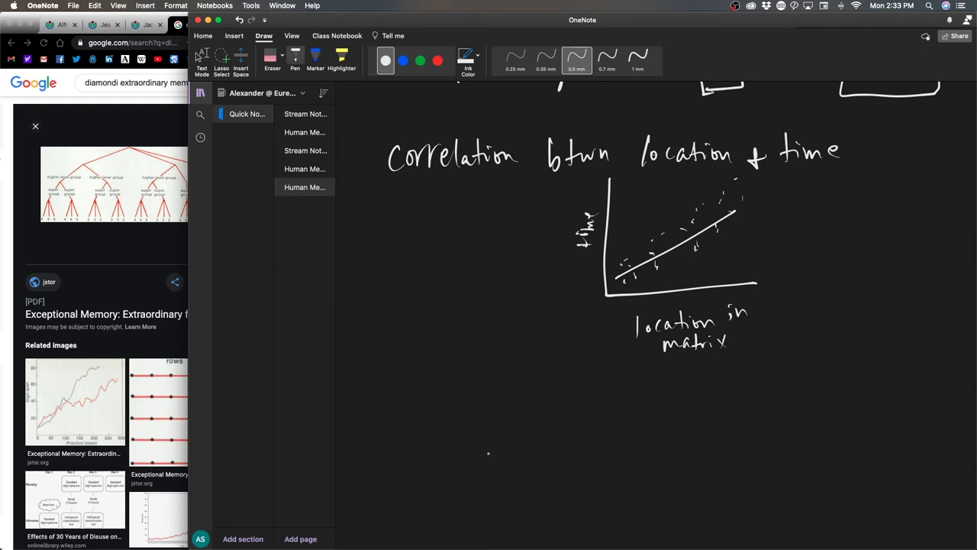
pyautogui.scroll(-3)
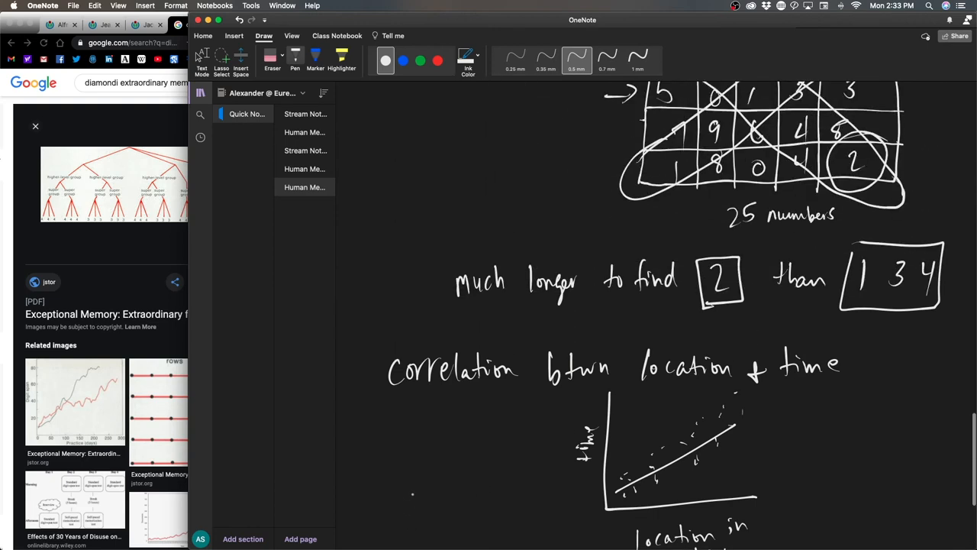
pyautogui.scroll(-3)
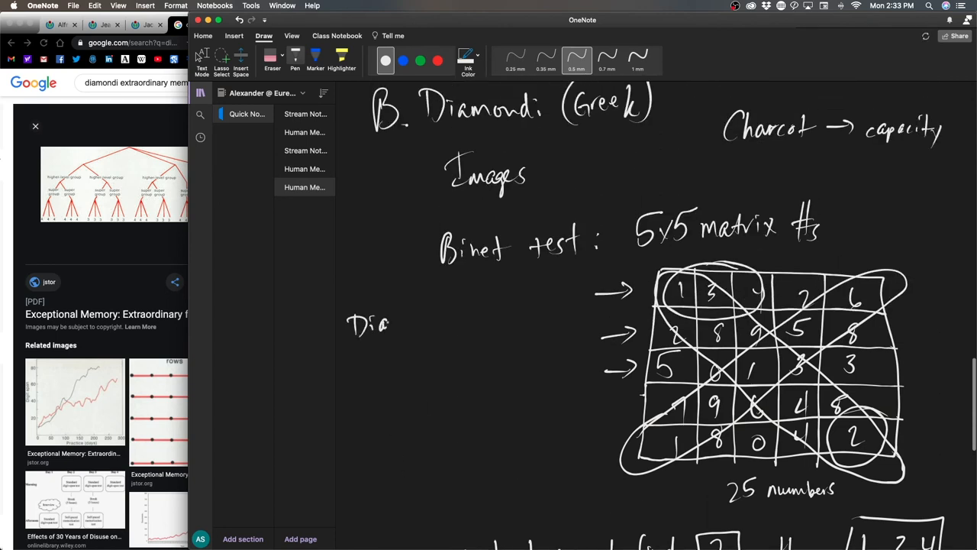
pyautogui.write('Diamondi.')
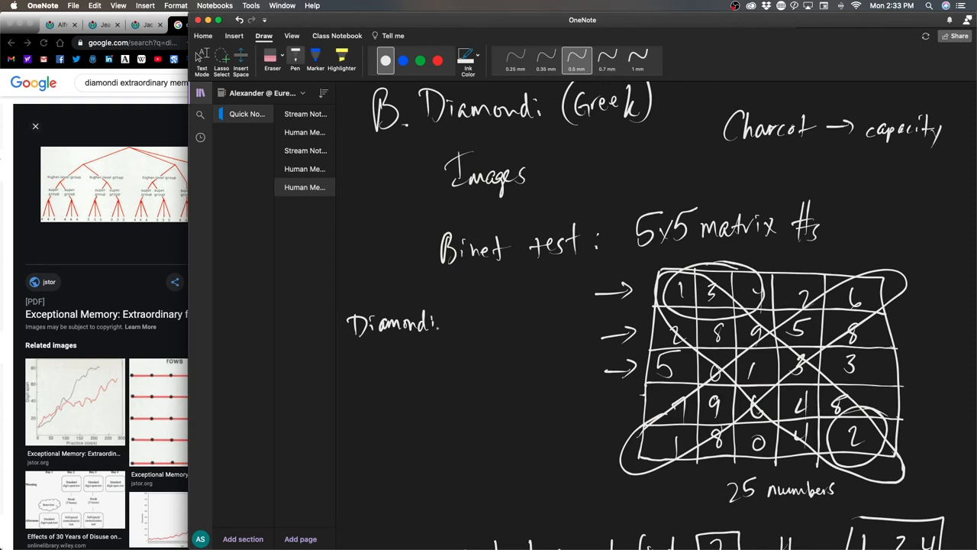
pyautogui.moveTo(446, 321); pyautogui.dragTo(497, 320)
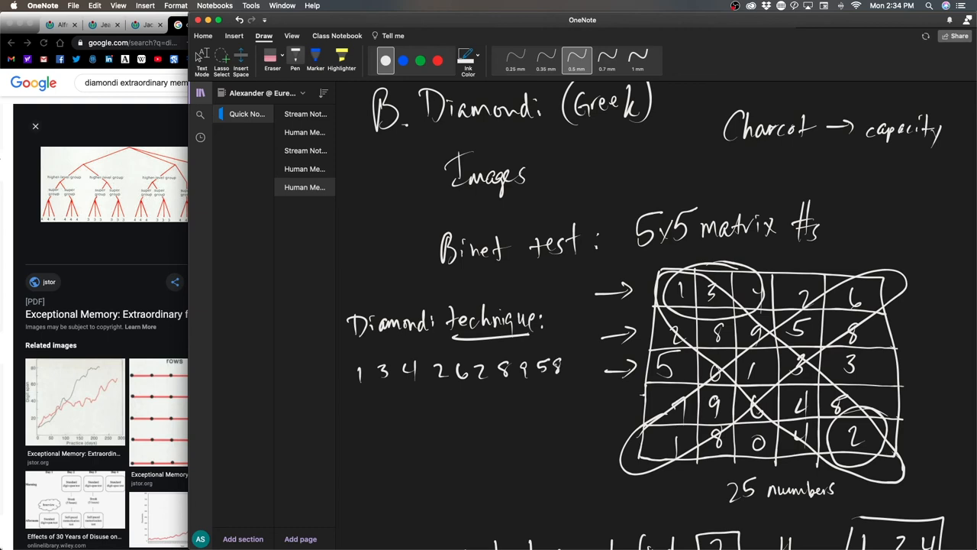
pyautogui.moveTo(562, 371); pyautogui.dragTo(565, 389)
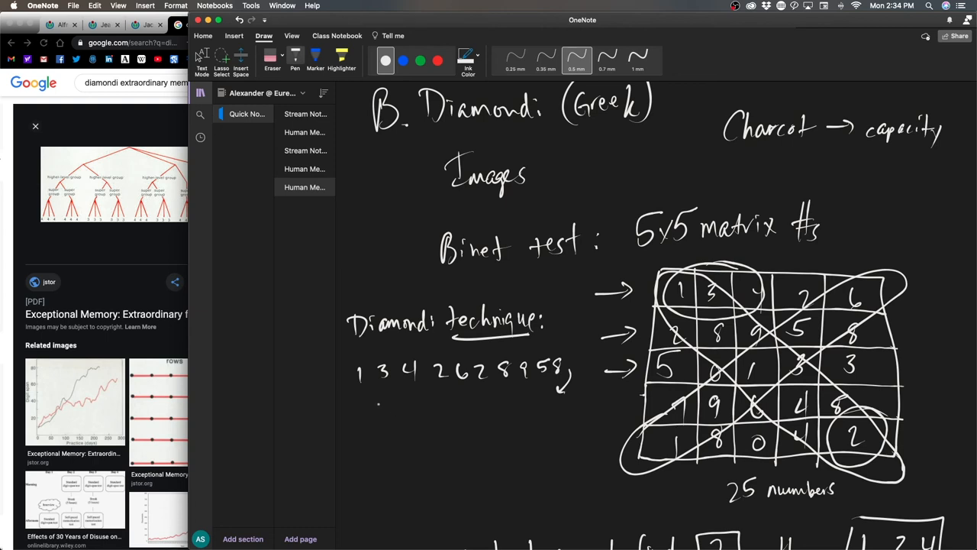
# Write the remaining digit rows as one zigzag sequence with linking arrows, marking start and end under 1 8 0 4 2
pyautogui.moveTo(359, 405); pyautogui.dragTo(365, 419)
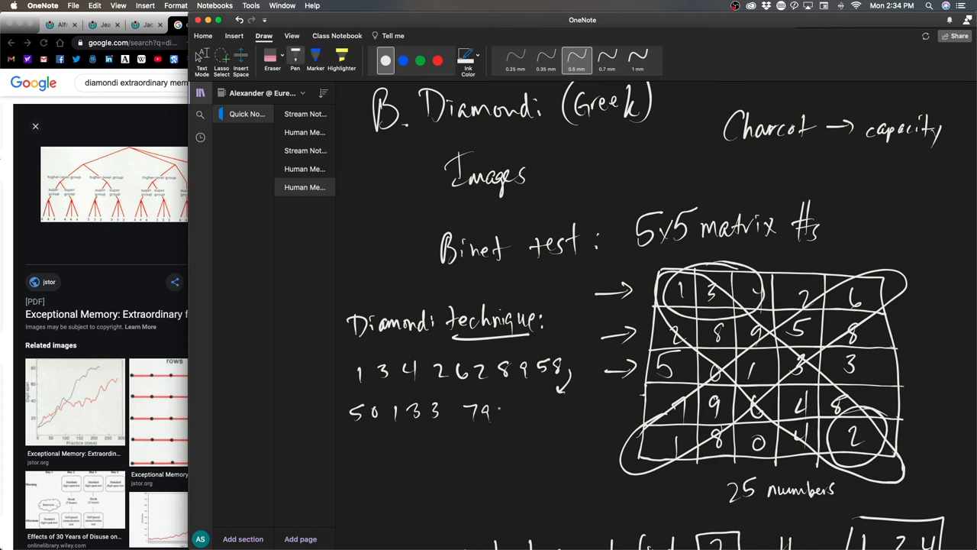
pyautogui.moveTo(501, 411); pyautogui.dragTo(553, 411)
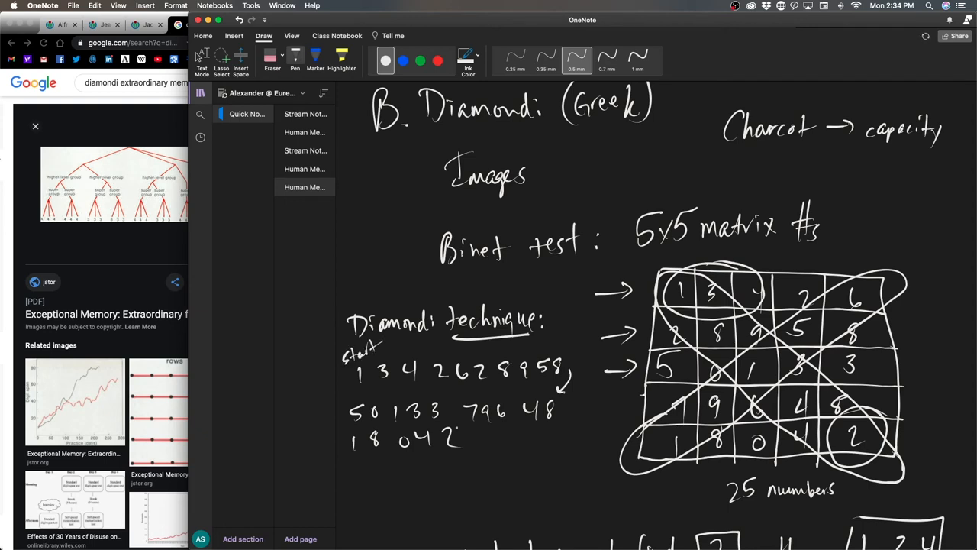
pyautogui.moveTo(470, 445); pyautogui.dragTo(501, 450)
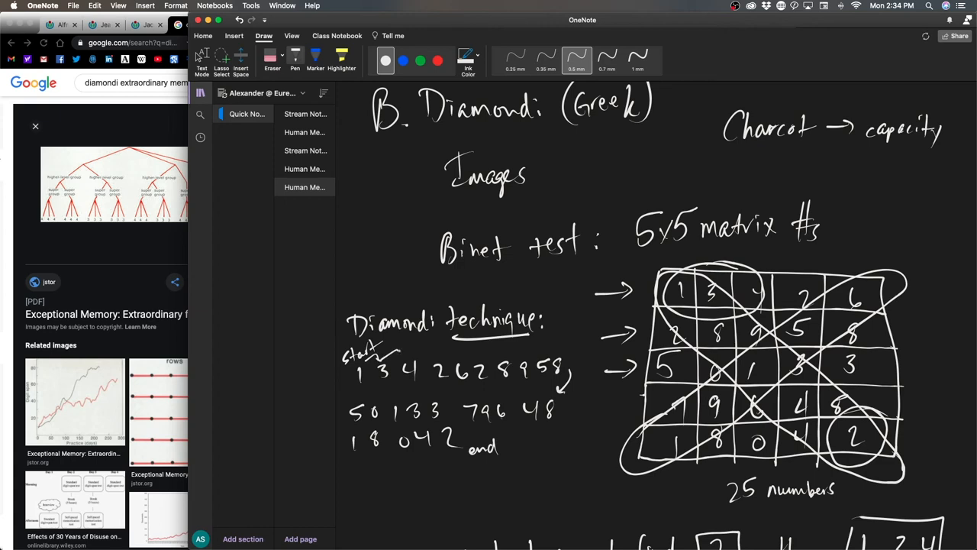
pyautogui.moveTo(397, 355); pyautogui.dragTo(458, 355)
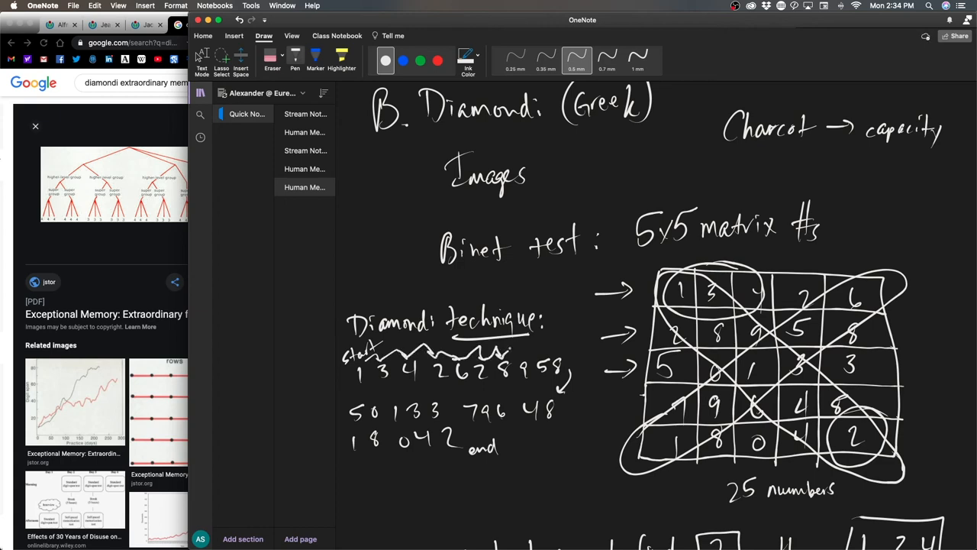
pyautogui.moveTo(511, 351); pyautogui.dragTo(562, 354)
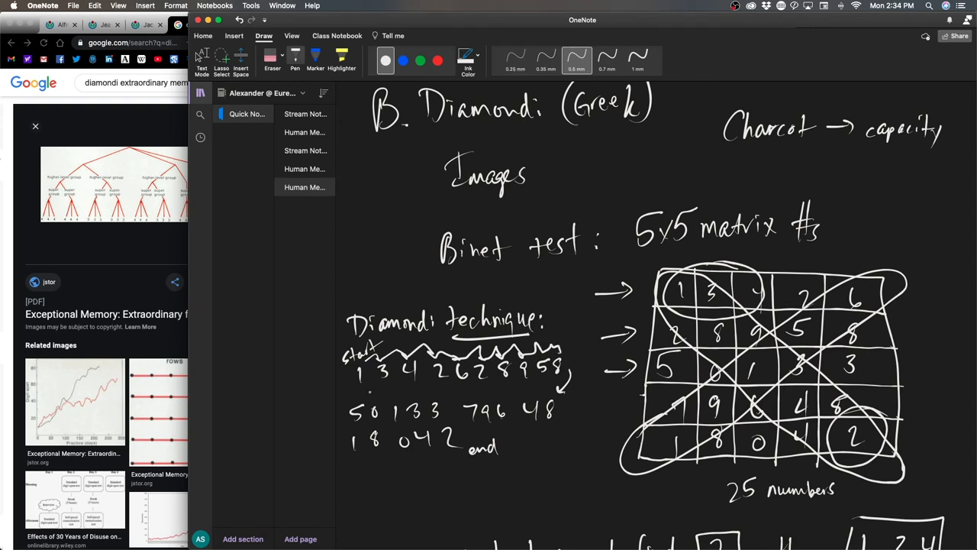
pyautogui.moveTo(369, 391); pyautogui.dragTo(519, 391)
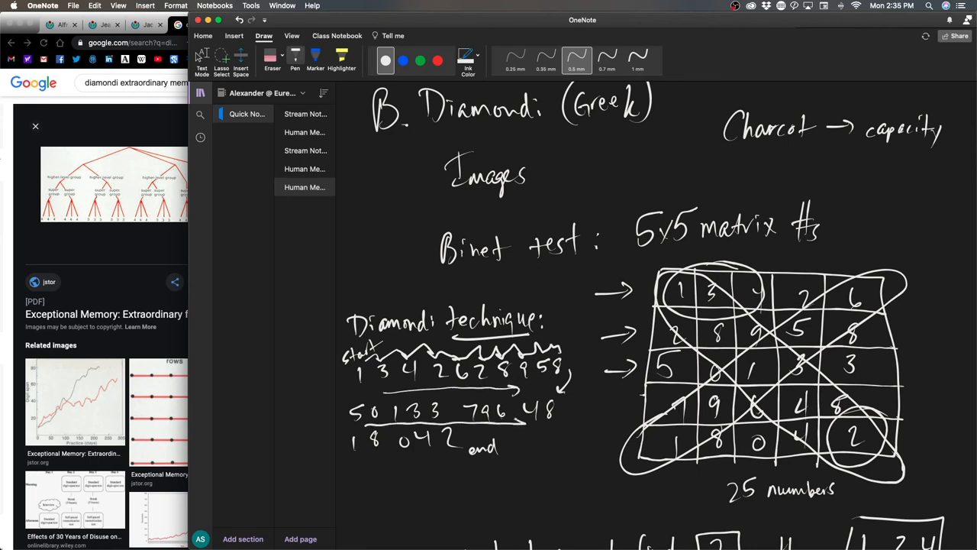
pyautogui.moveTo(354, 455); pyautogui.dragTo(455, 450)
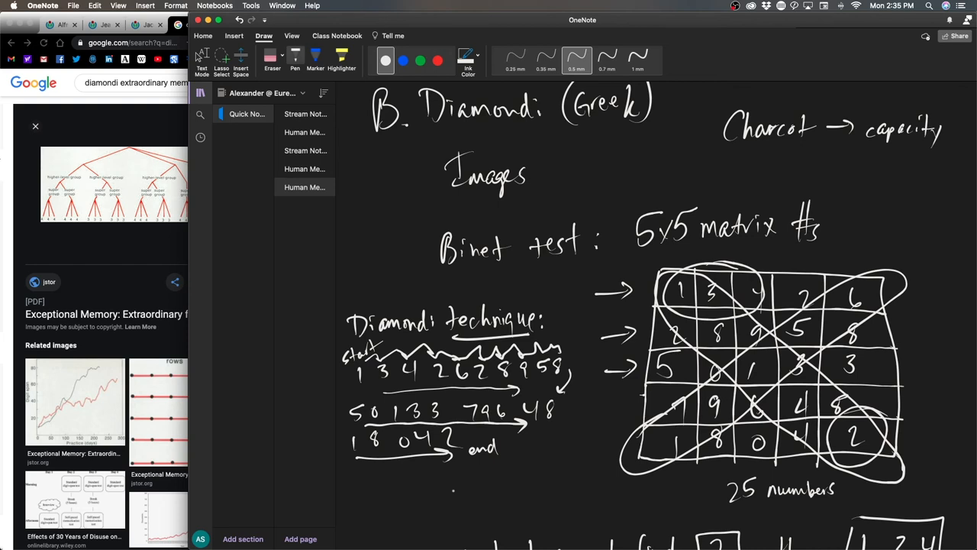
# Ink the 3↑4↖1 digit-and-arrow sketch and a dashed path leading to a circled 2 below the graph
pyautogui.scroll(-3)
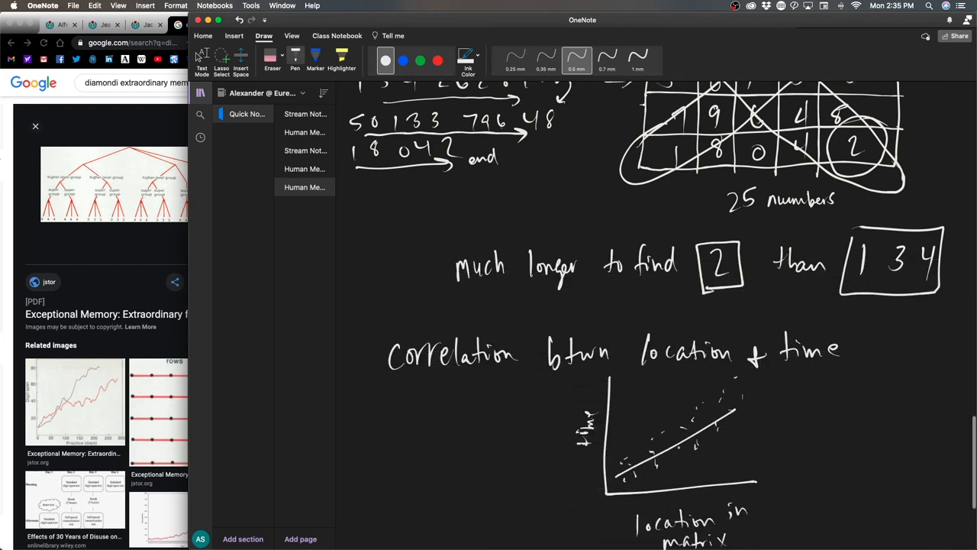
pyautogui.scroll(-3)
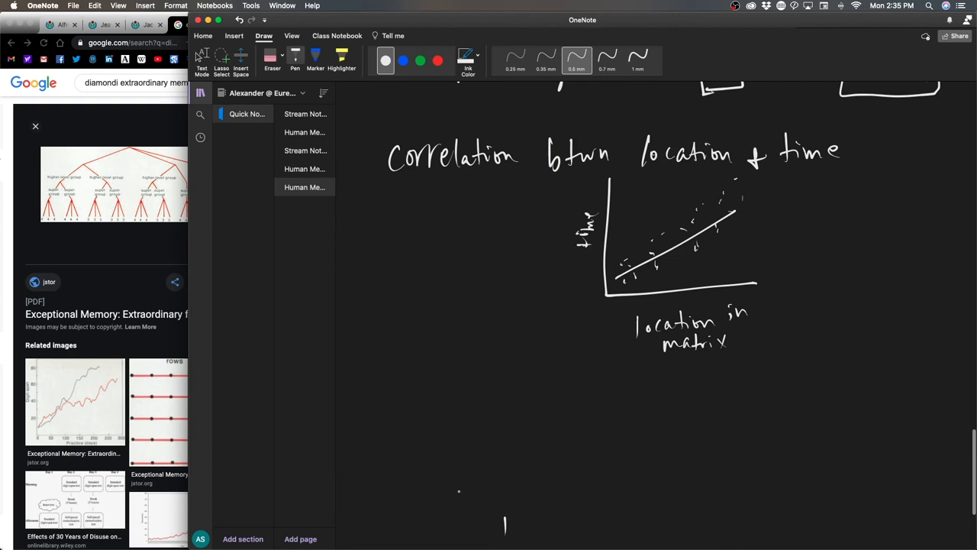
pyautogui.moveTo(458, 504); pyautogui.dragTo(501, 523)
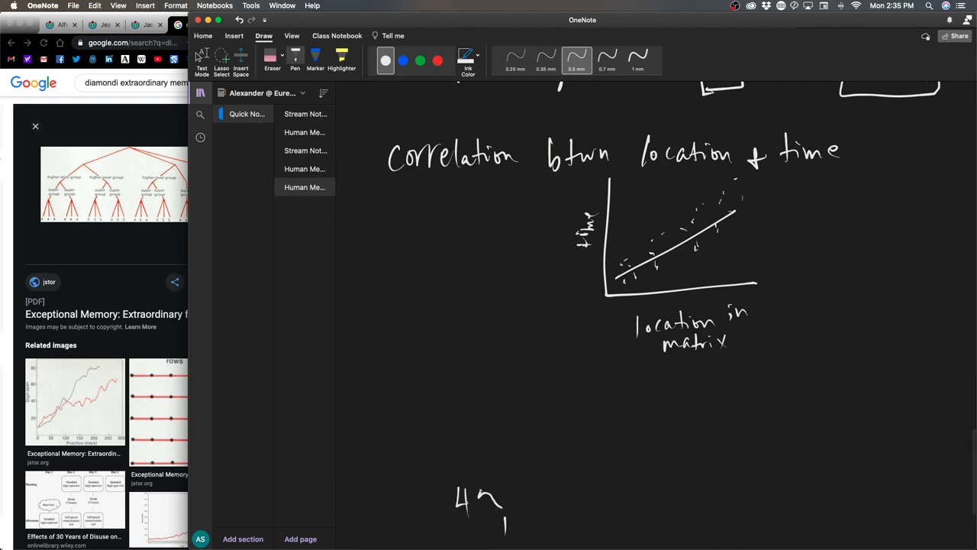
pyautogui.moveTo(466, 481); pyautogui.dragTo(465, 446)
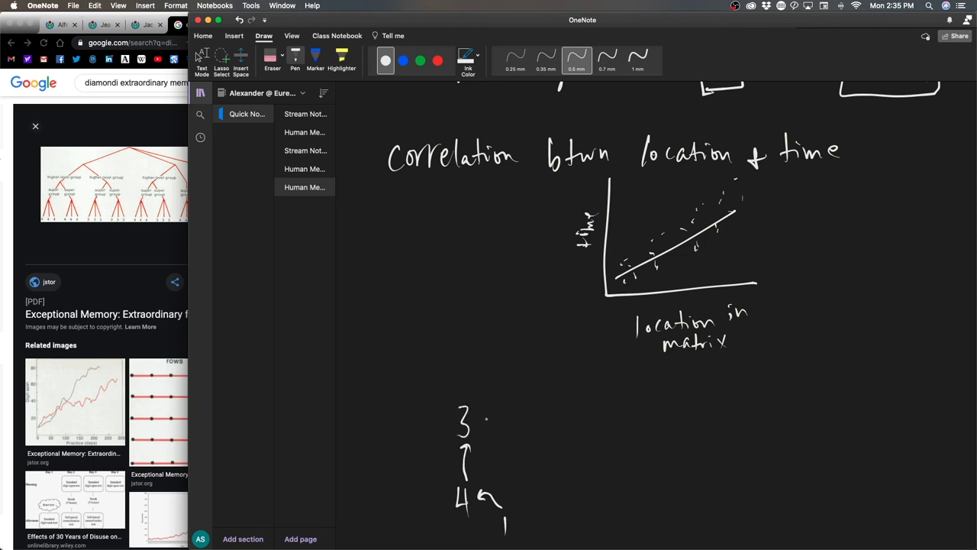
pyautogui.moveTo(626, 390); pyautogui.dragTo(779, 364)
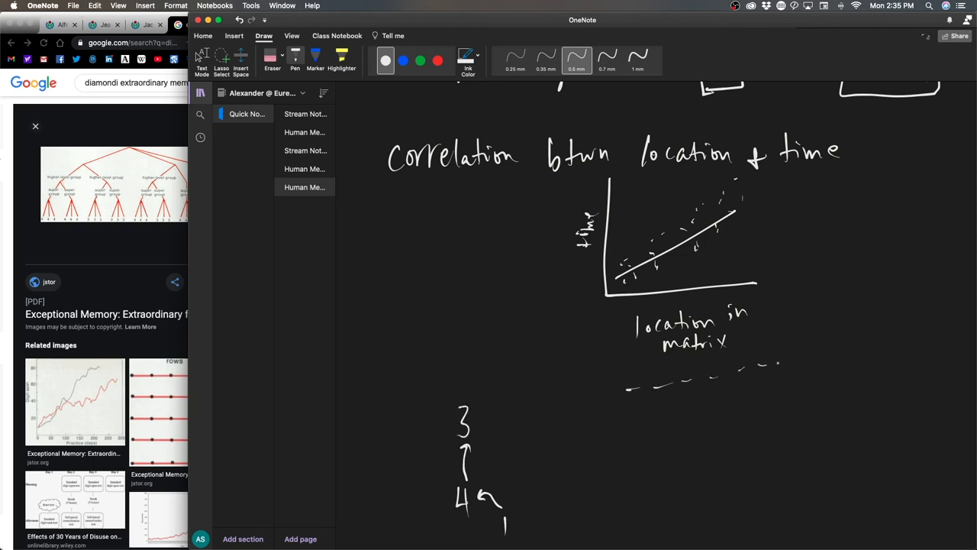
pyautogui.moveTo(795, 366); pyautogui.dragTo(782, 446)
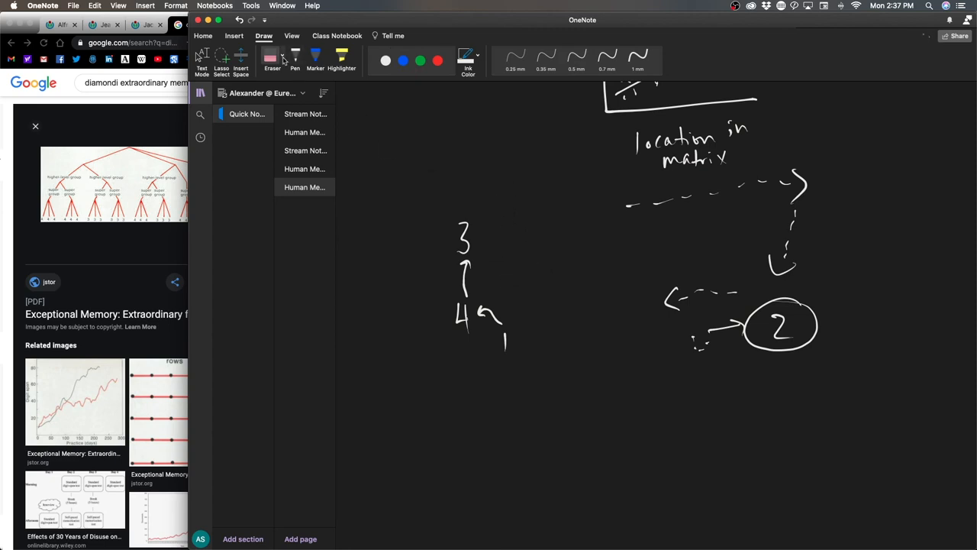
# In white ink, write 'Method of loci' beside the 3-4-1 sketch and draw a wavy divider across the page
pyautogui.click(294, 55)
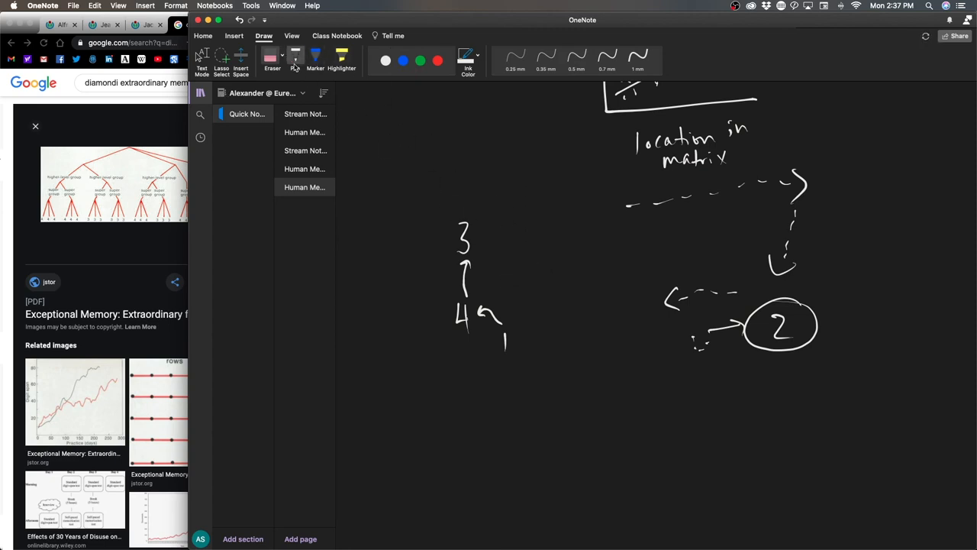
pyautogui.moveTo(510, 263); pyautogui.dragTo(542, 278)
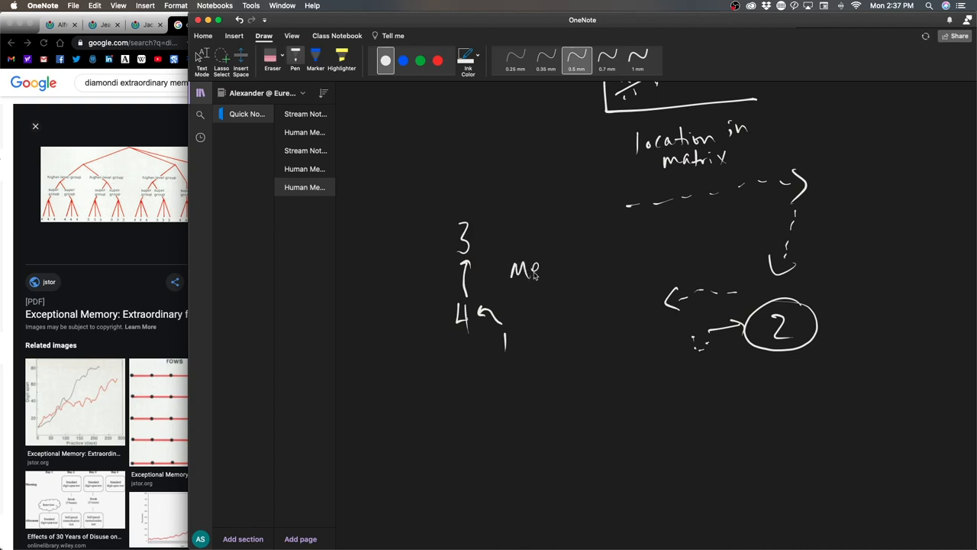
pyautogui.moveTo(542, 268); pyautogui.dragTo(611, 263)
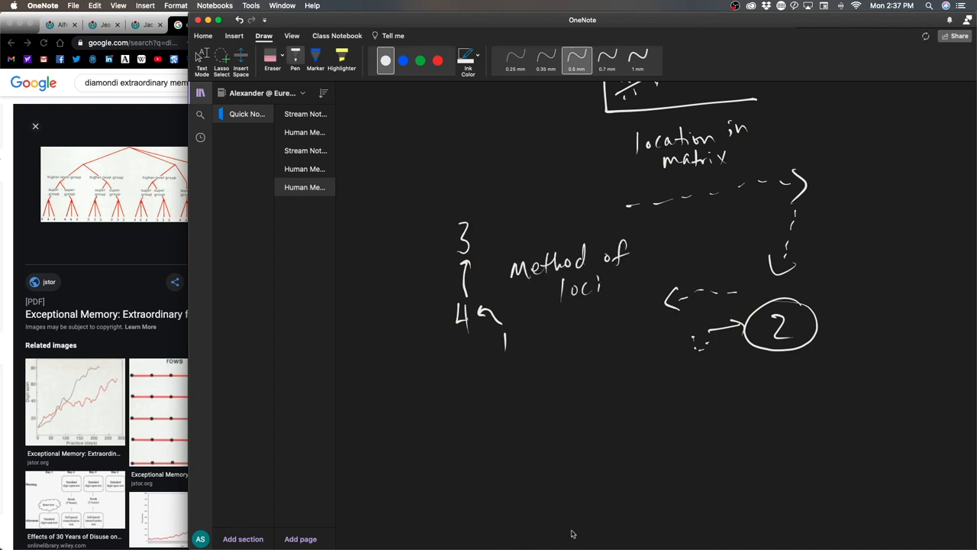
pyautogui.moveTo(546, 473)
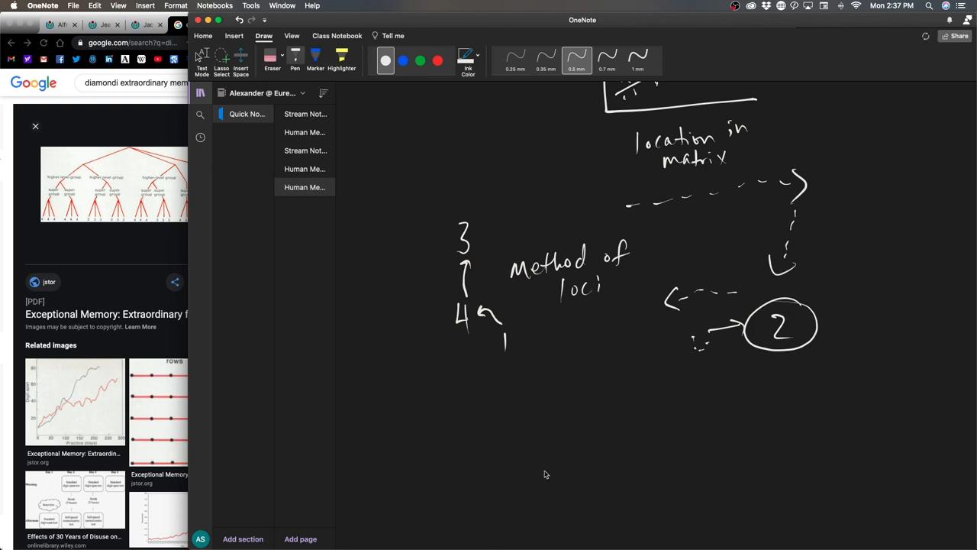
pyautogui.moveTo(394, 400); pyautogui.dragTo(901, 400)
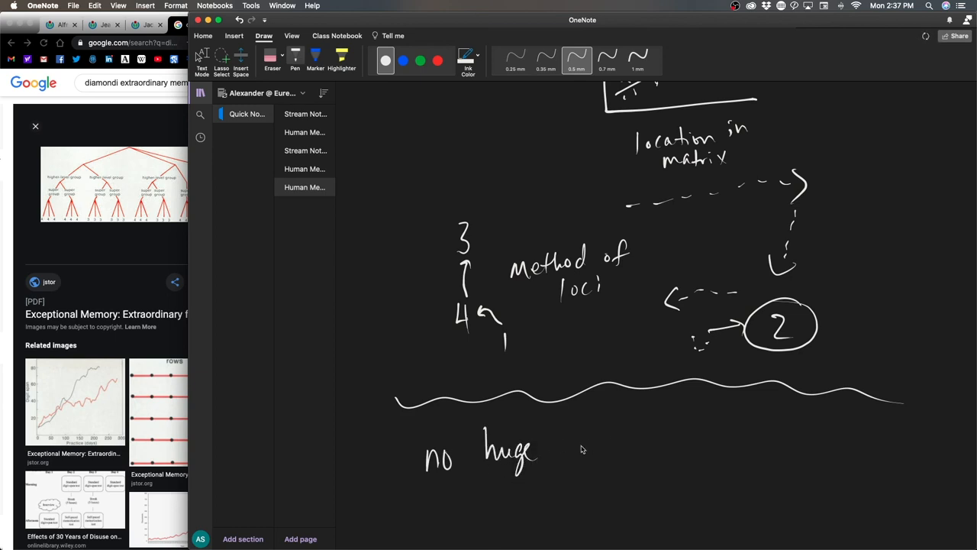
# Write 'no huge memories ... yet :(' below the divider and loop an outline around the loci sketch
pyautogui.moveTo(565, 450); pyautogui.dragTo(623, 451)
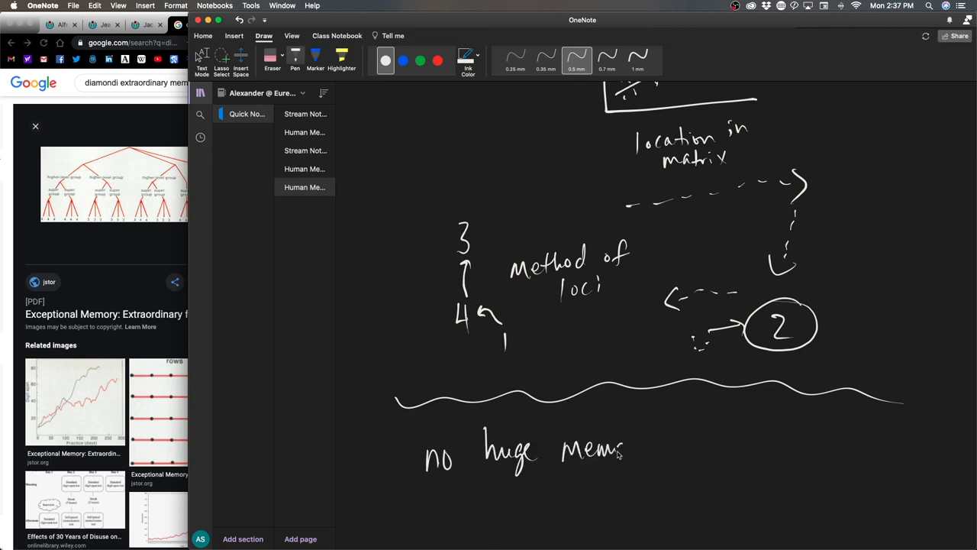
pyautogui.moveTo(623, 450); pyautogui.dragTo(664, 446)
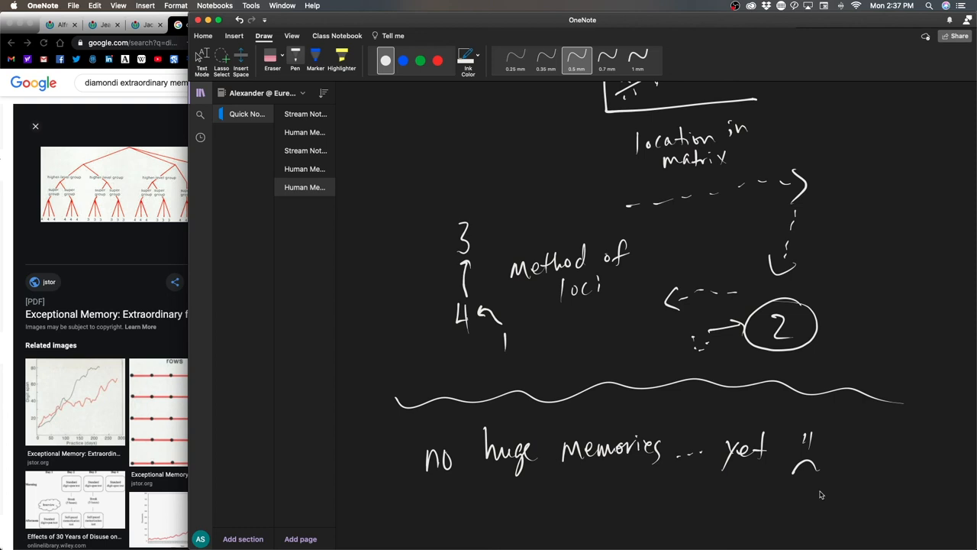
pyautogui.moveTo(504, 180); pyautogui.dragTo(436, 323)
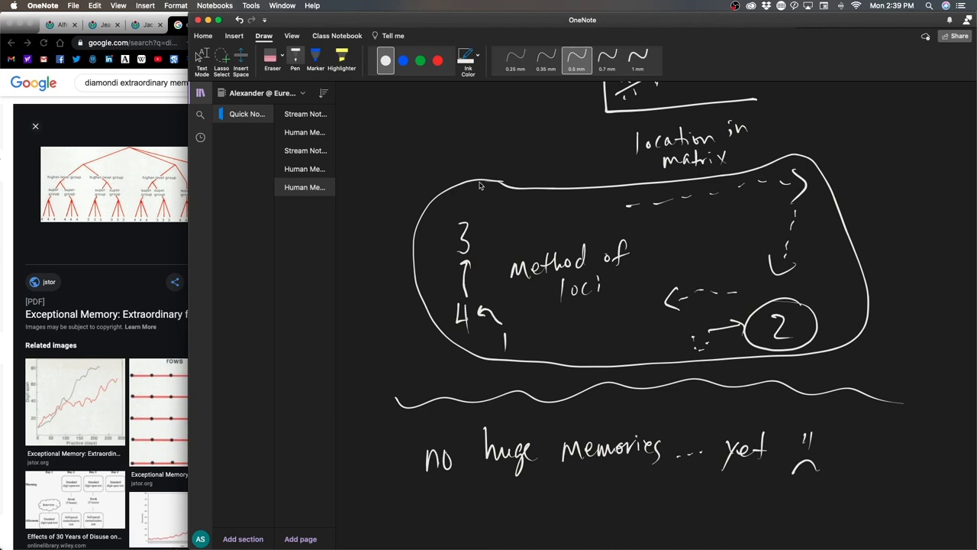
# In Google Images, scroll the Diamondi memory results and preview the 'rows' diagram with red arrows
pyautogui.scroll(-3)
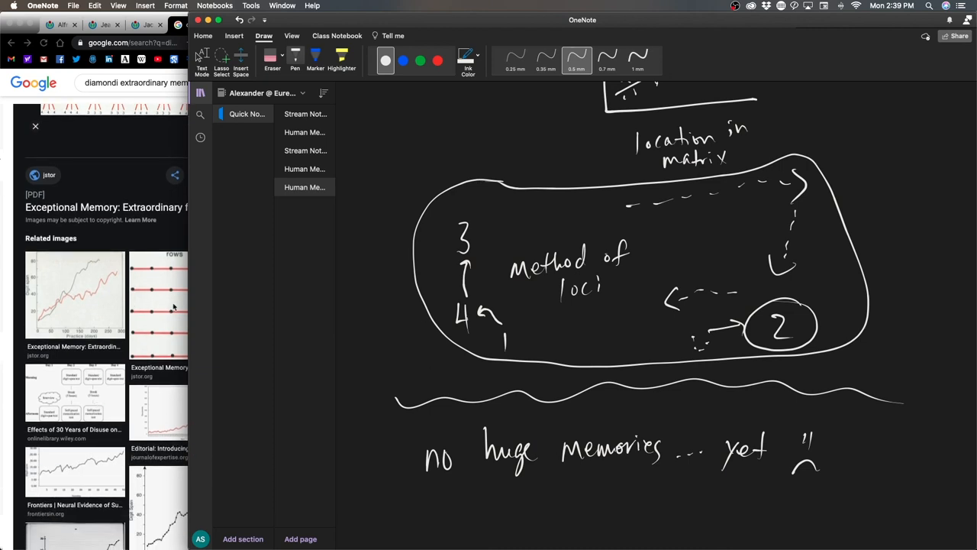
pyautogui.scroll(-3)
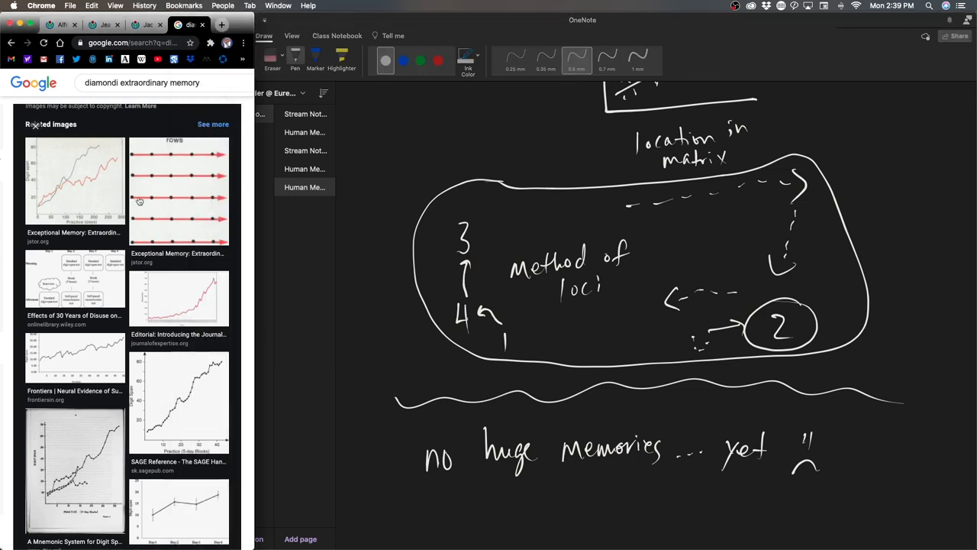
pyautogui.click(178, 191)
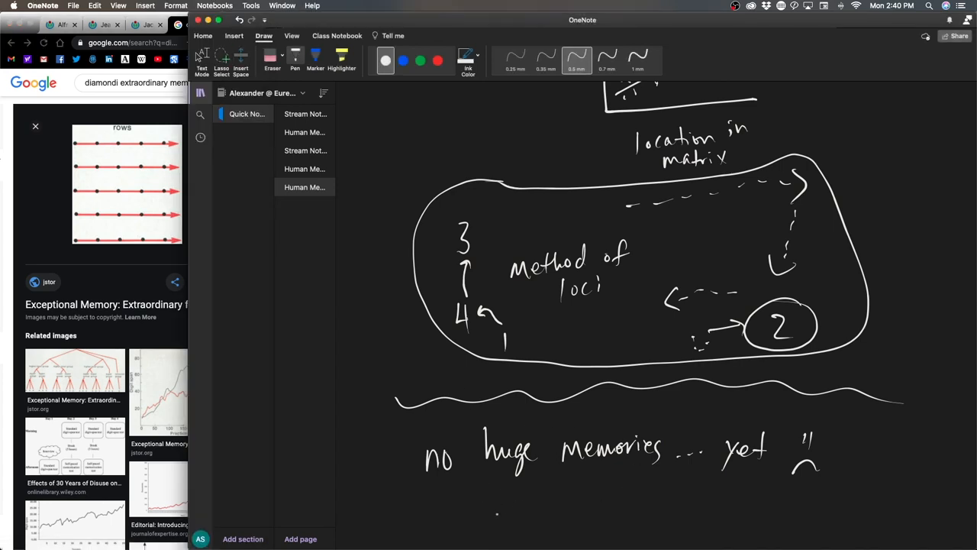
# Handwrite 'technique theory ⇒ time/effort/motivation' with the pen beneath 'no huge memories... yet'
pyautogui.scroll(-3)
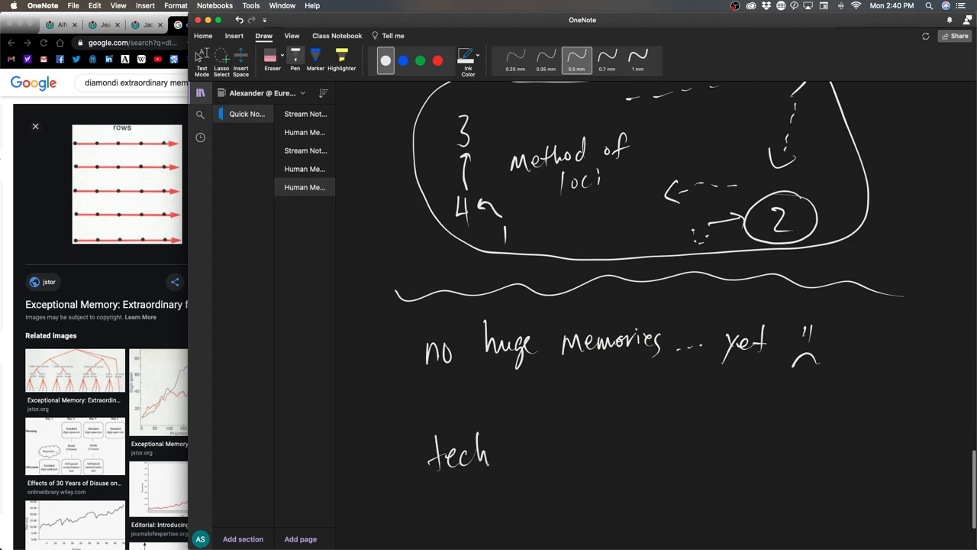
pyautogui.moveTo(491, 455); pyautogui.dragTo(547, 459)
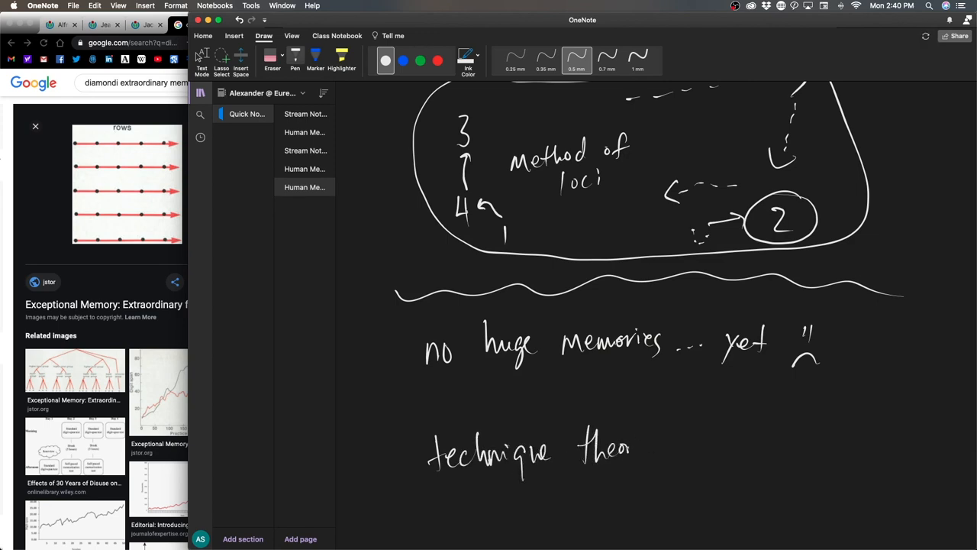
pyautogui.moveTo(649, 451); pyautogui.dragTo(694, 450)
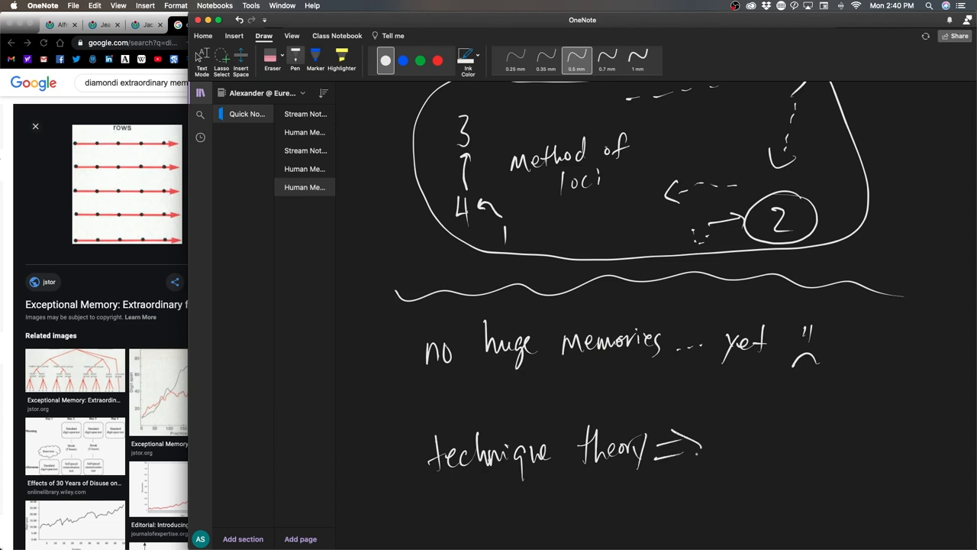
pyautogui.moveTo(710, 446); pyautogui.dragTo(771, 446)
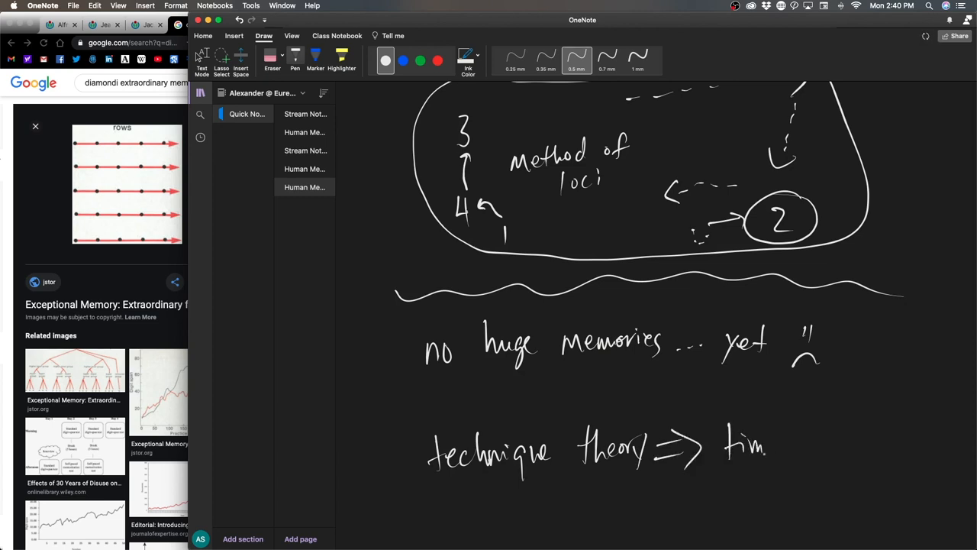
pyautogui.moveTo(767, 445); pyautogui.dragTo(840, 450)
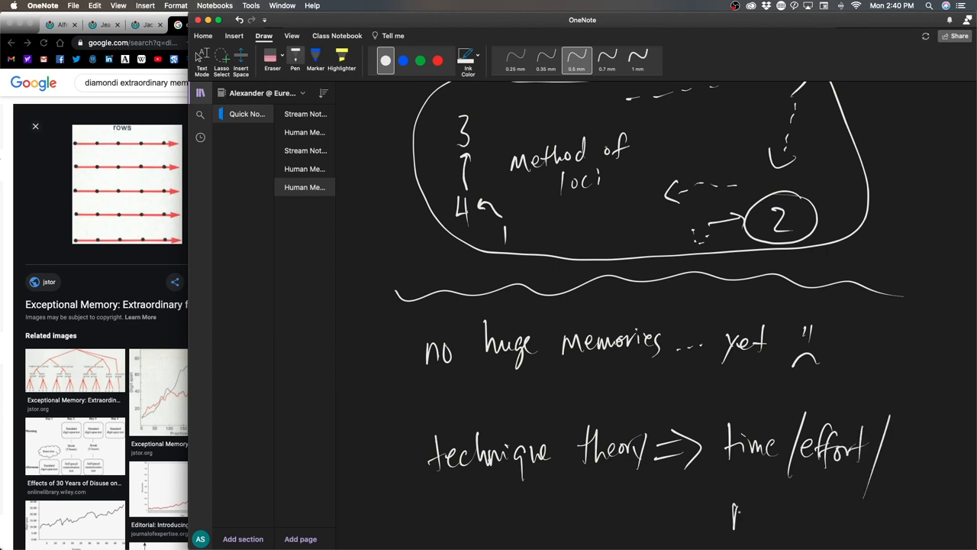
pyautogui.moveTo(733, 511); pyautogui.dragTo(825, 512)
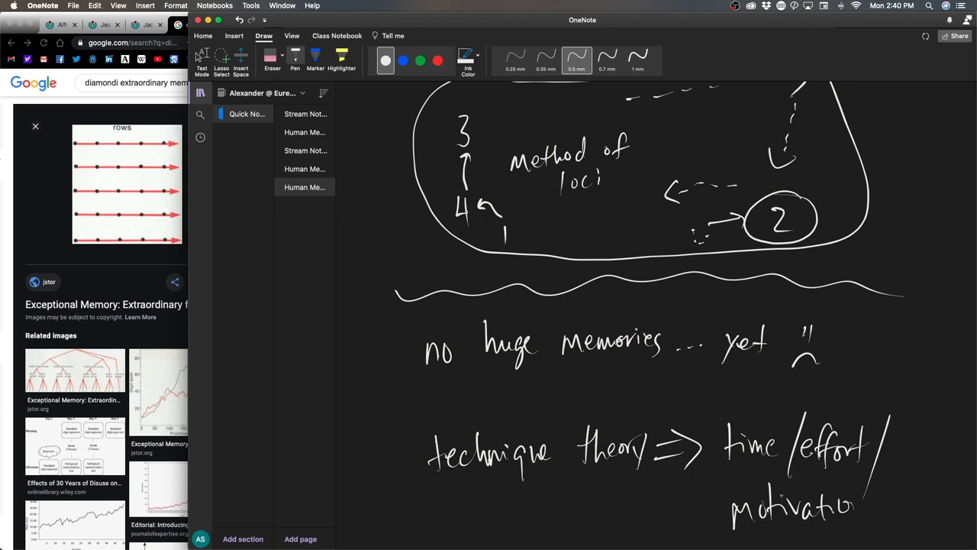
pyautogui.moveTo(821, 481); pyautogui.dragTo(870, 507)
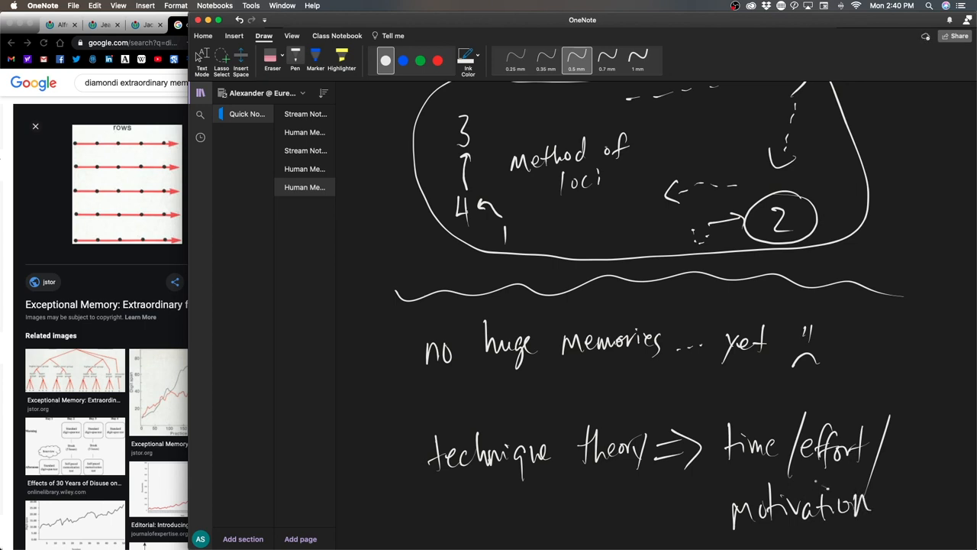